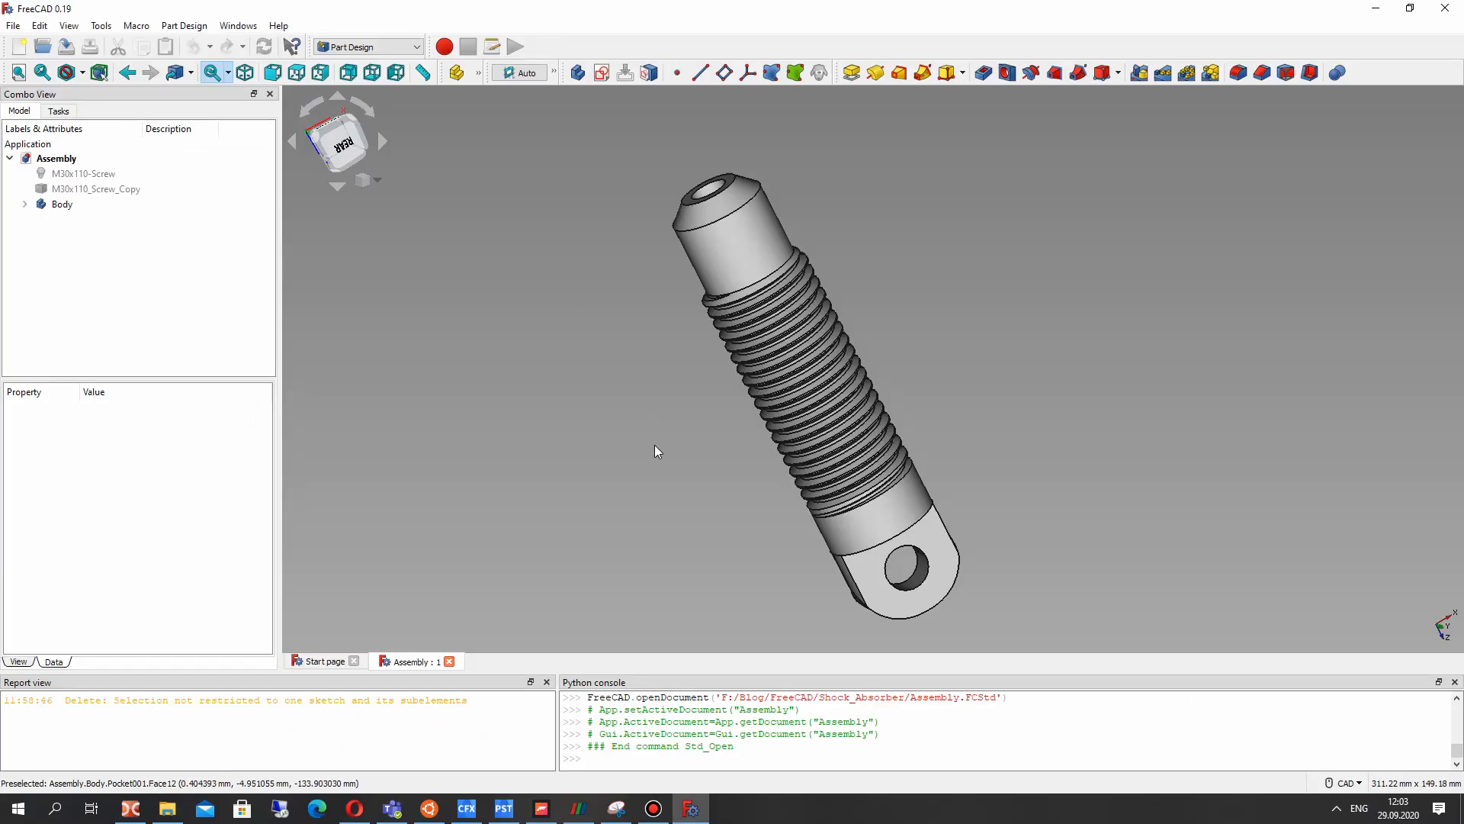
- Insert an ISO 4035 chamfered thin hexagon M30 nut from the Fasteners workbench and select it
click(95, 189)
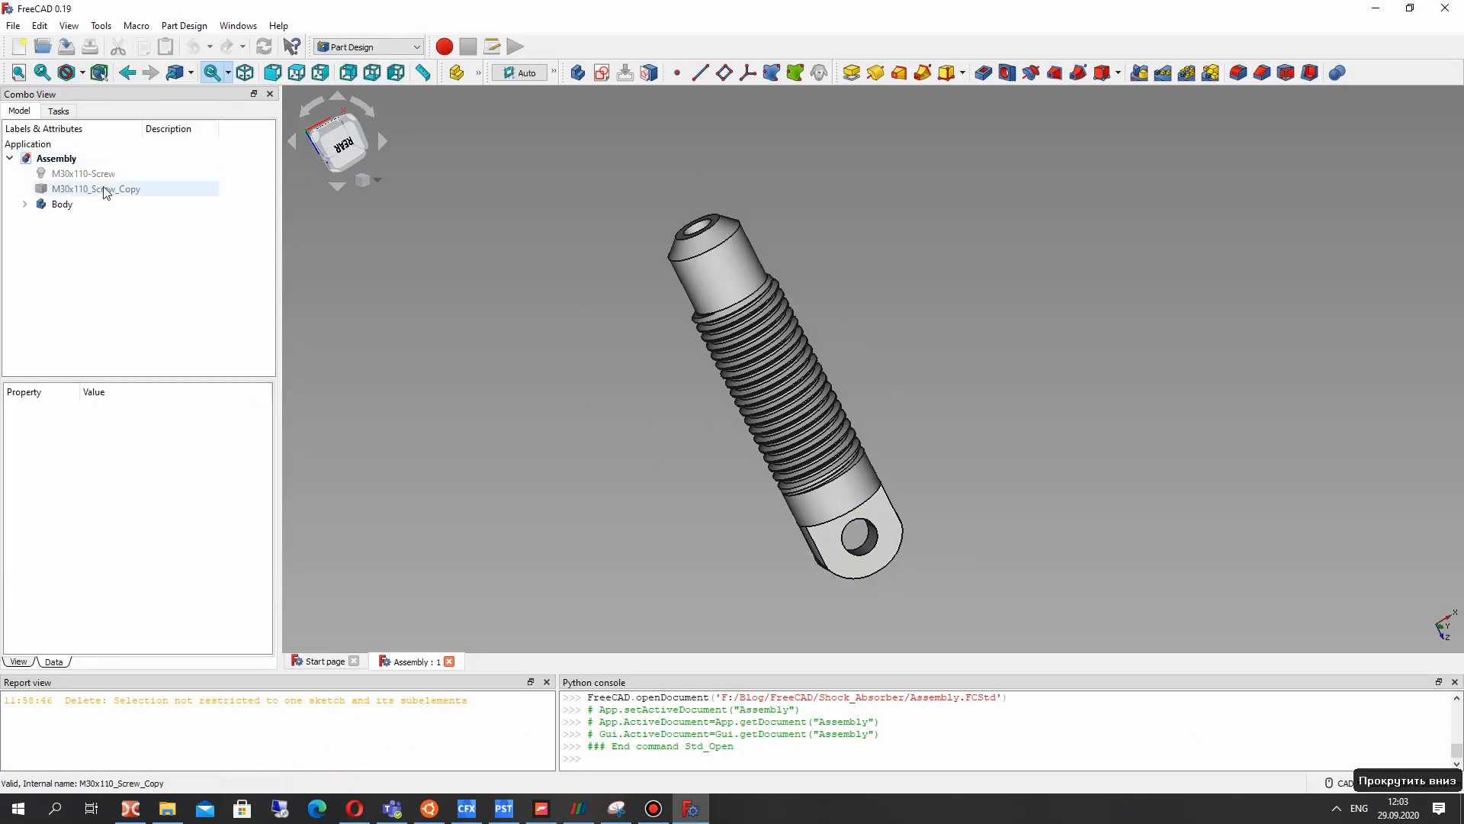
click(62, 204)
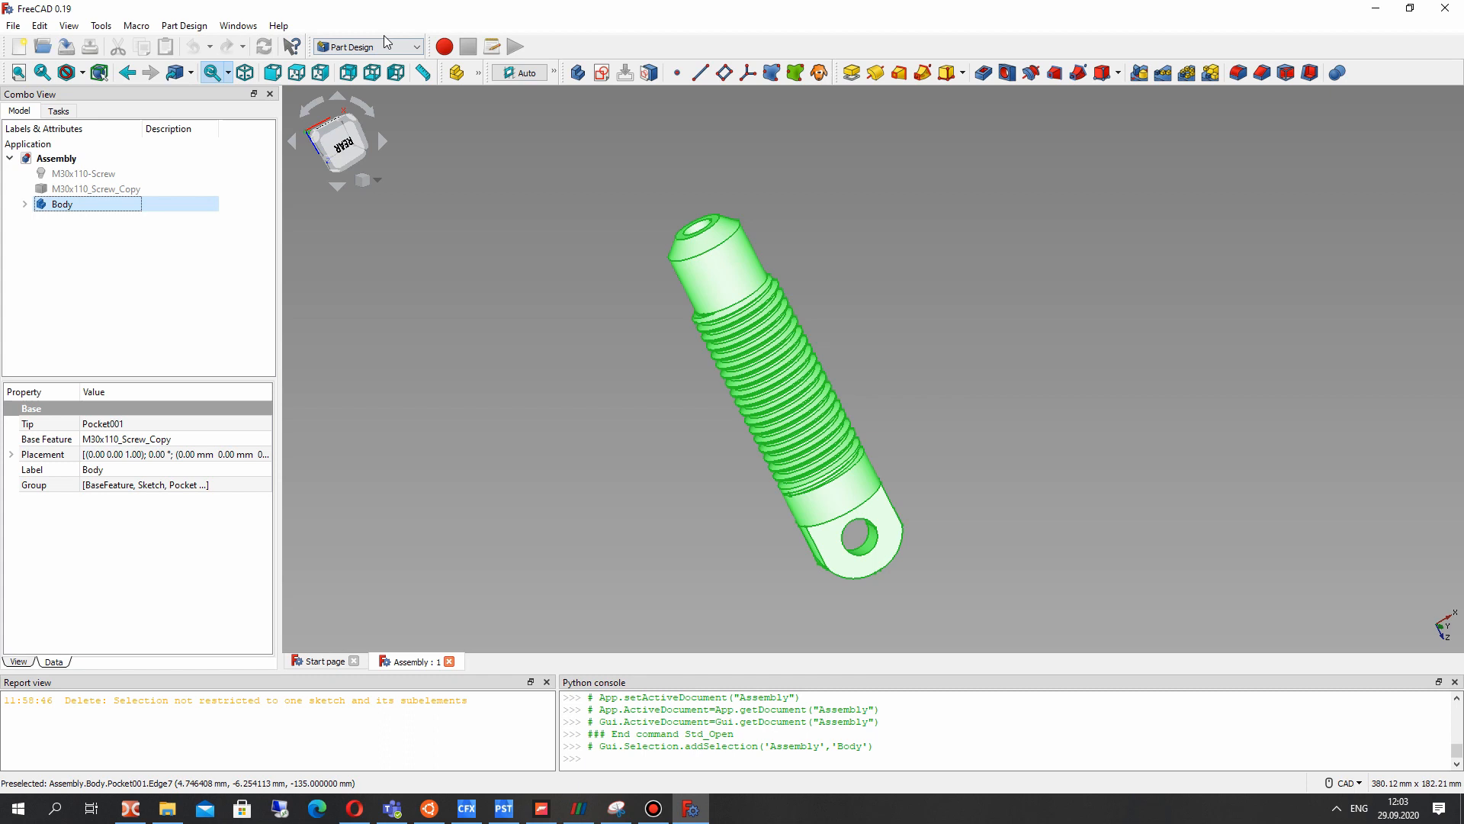
click(682, 417)
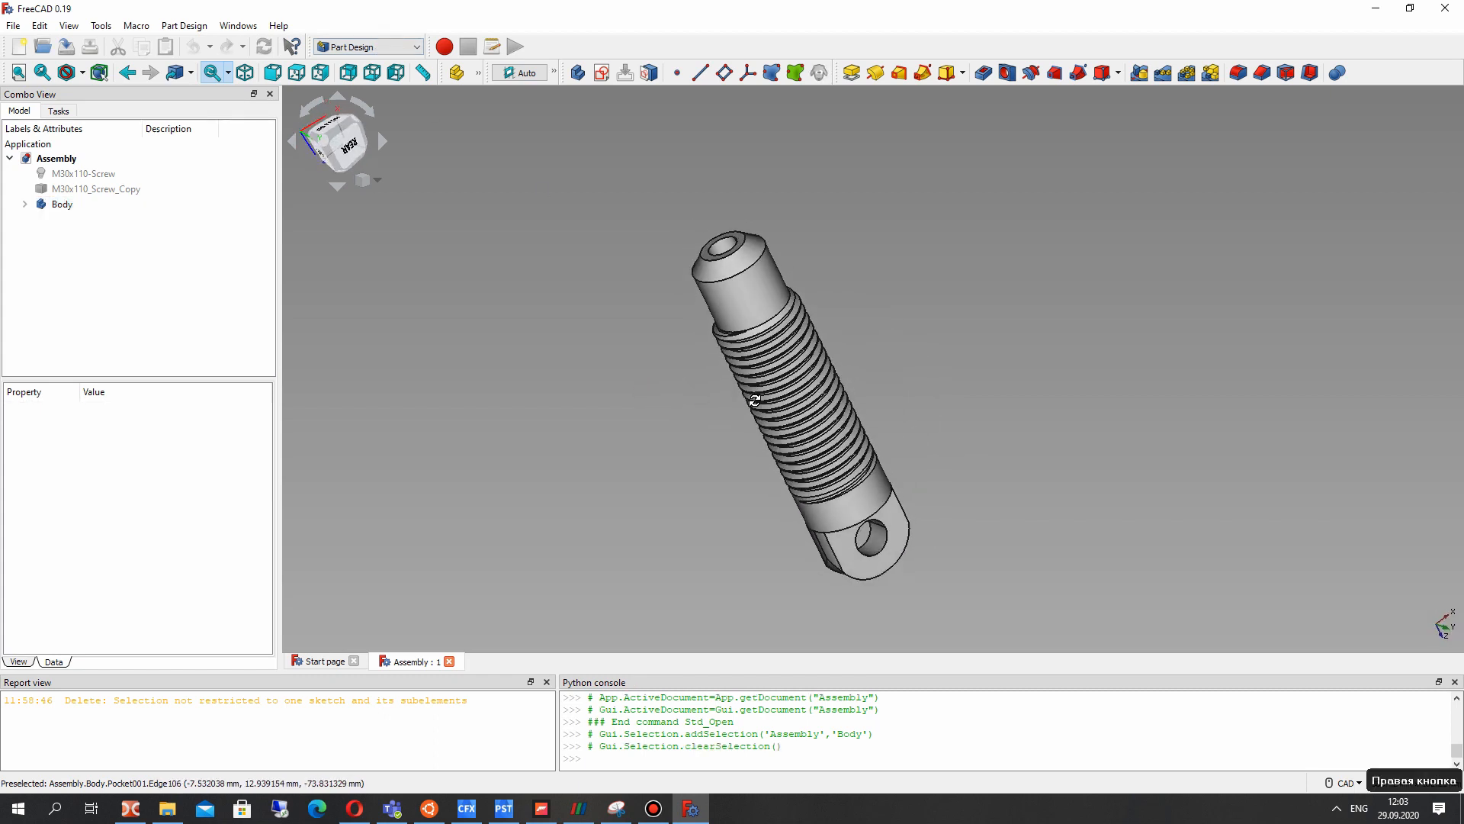
click(367, 47)
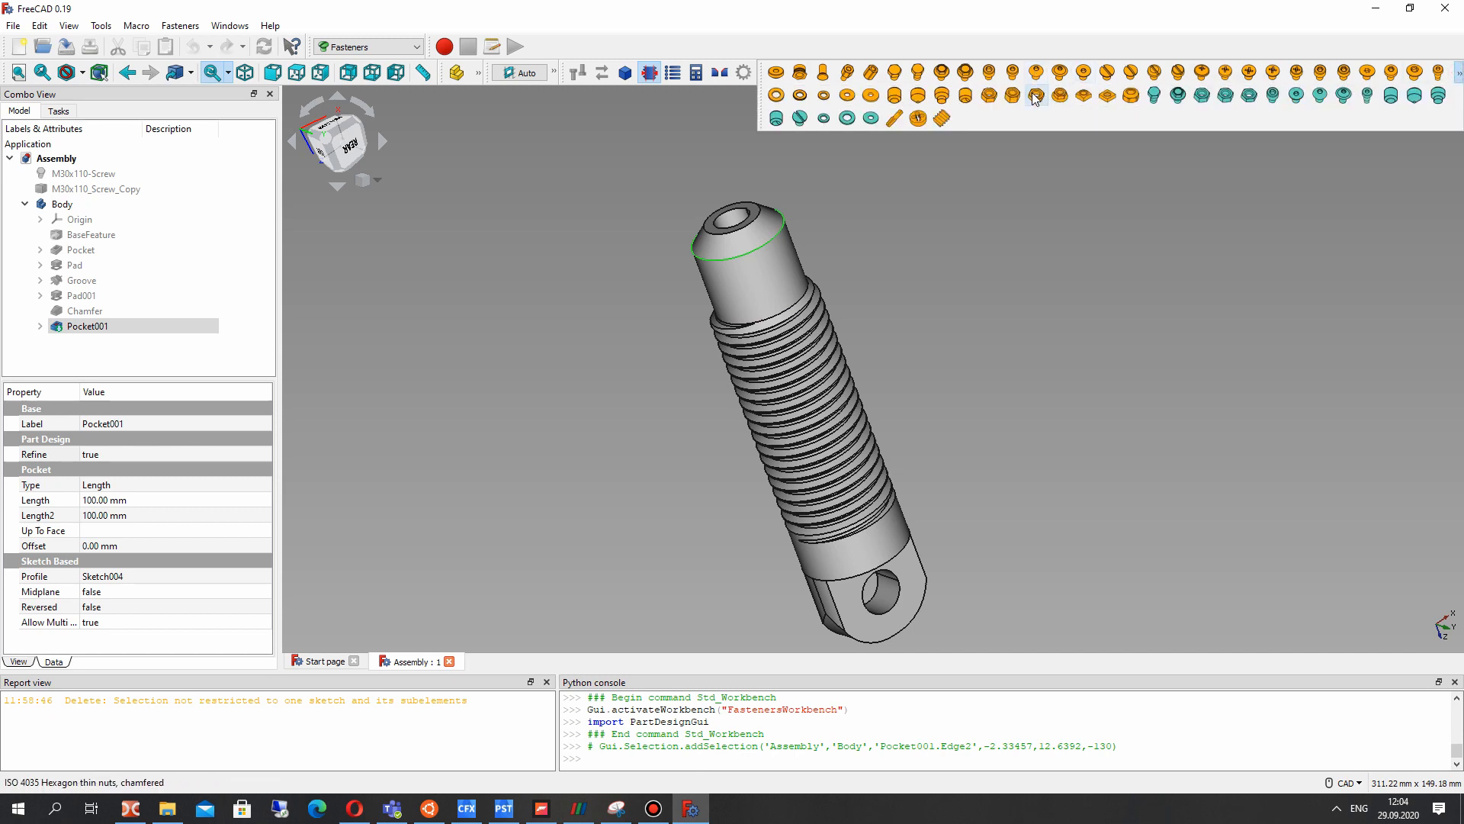
click(1035, 96)
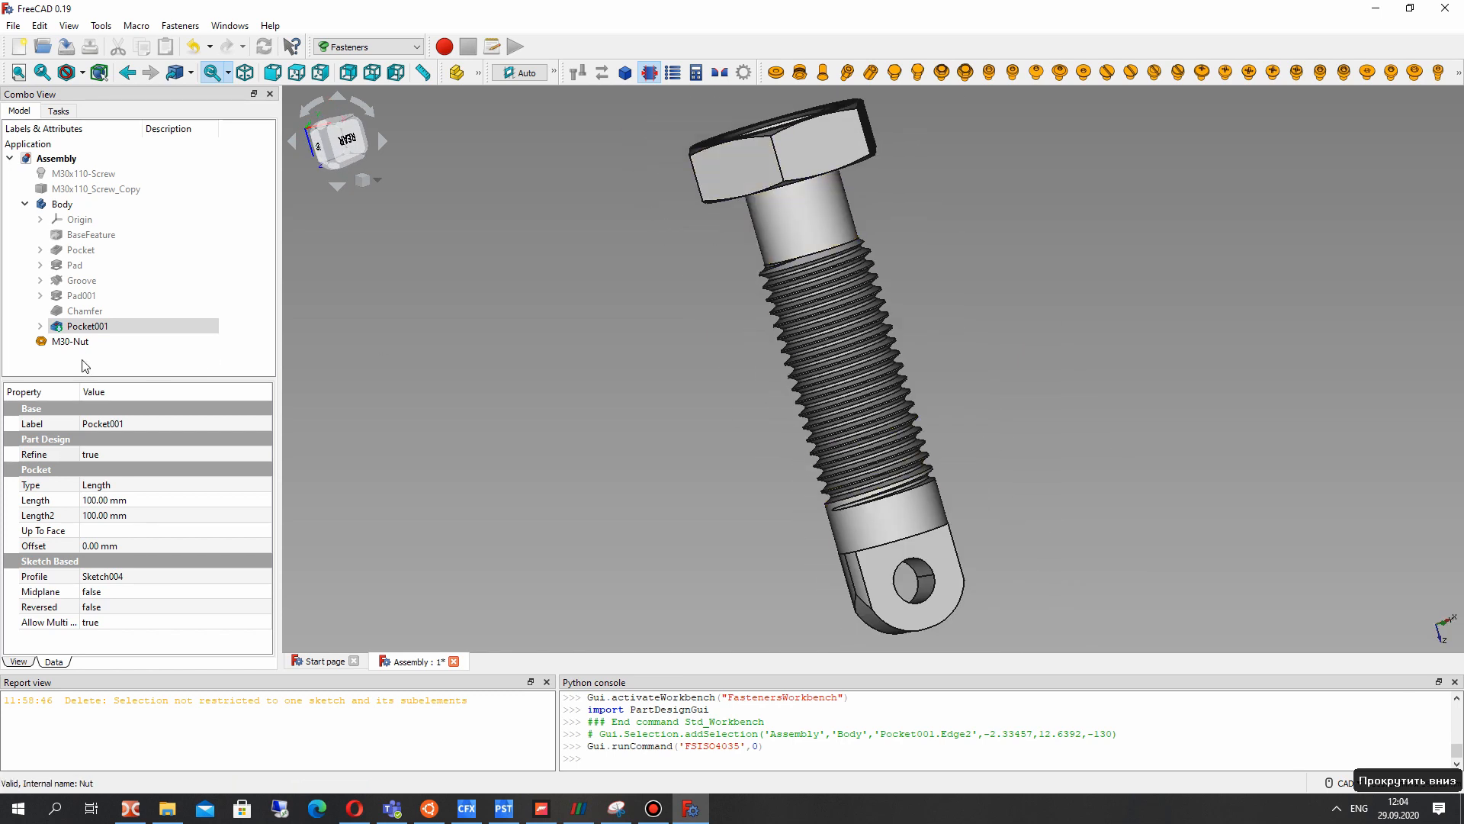
click(69, 341)
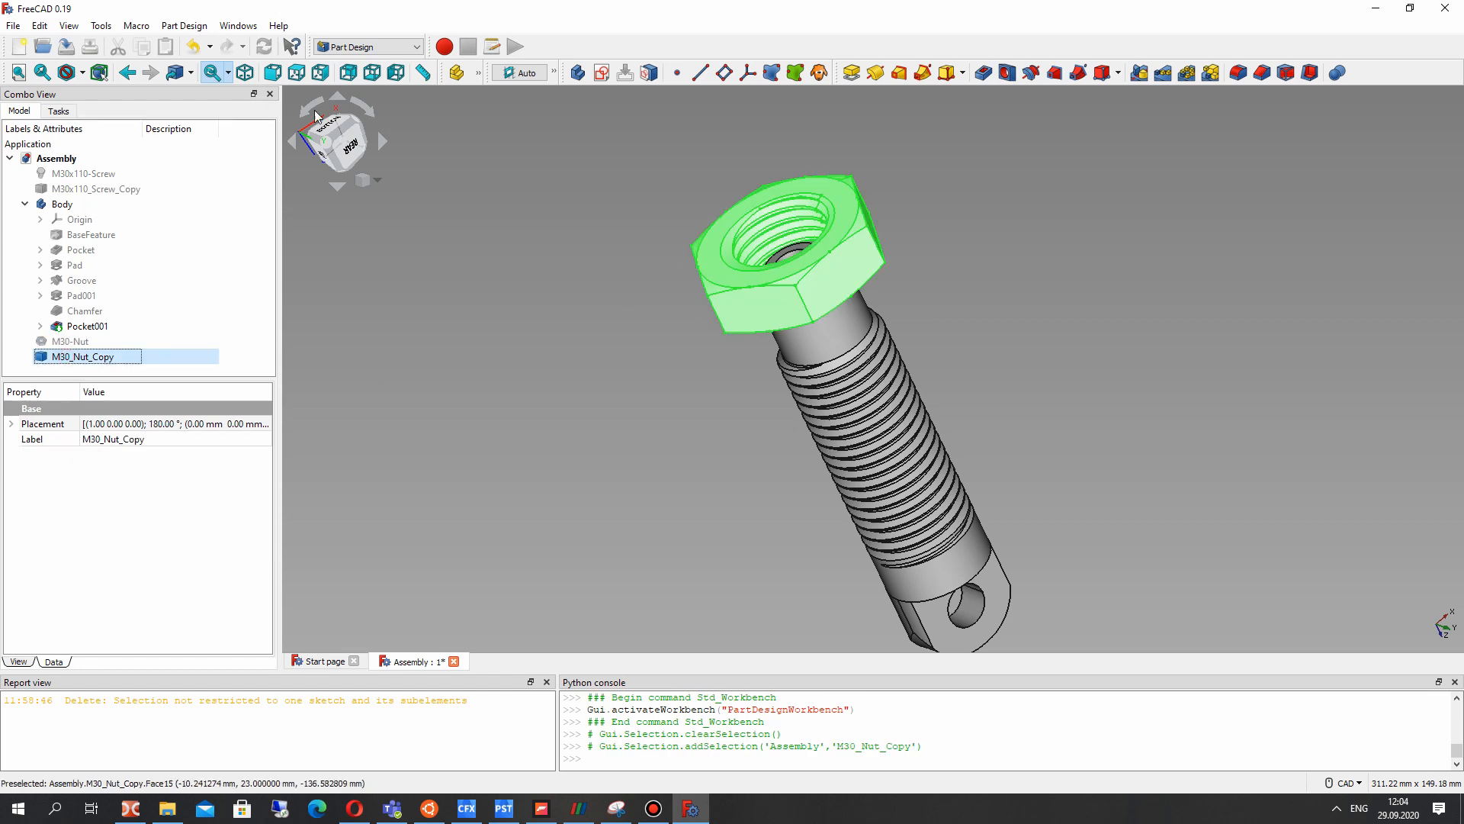
- Create a new empty Body001 for the nut and select it
click(92, 366)
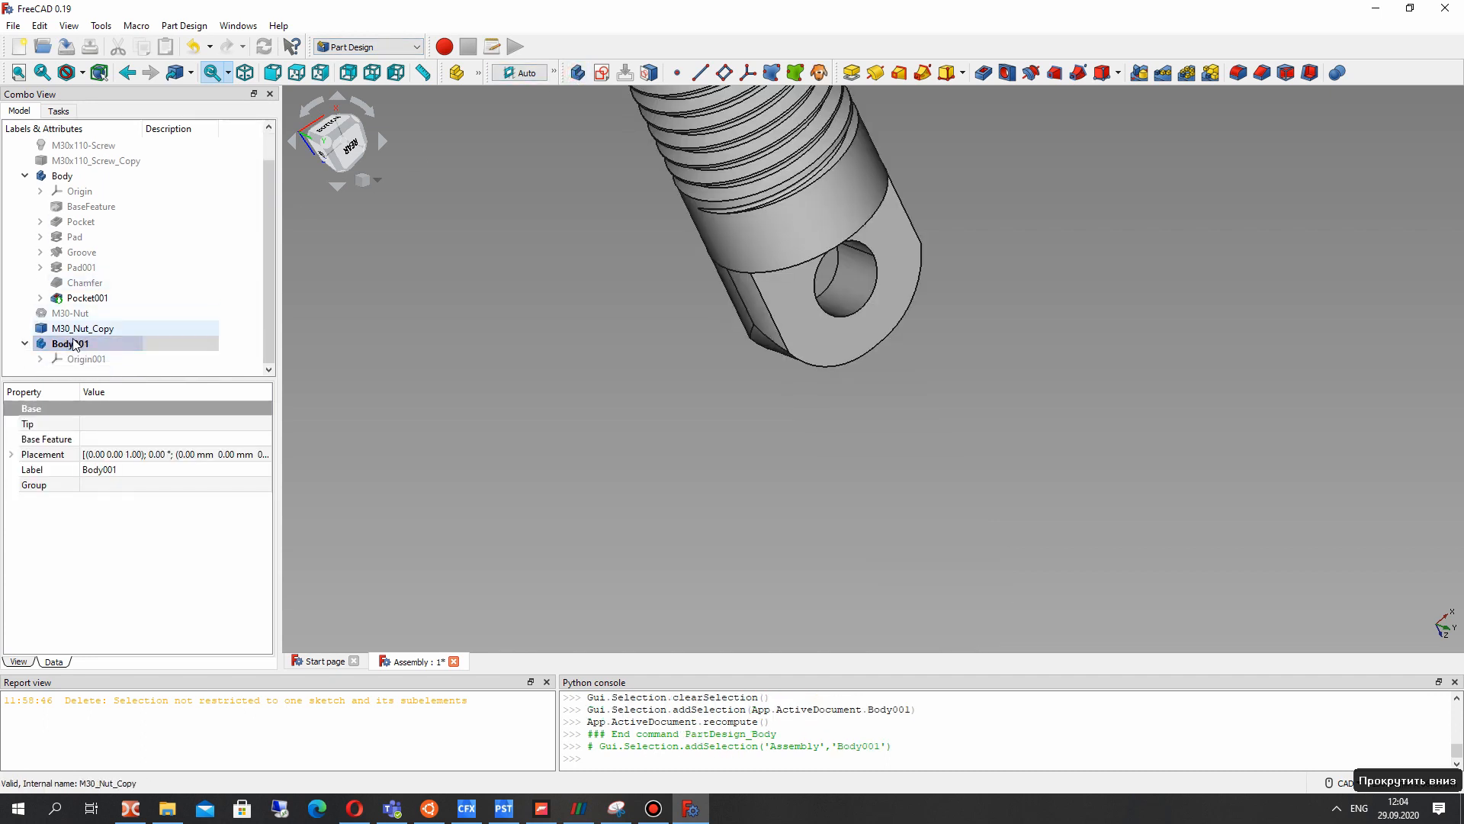
click(82, 328)
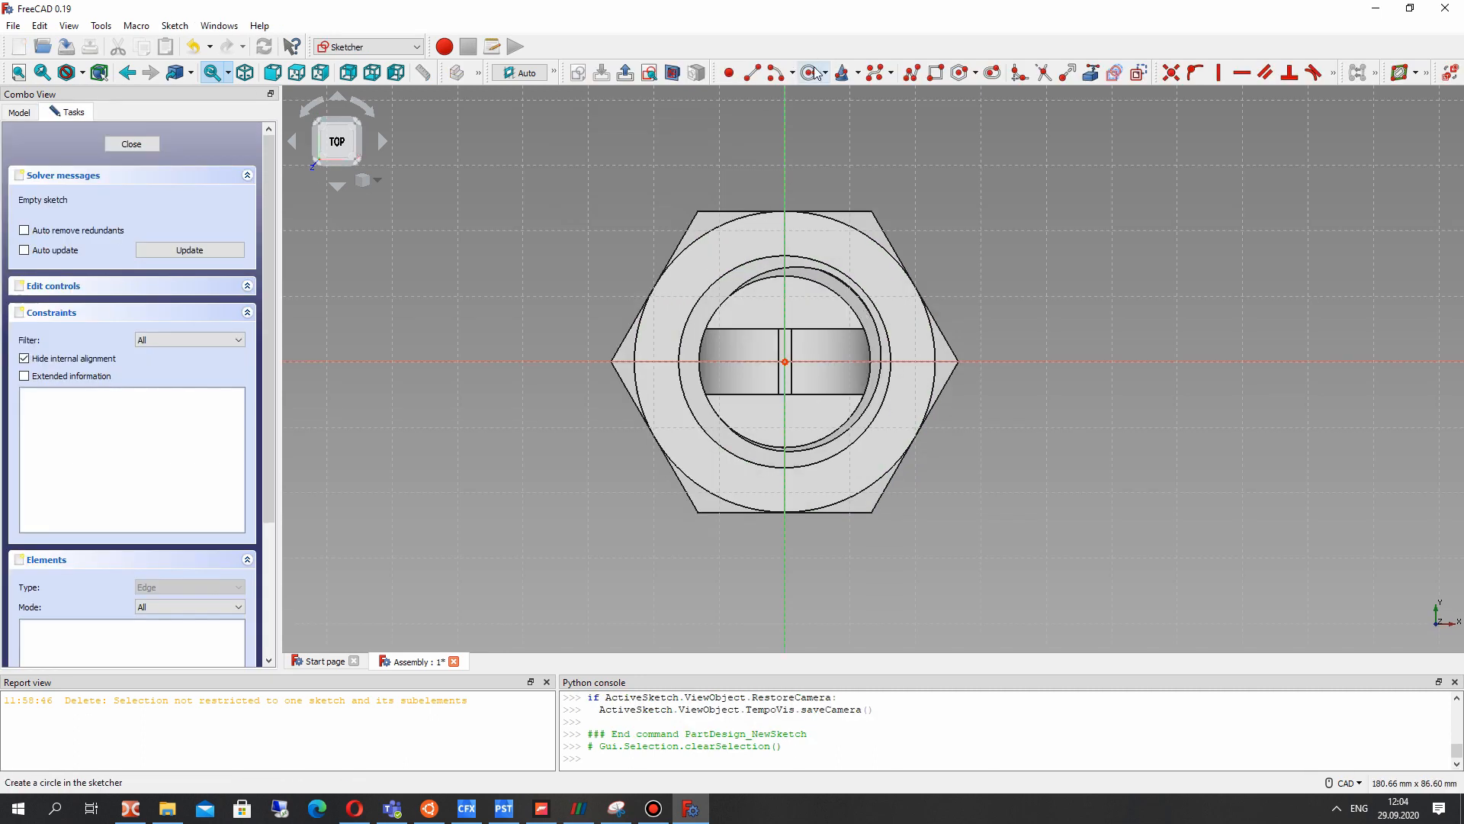
- Draw origin-centred circles, the outer wider than the hexagon, and close Sketch005
click(808, 72)
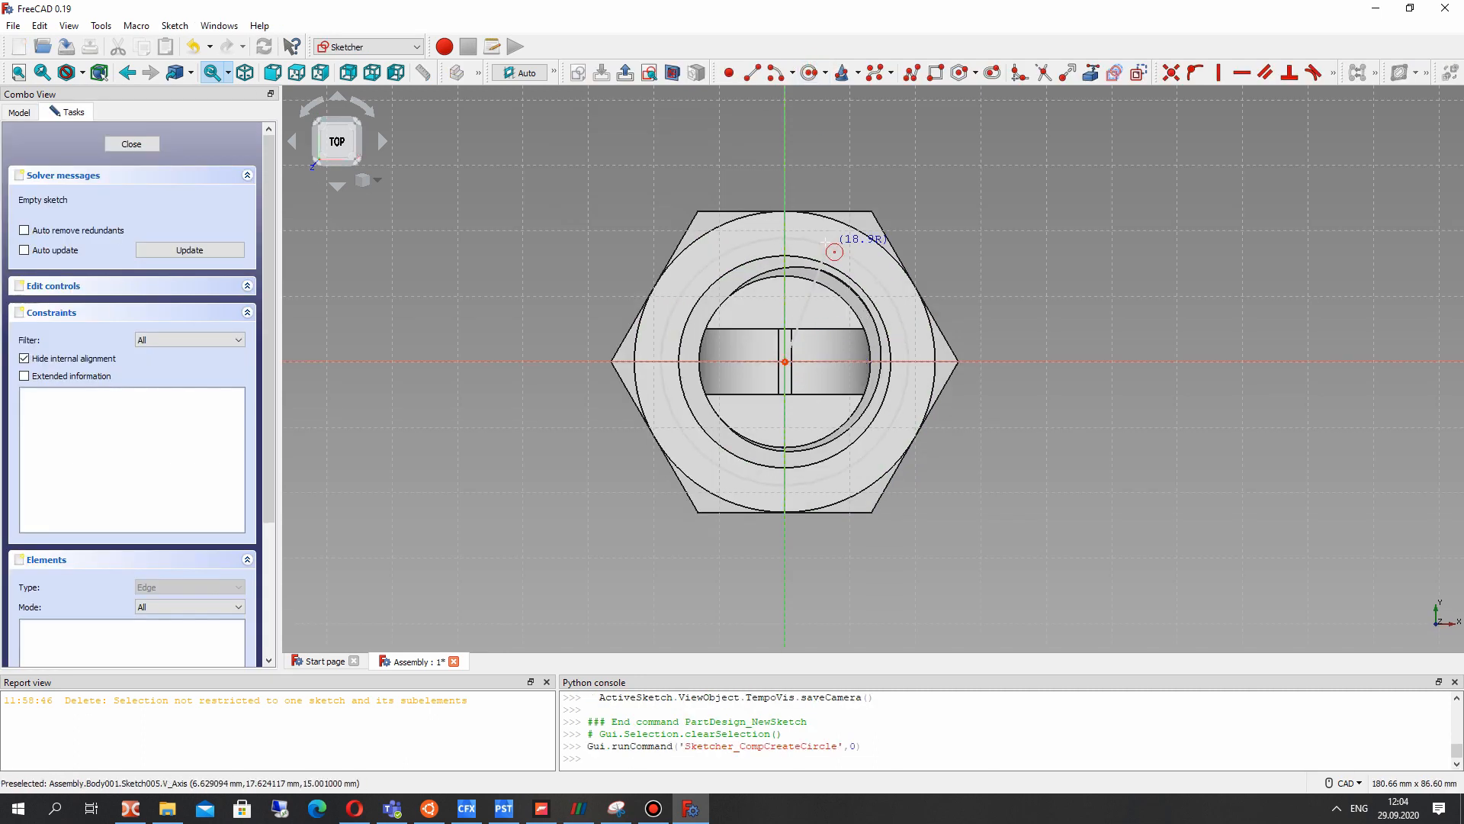
click(753, 268)
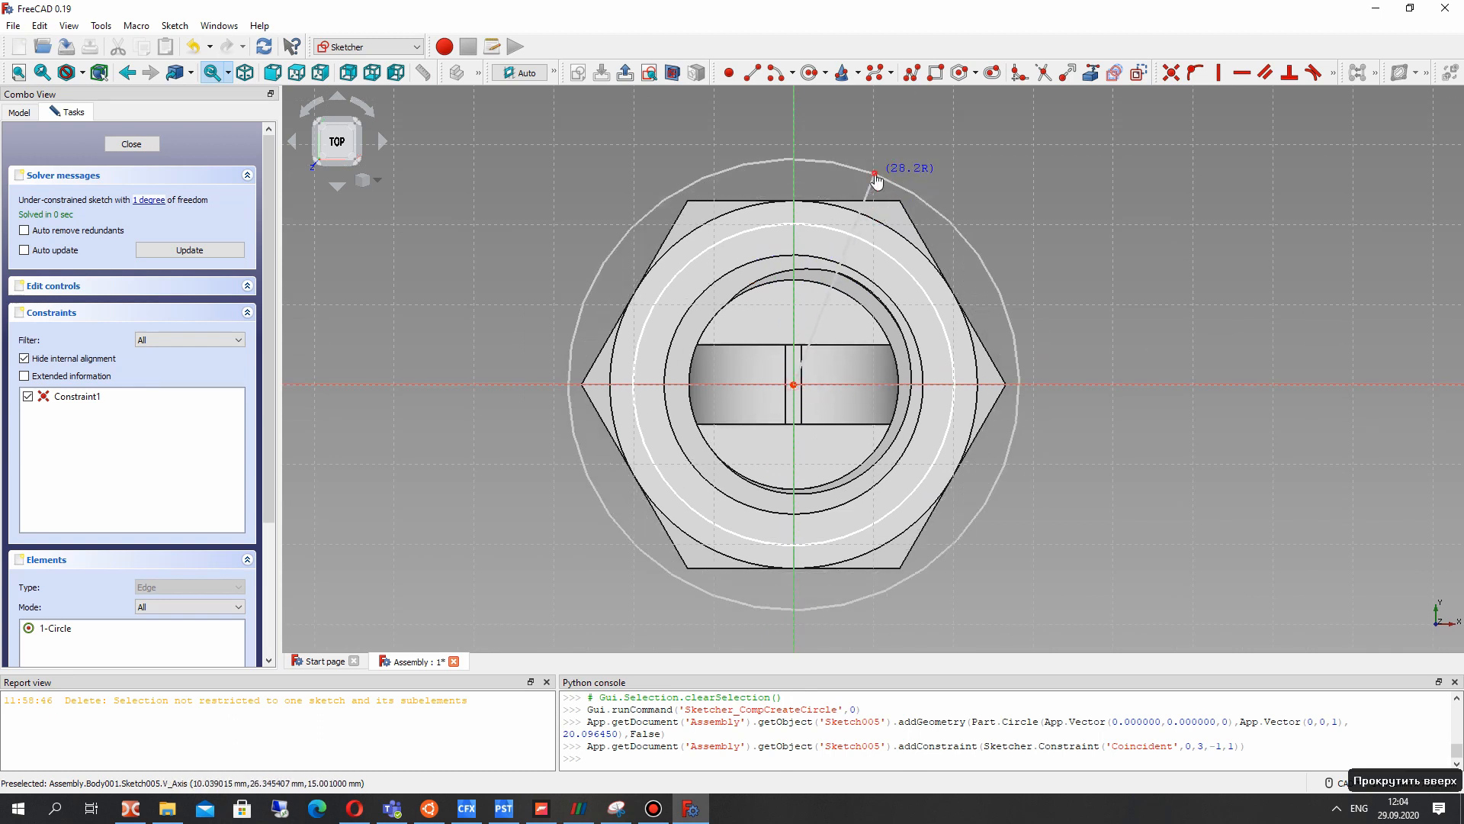
click(873, 174)
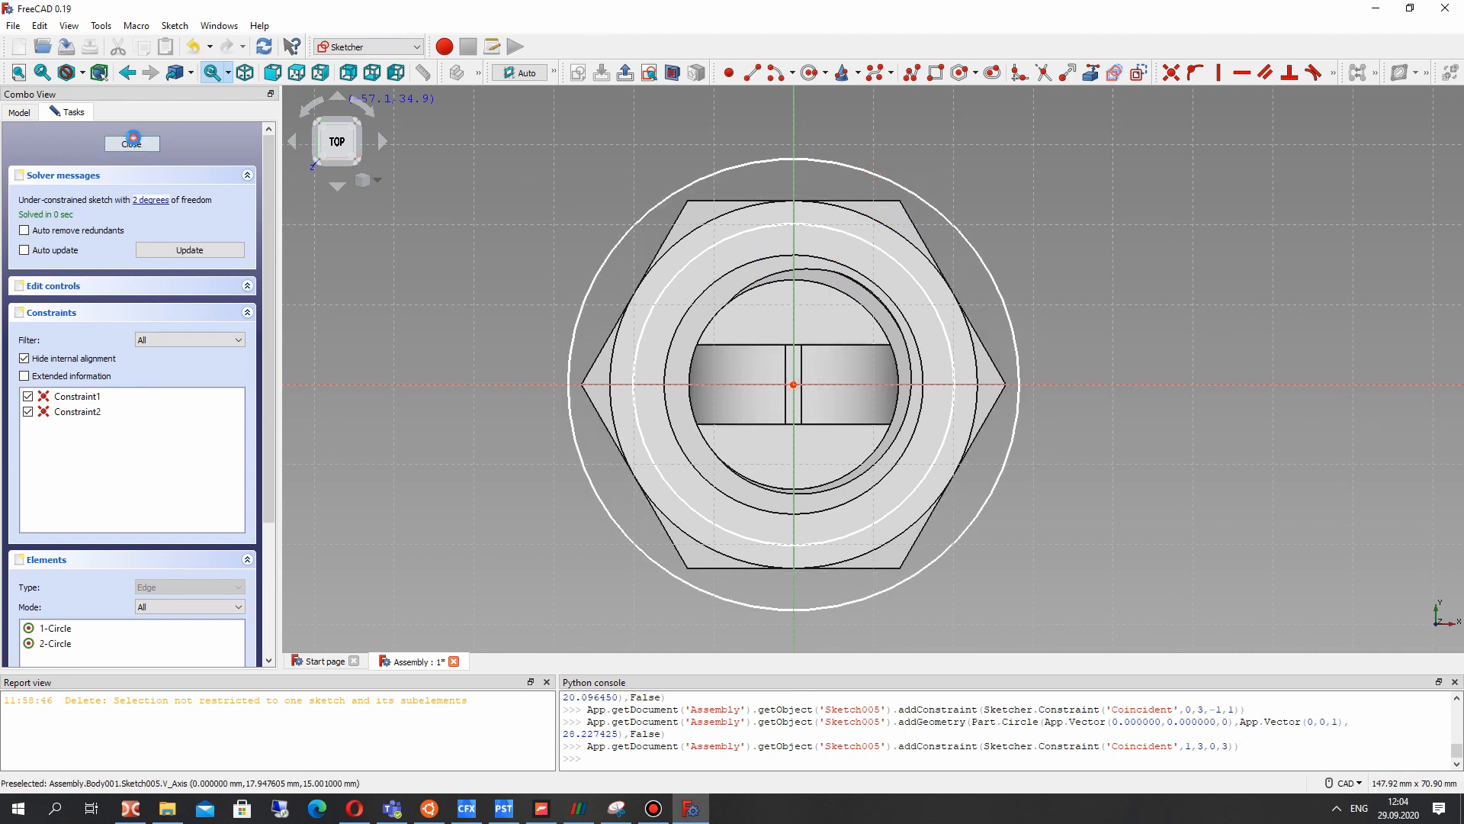
click(132, 142)
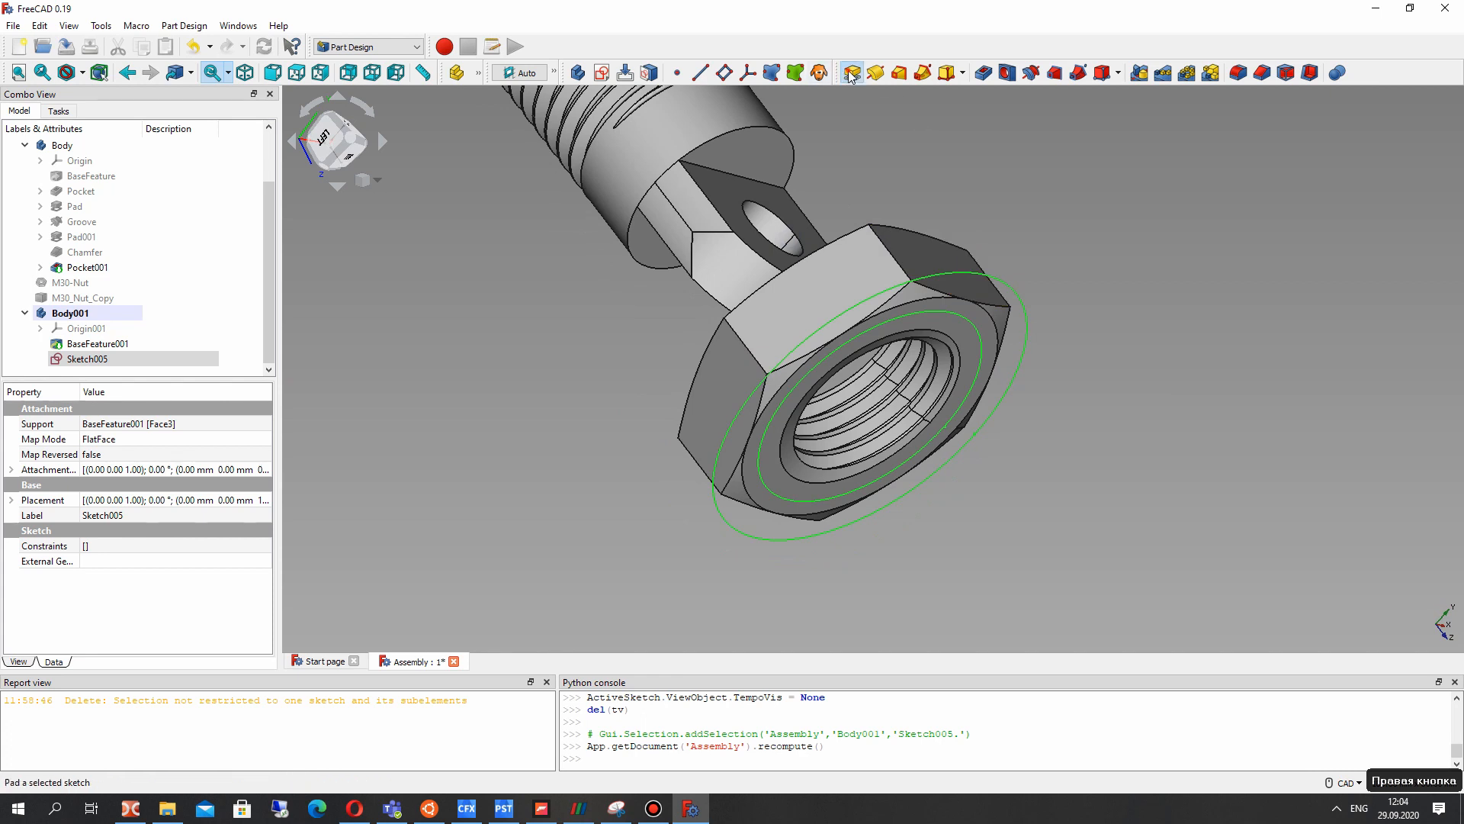
- Pad the ring sketch 15 mm reversed into a round collar over the nut
click(848, 72)
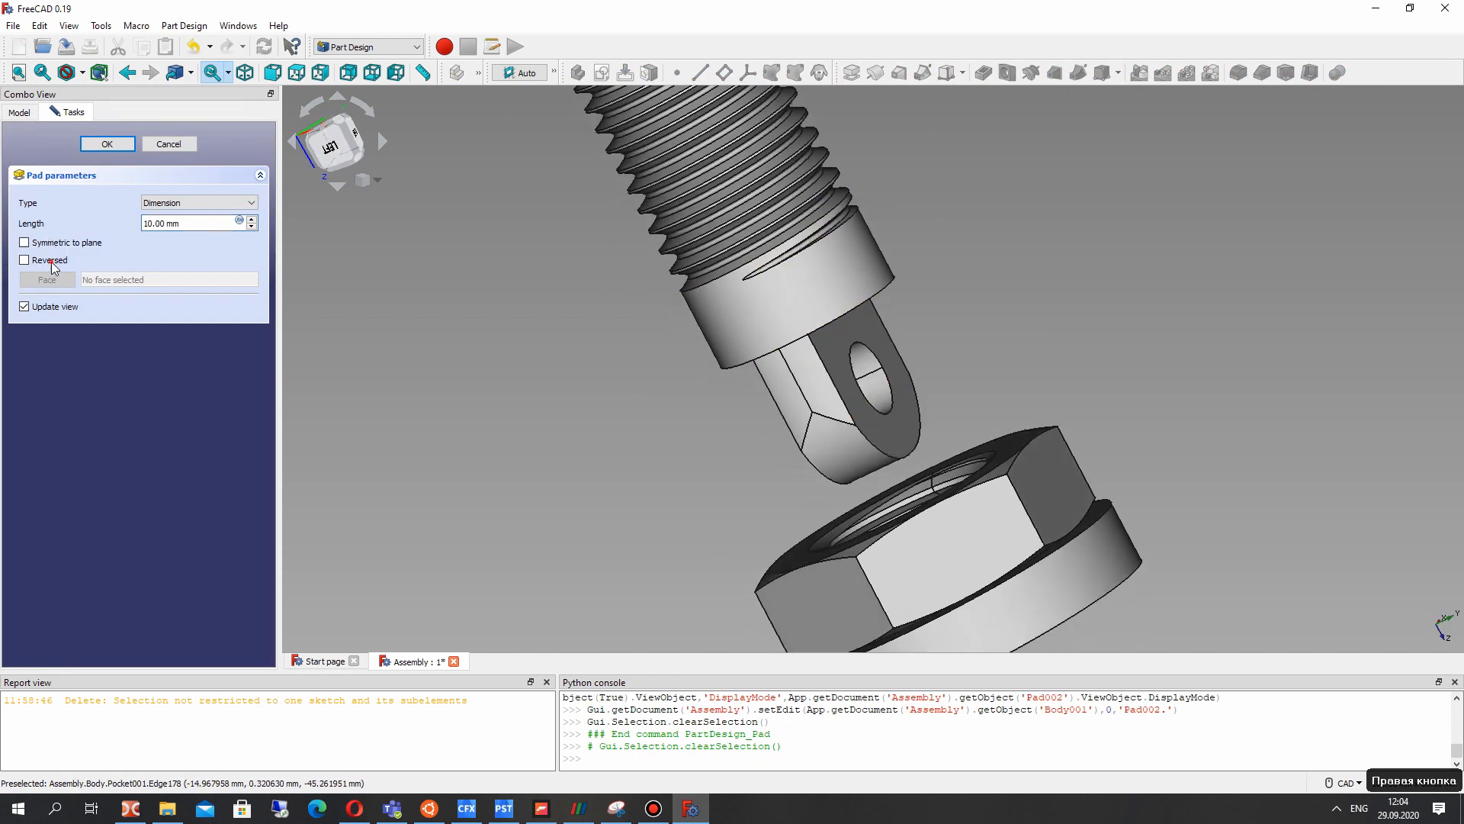
click(24, 259)
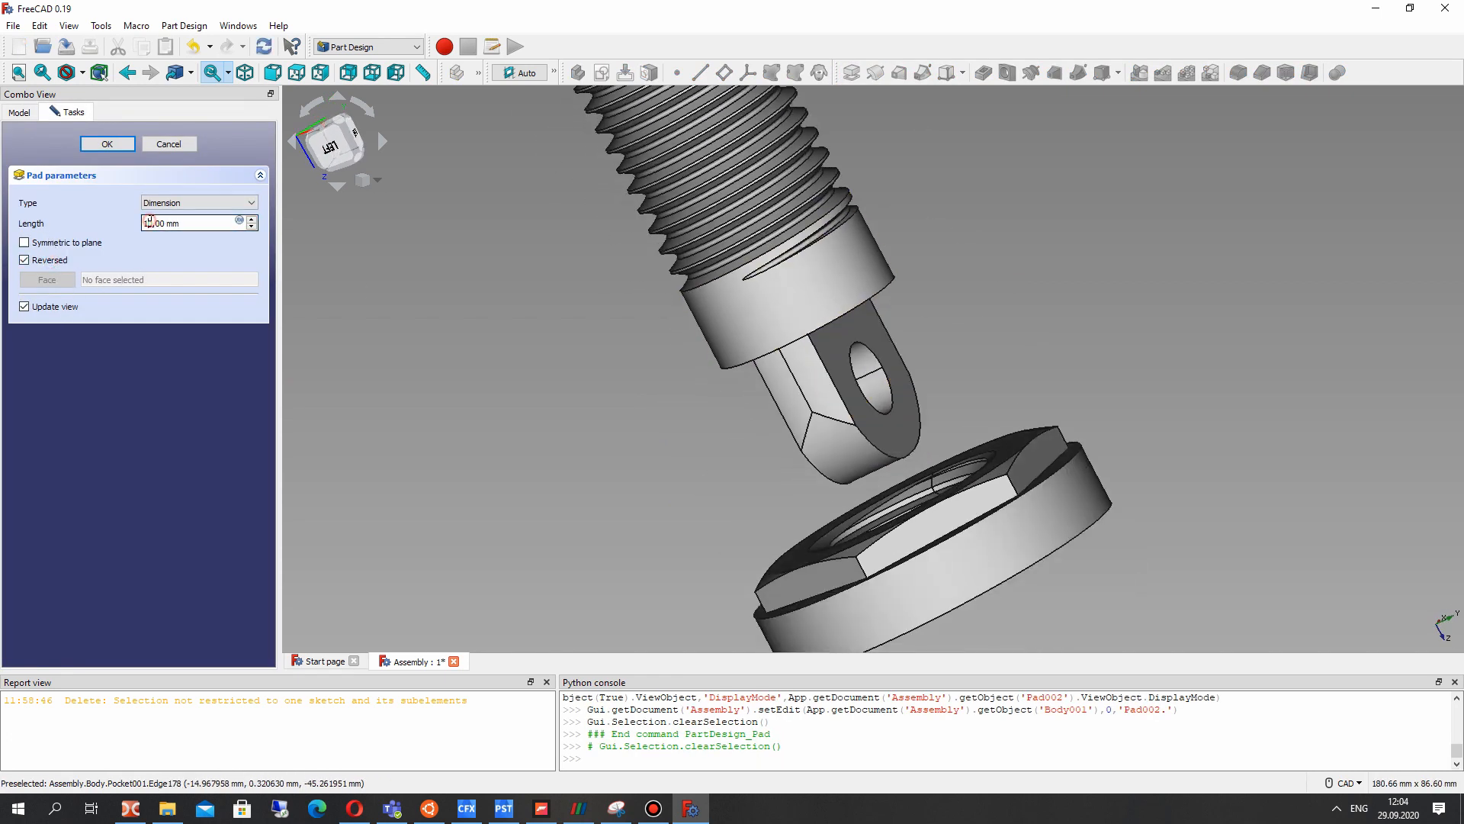
text(15.00 mm)
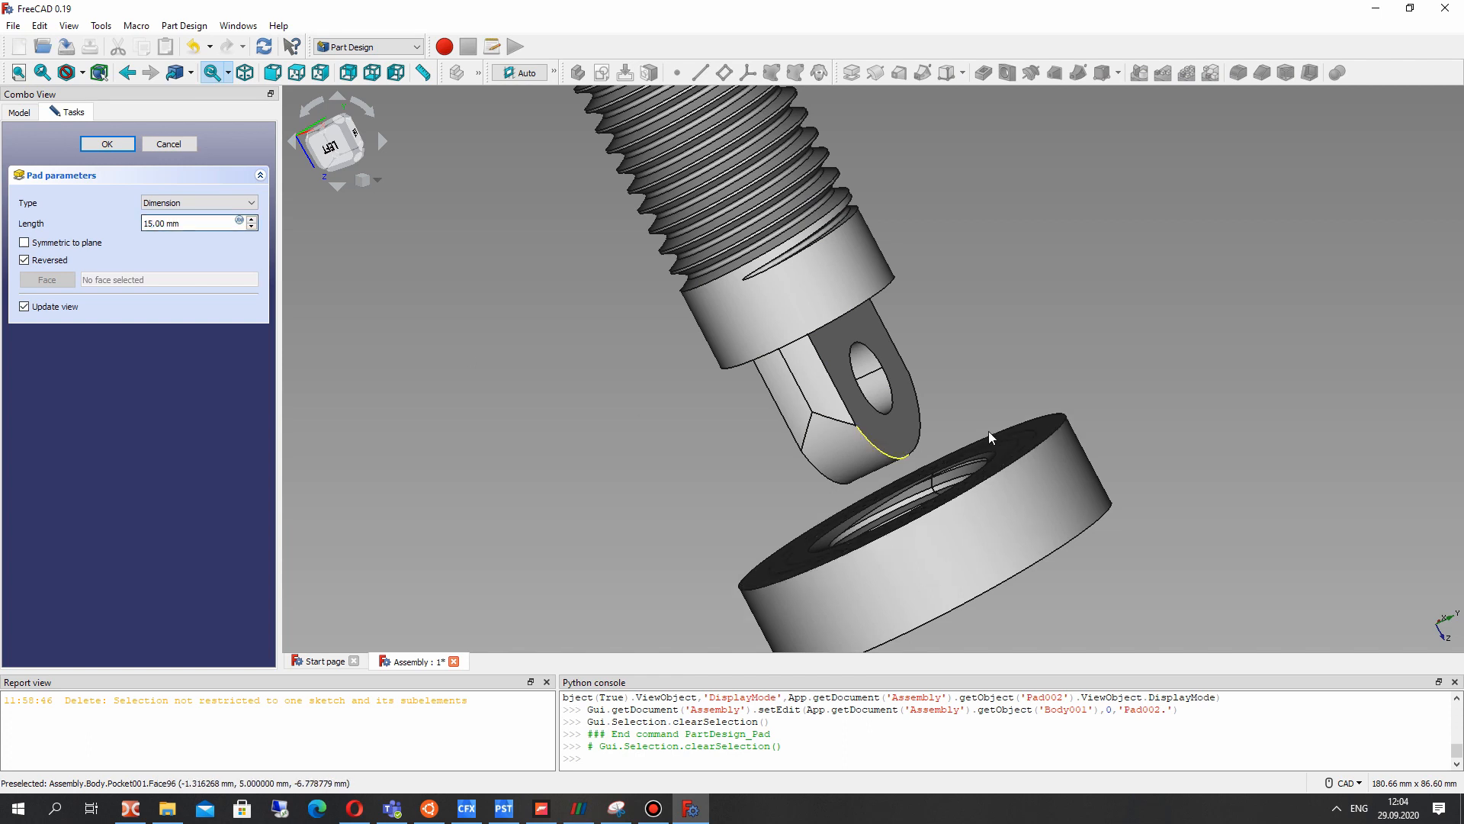
click(106, 142)
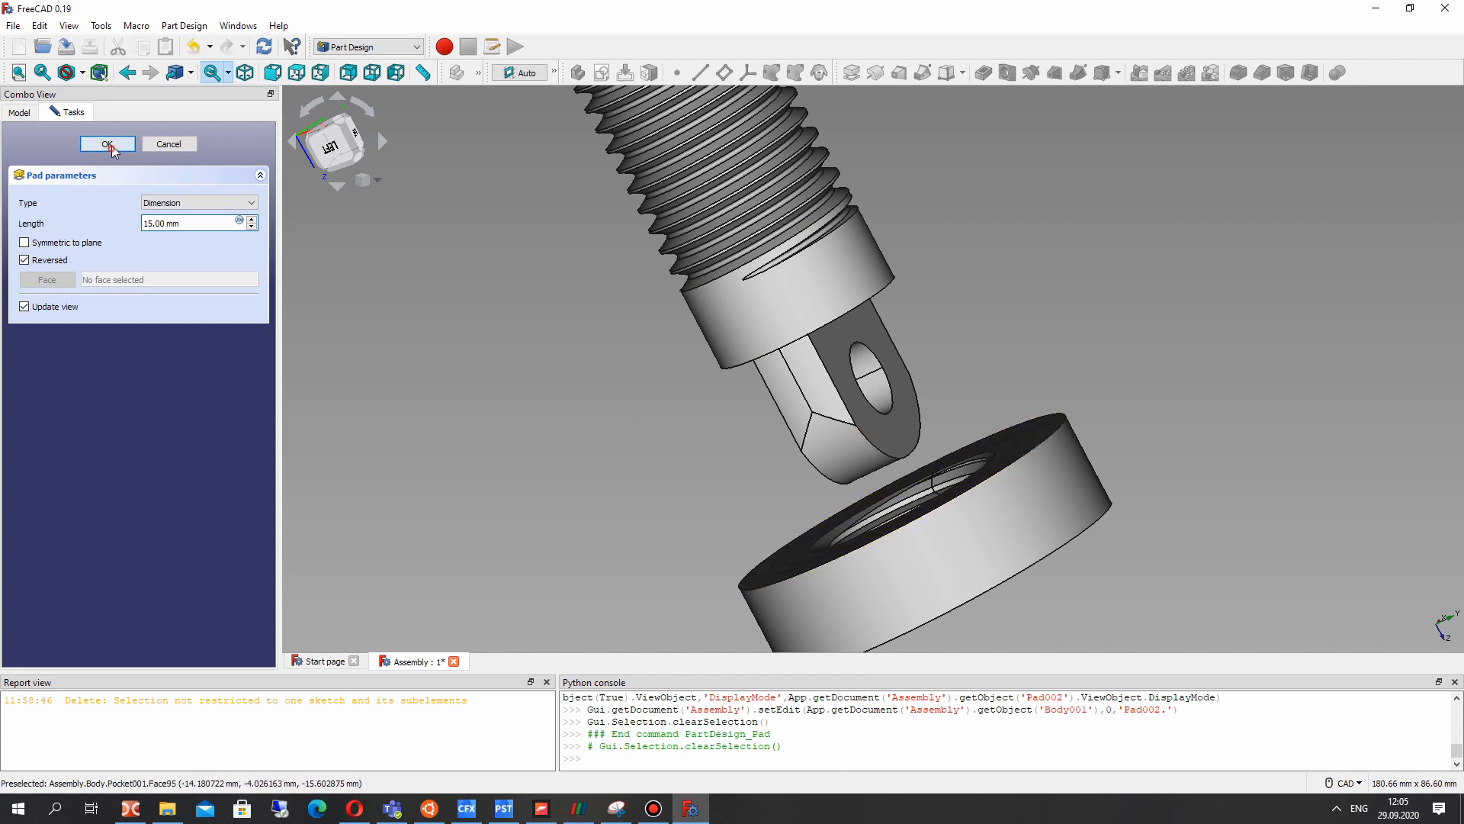
click(107, 144)
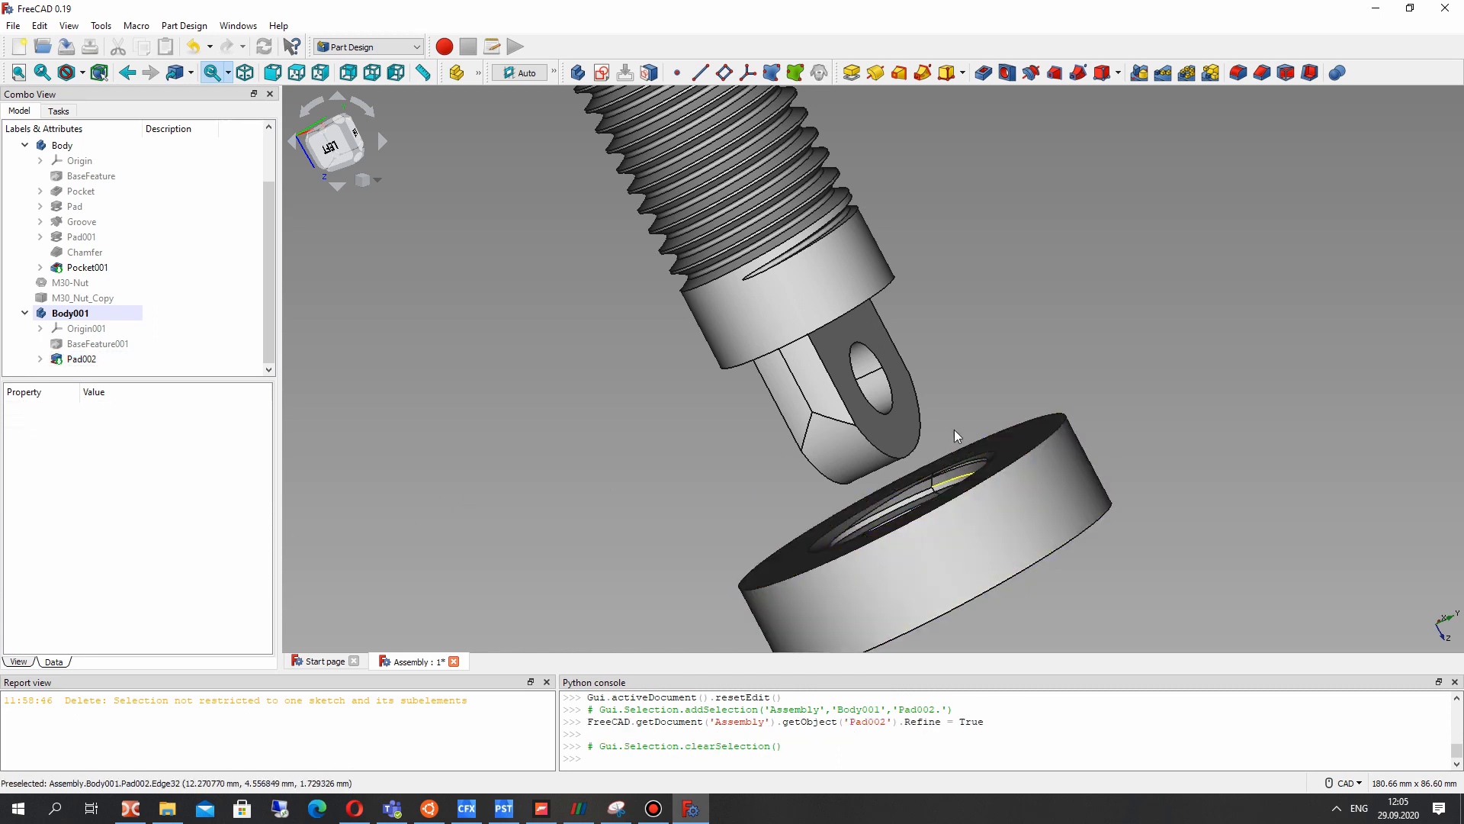
drag(956, 436, 949, 449)
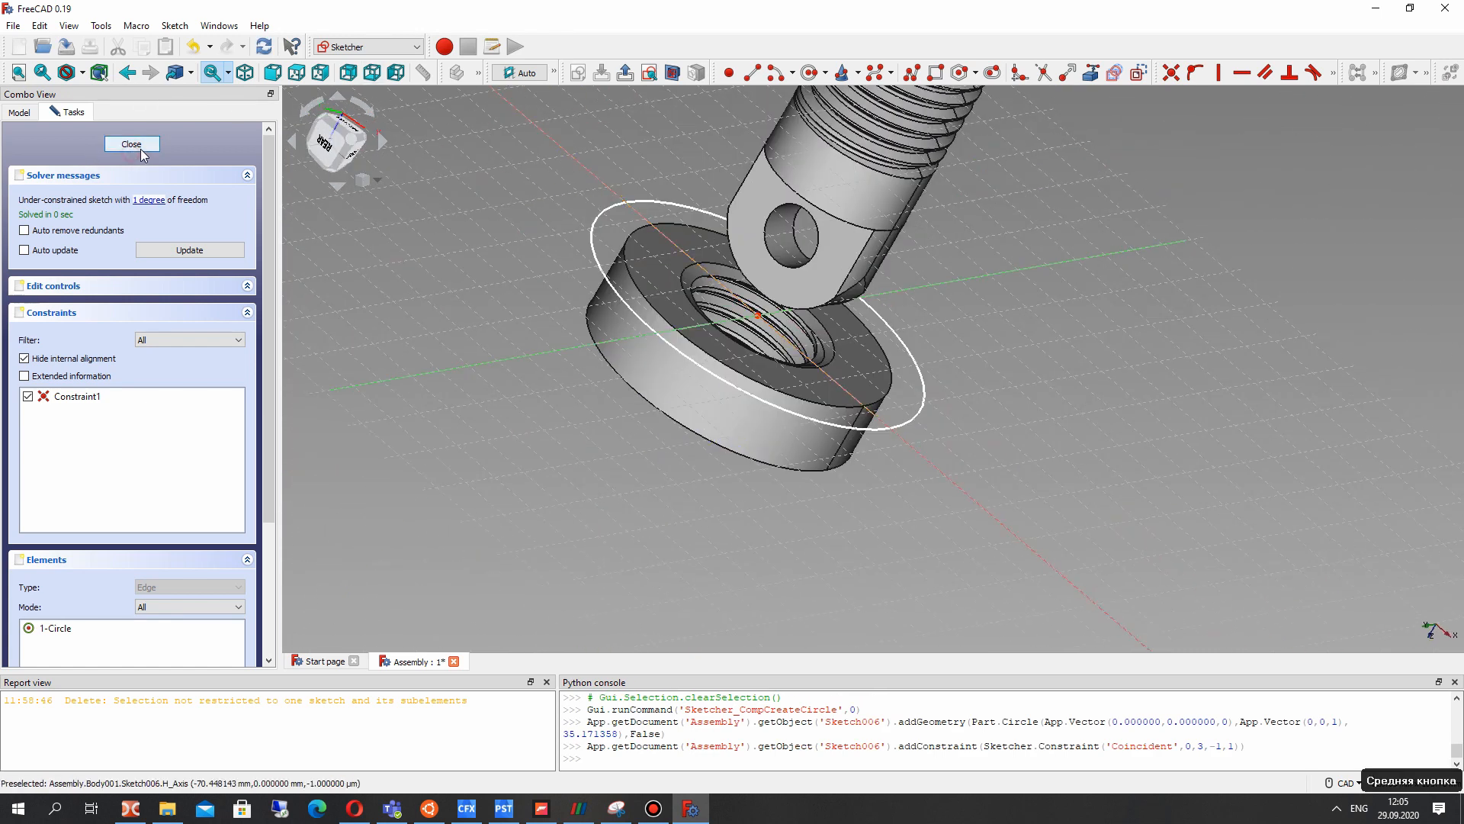
- Close the circle sketch and cut it as a 5 mm pocket into the collar
click(132, 144)
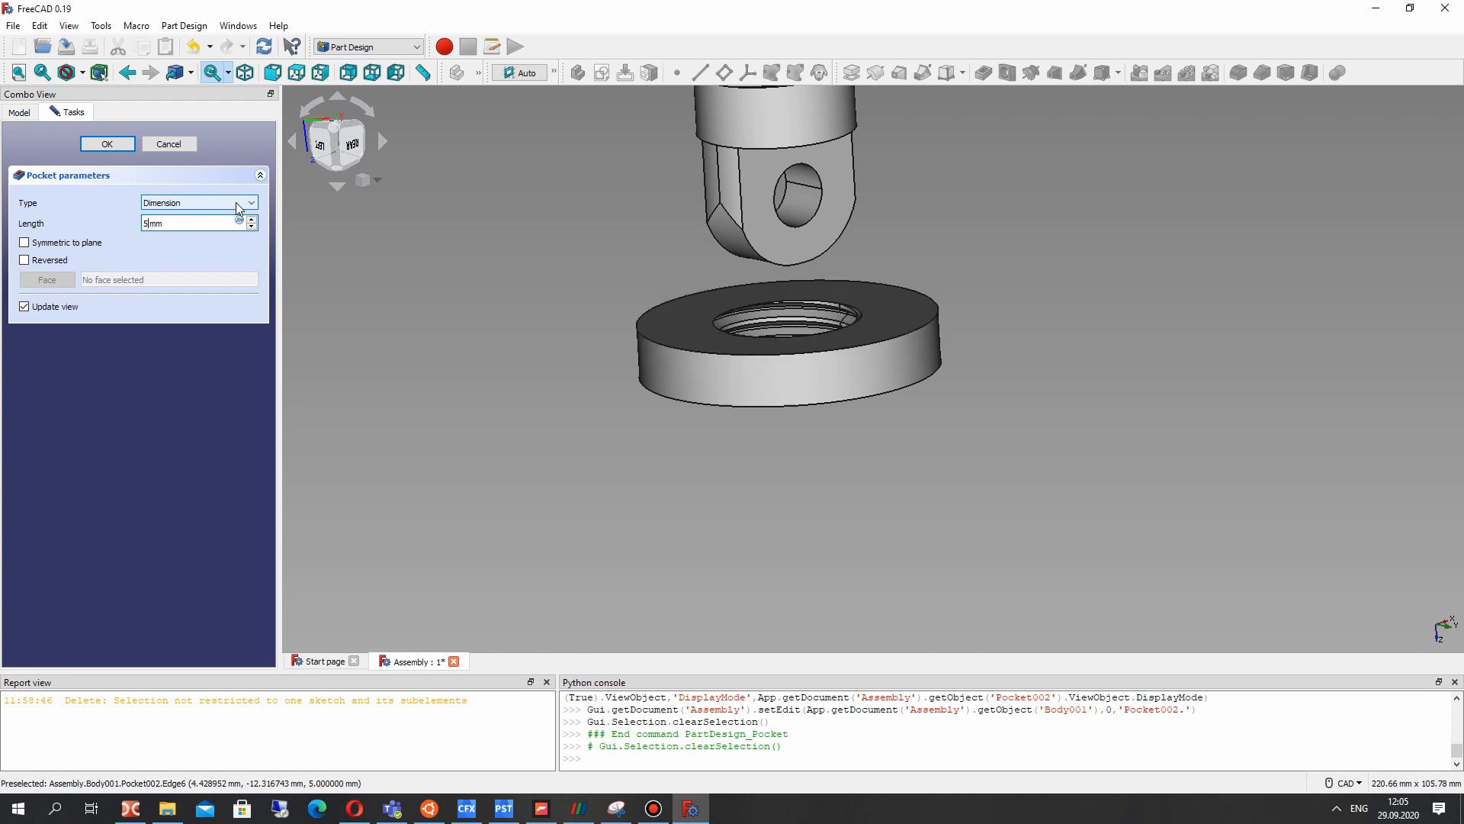
click(107, 143)
text(20)
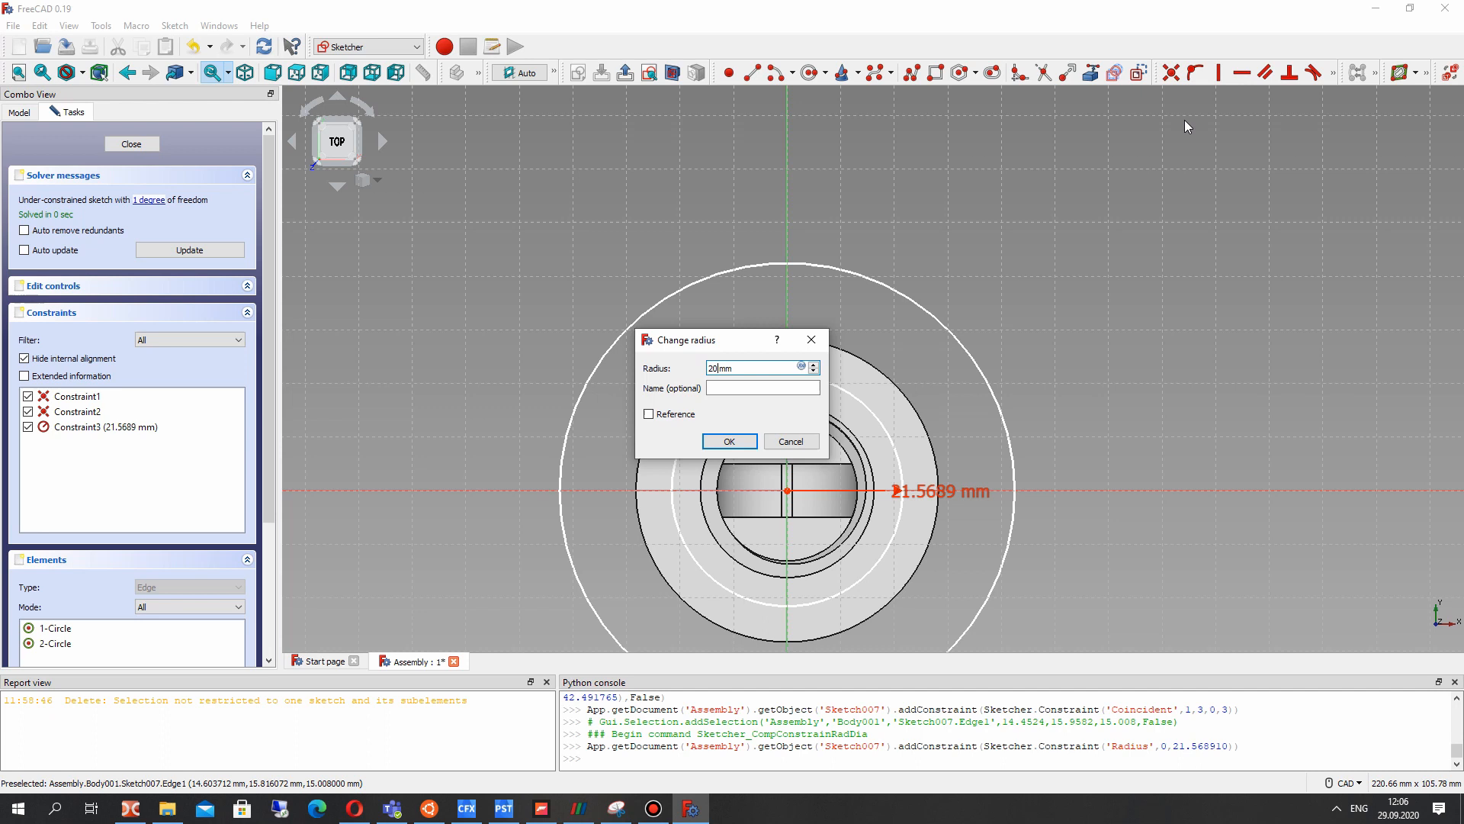
- Confirm the 20 mm inner radius, close Sketch007 and pocket it 10 mm into the collar
click(729, 441)
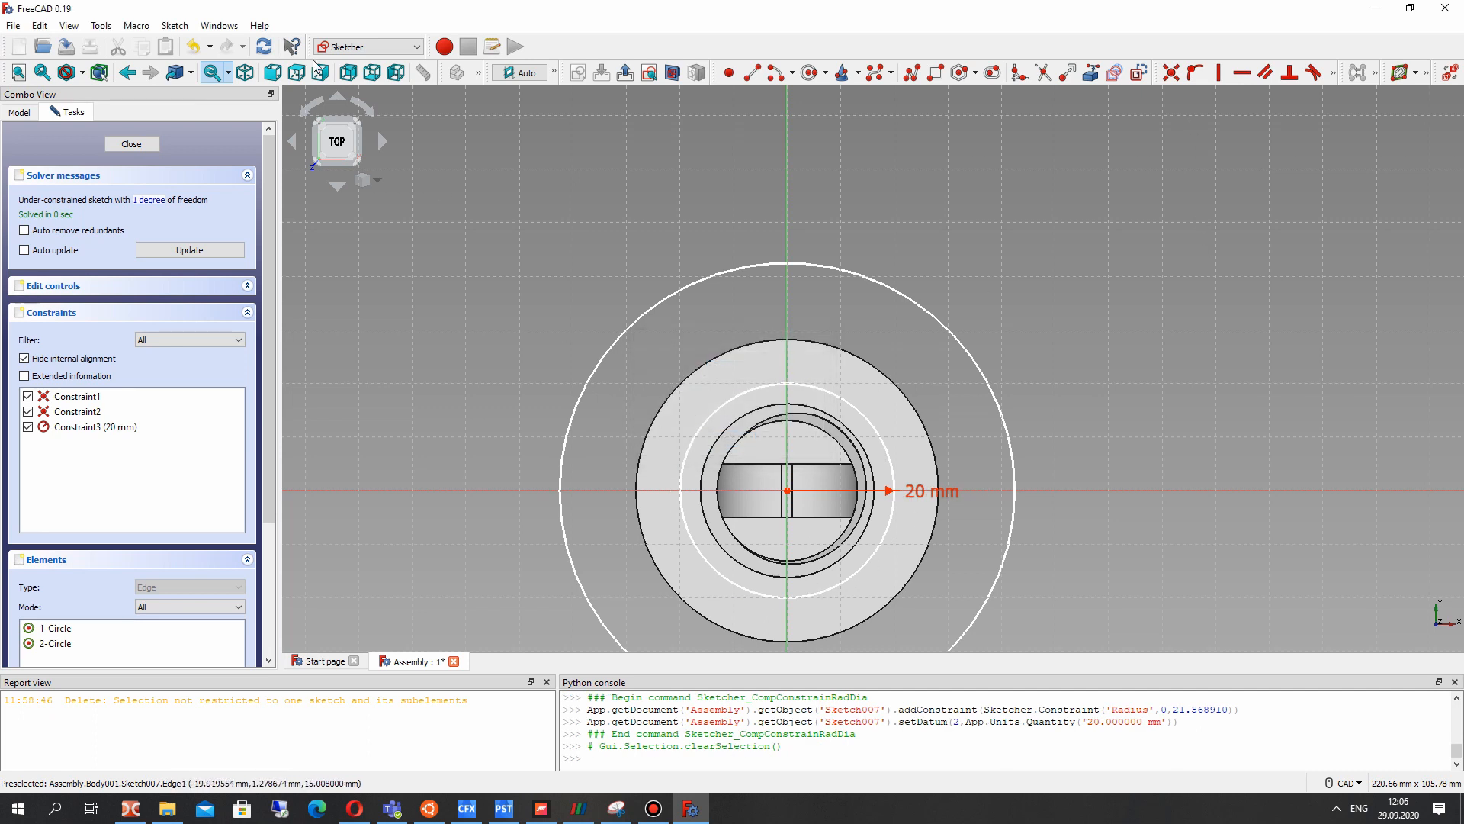
click(130, 144)
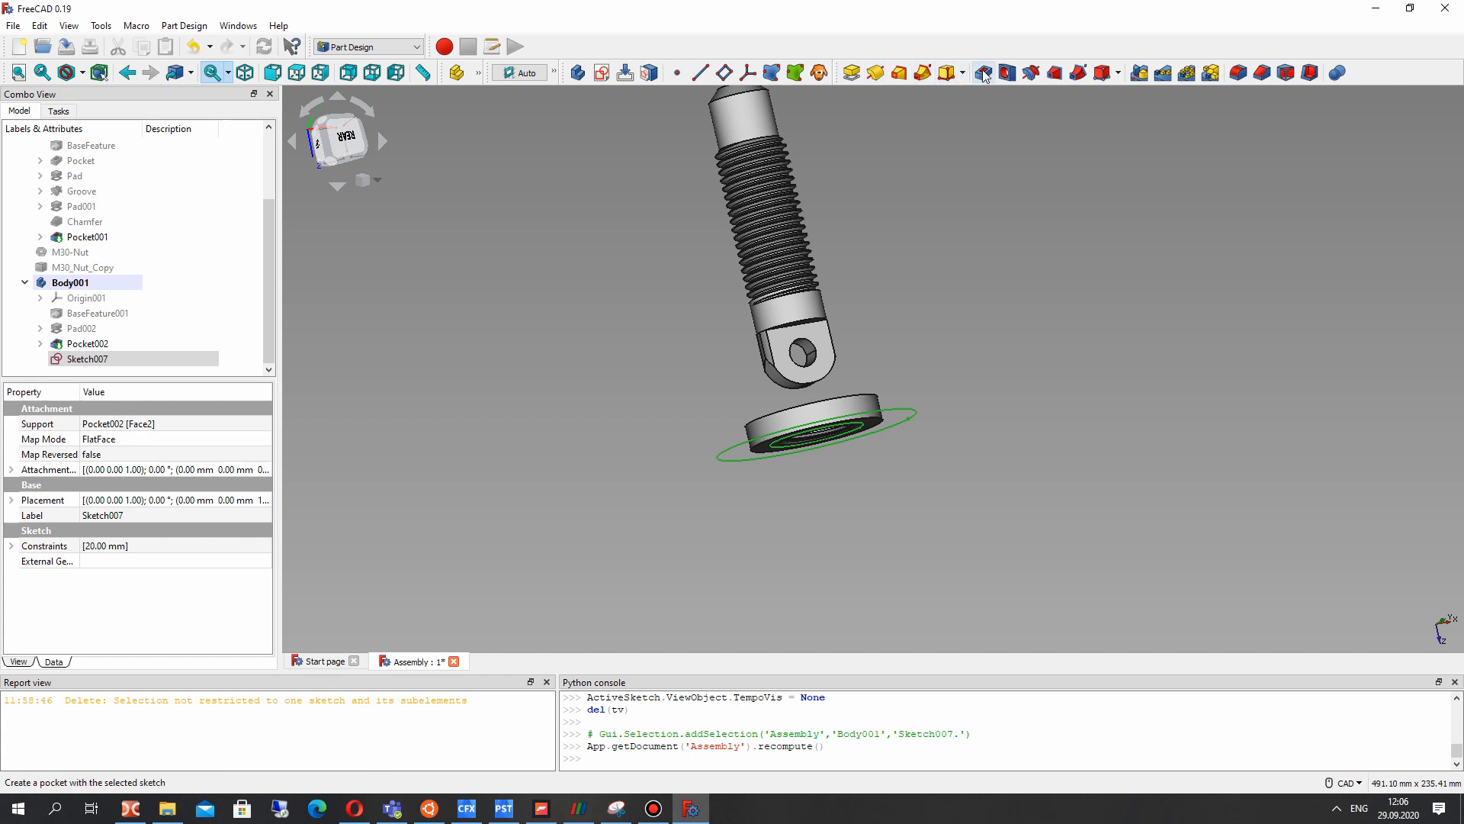
click(982, 72)
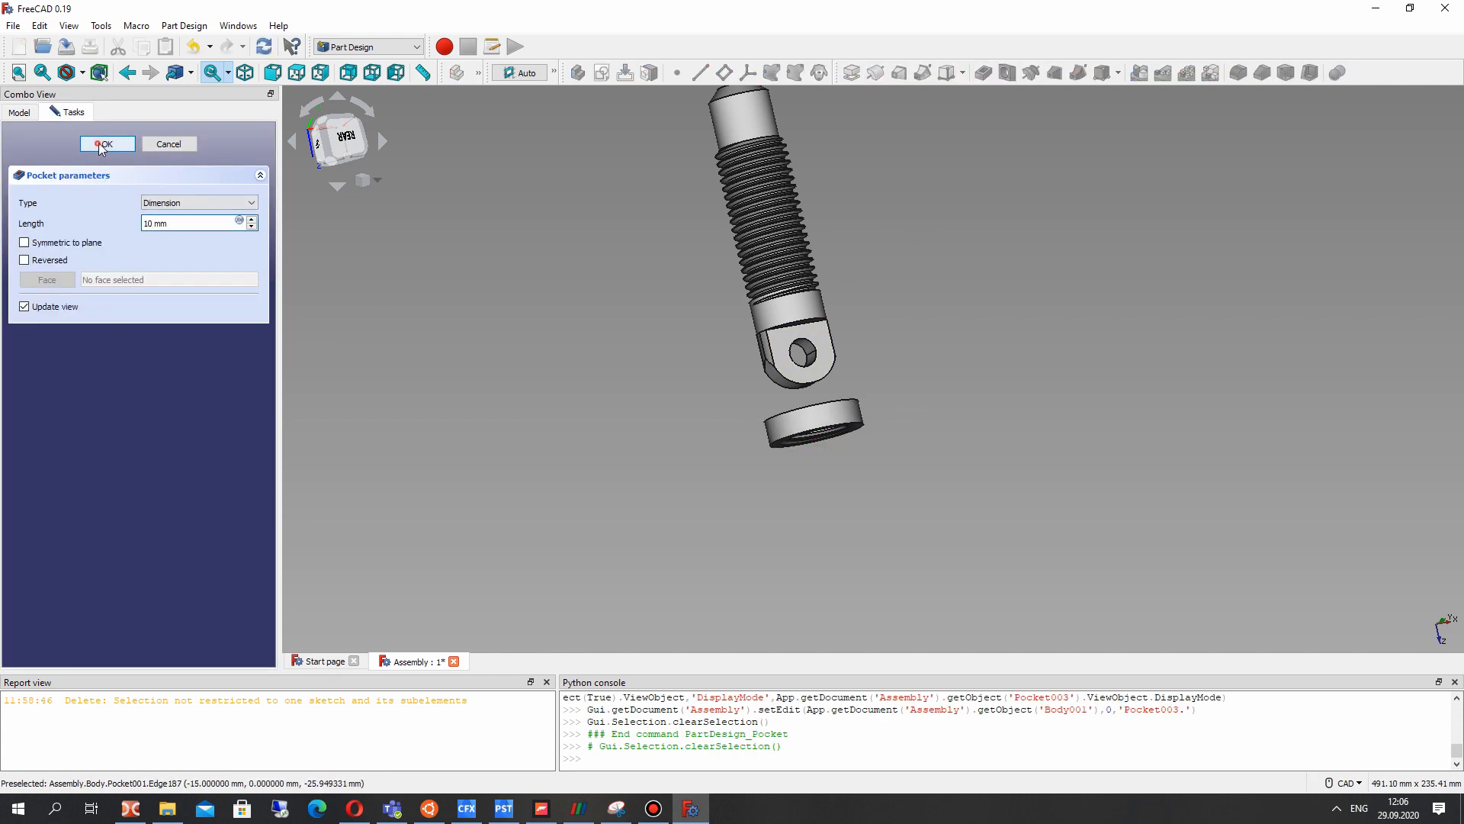
click(106, 142)
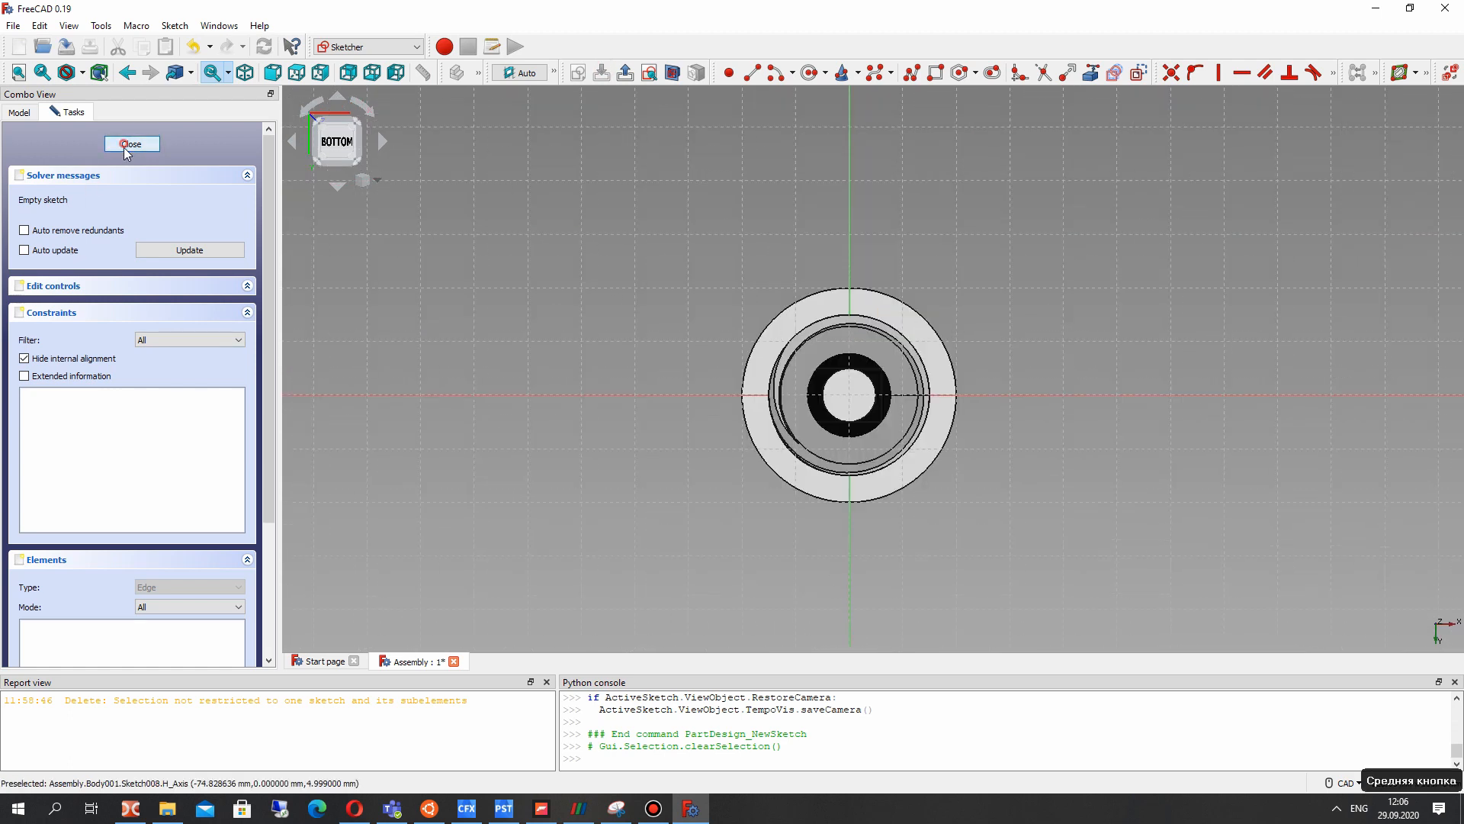
- Close the empty Sketch008, then reopen it from the tree for editing
click(132, 144)
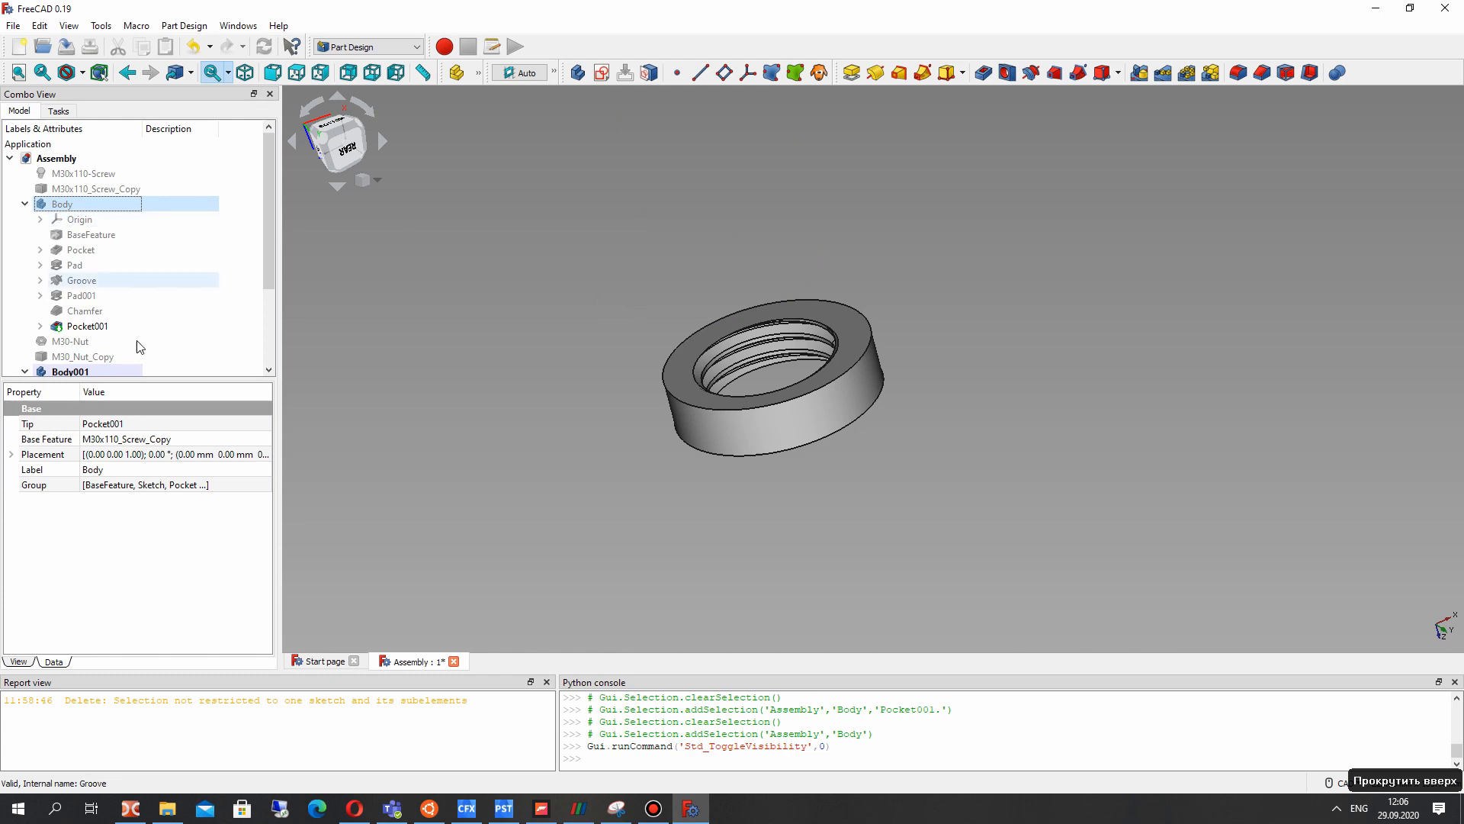
click(87, 358)
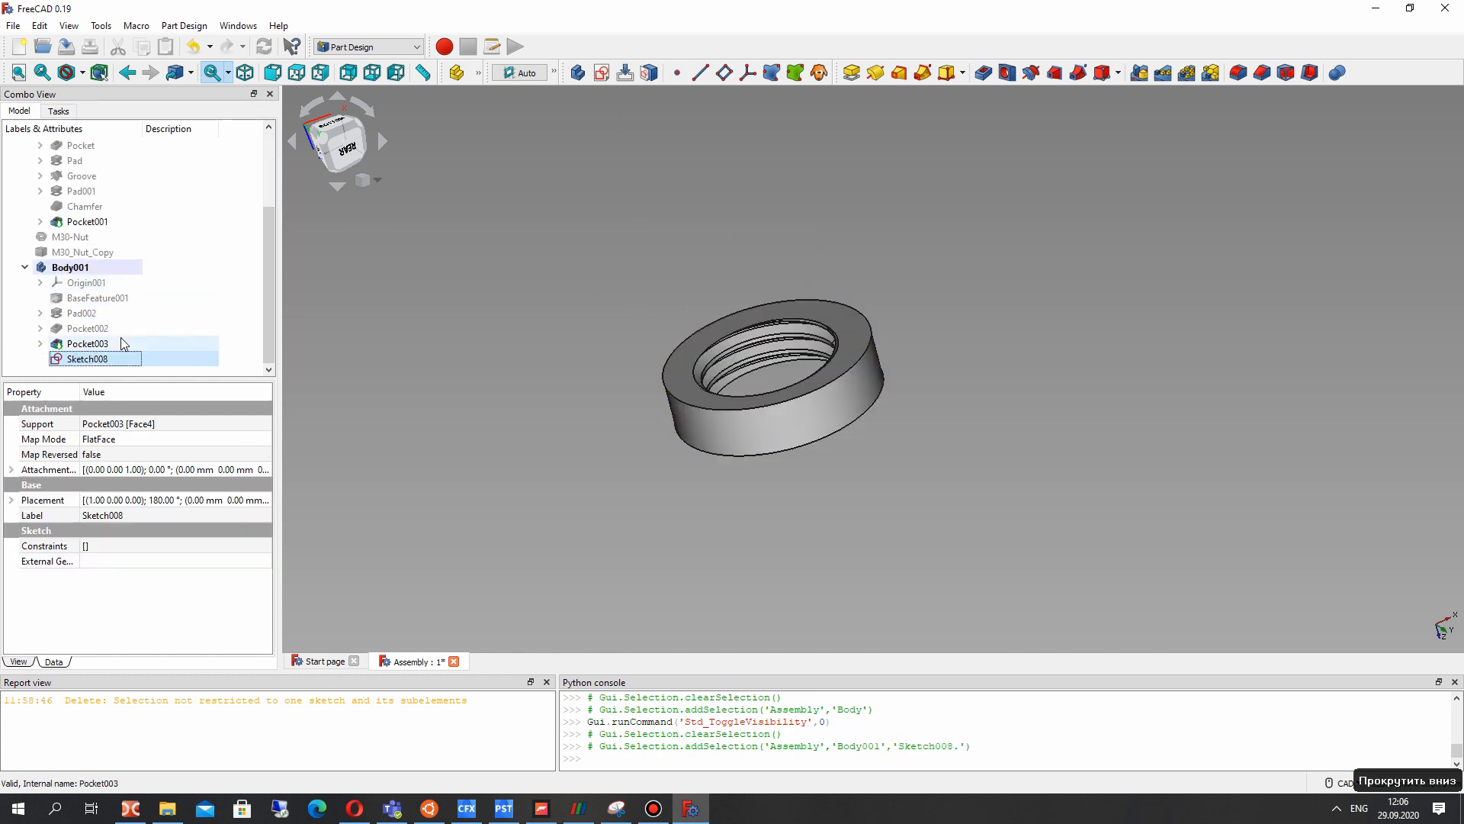
double_click(87, 358)
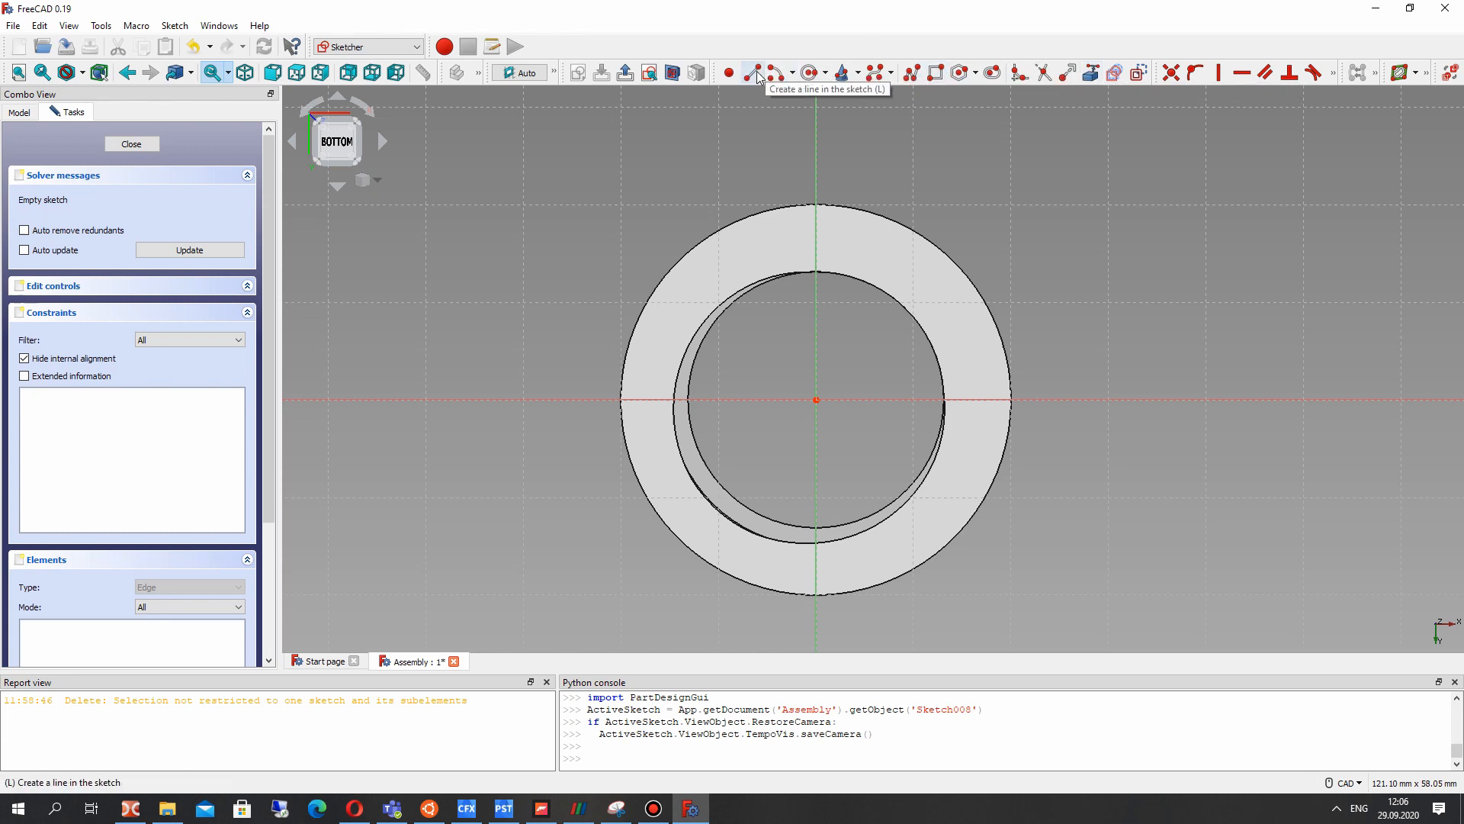
- Draw an 18 mm construction circle and a tooth profile with 4 mm top width, 2 mm from the vertical axis
click(755, 72)
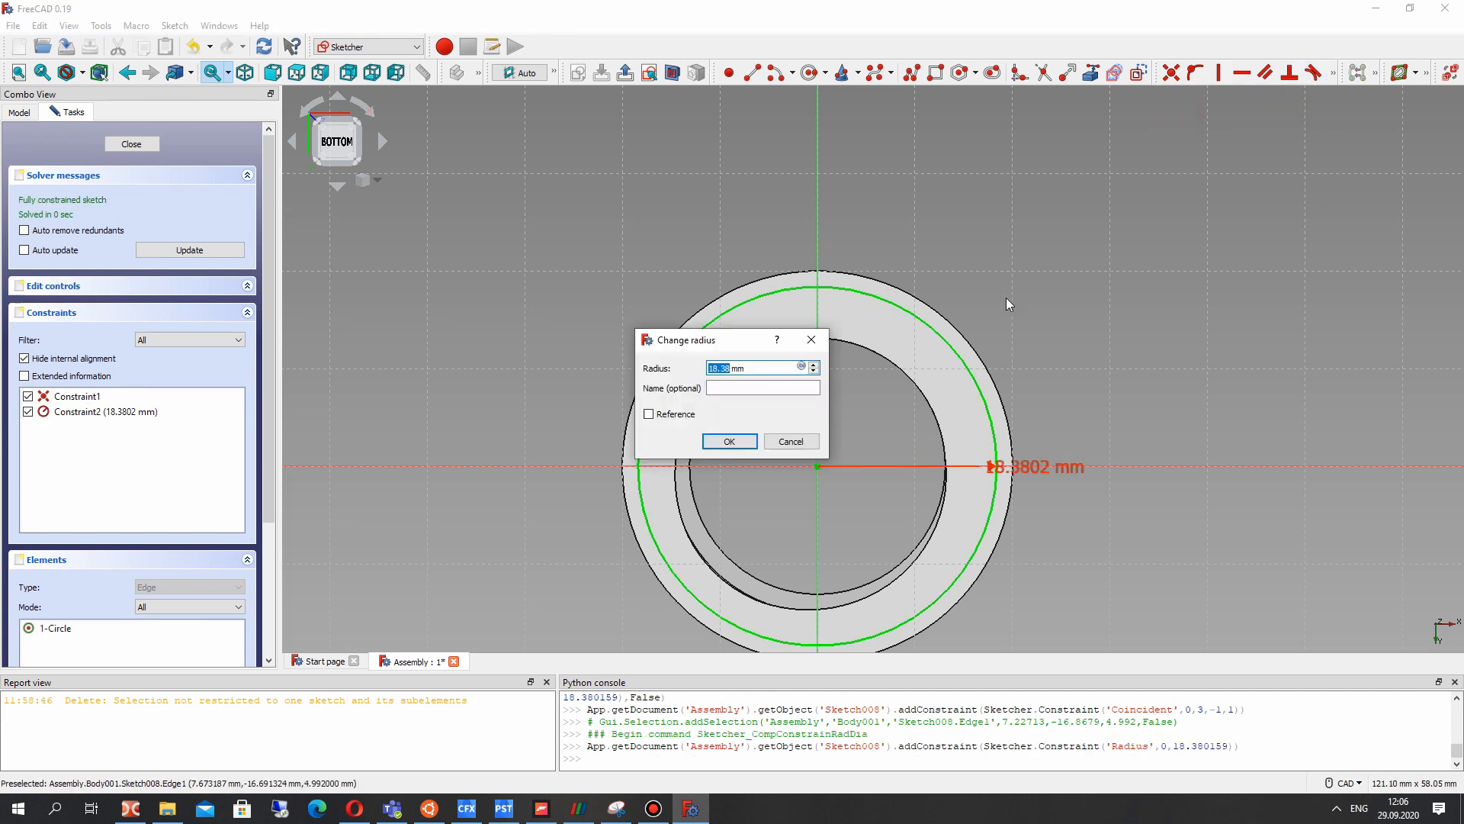
click(729, 440)
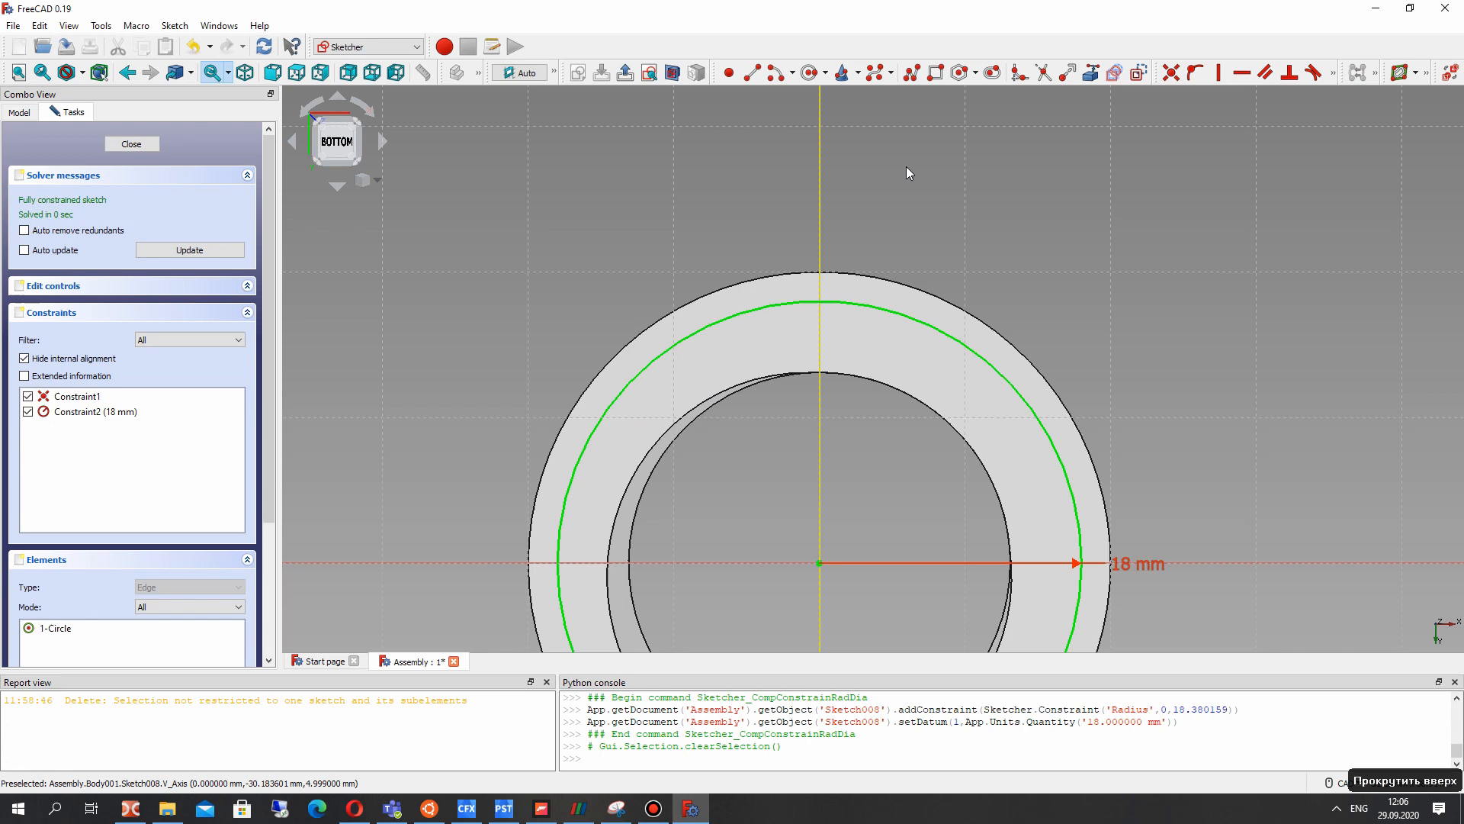
mouse_move(808, 71)
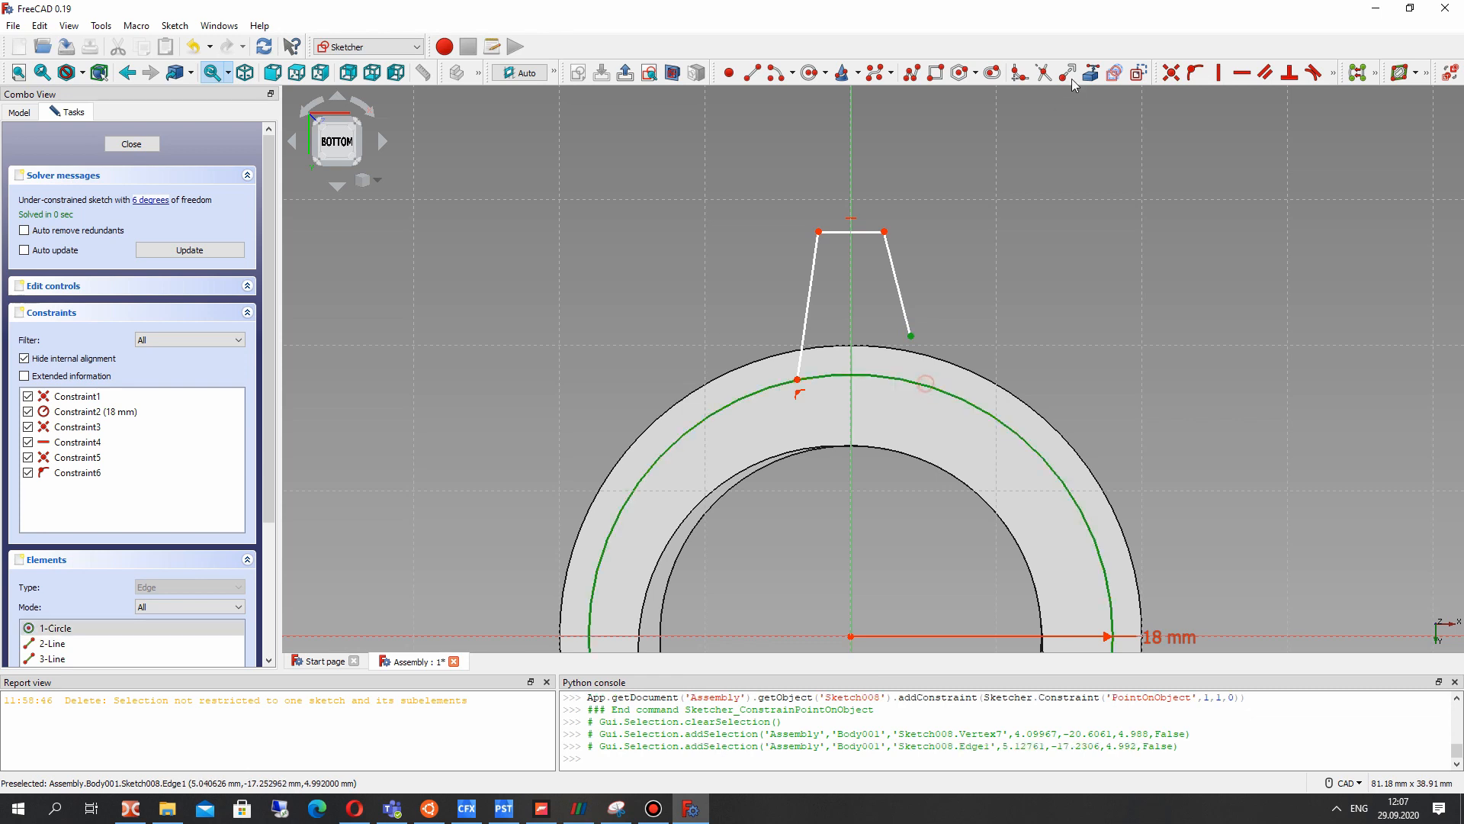
click(1067, 72)
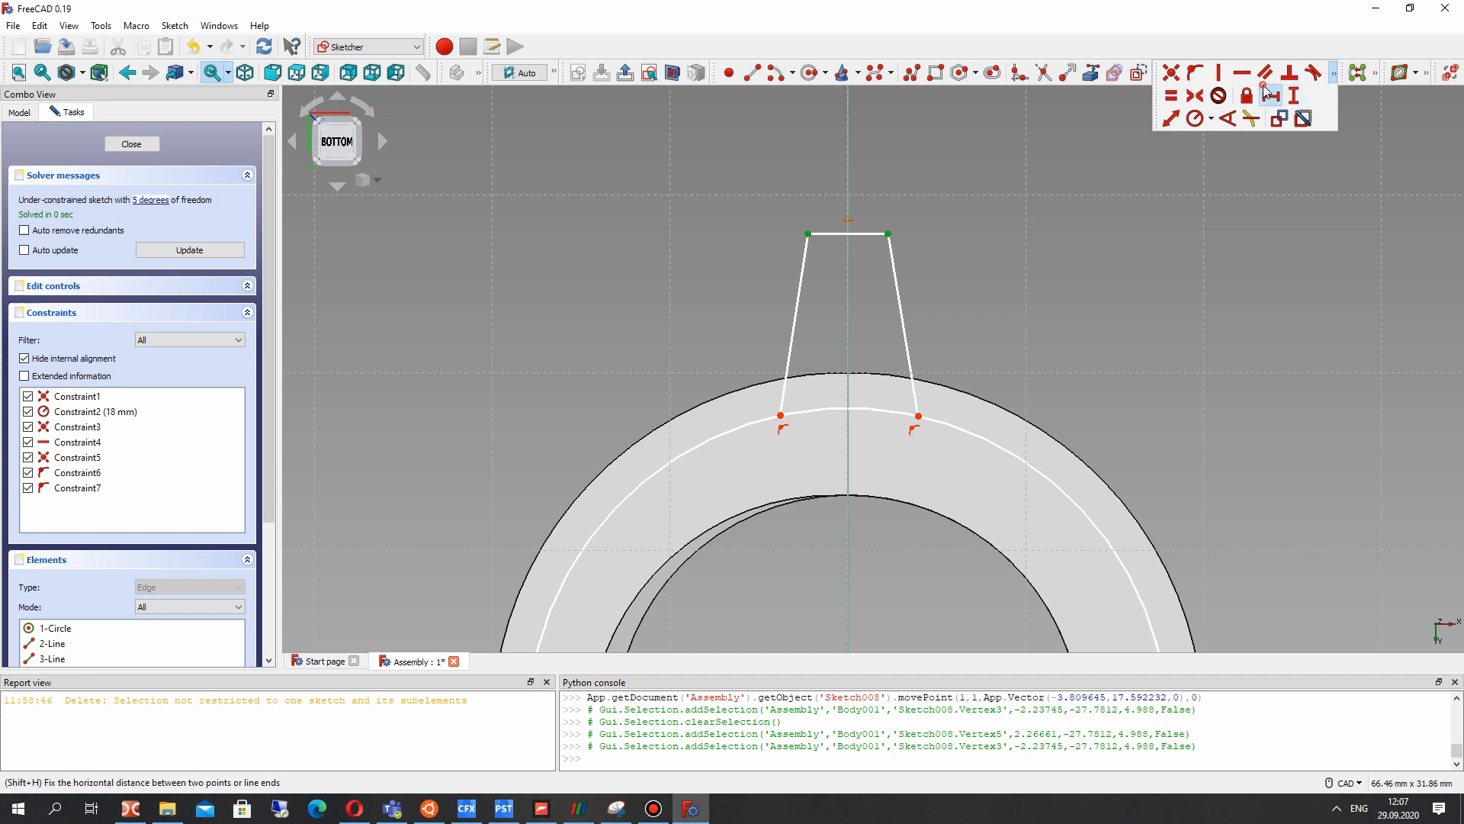
click(1242, 73)
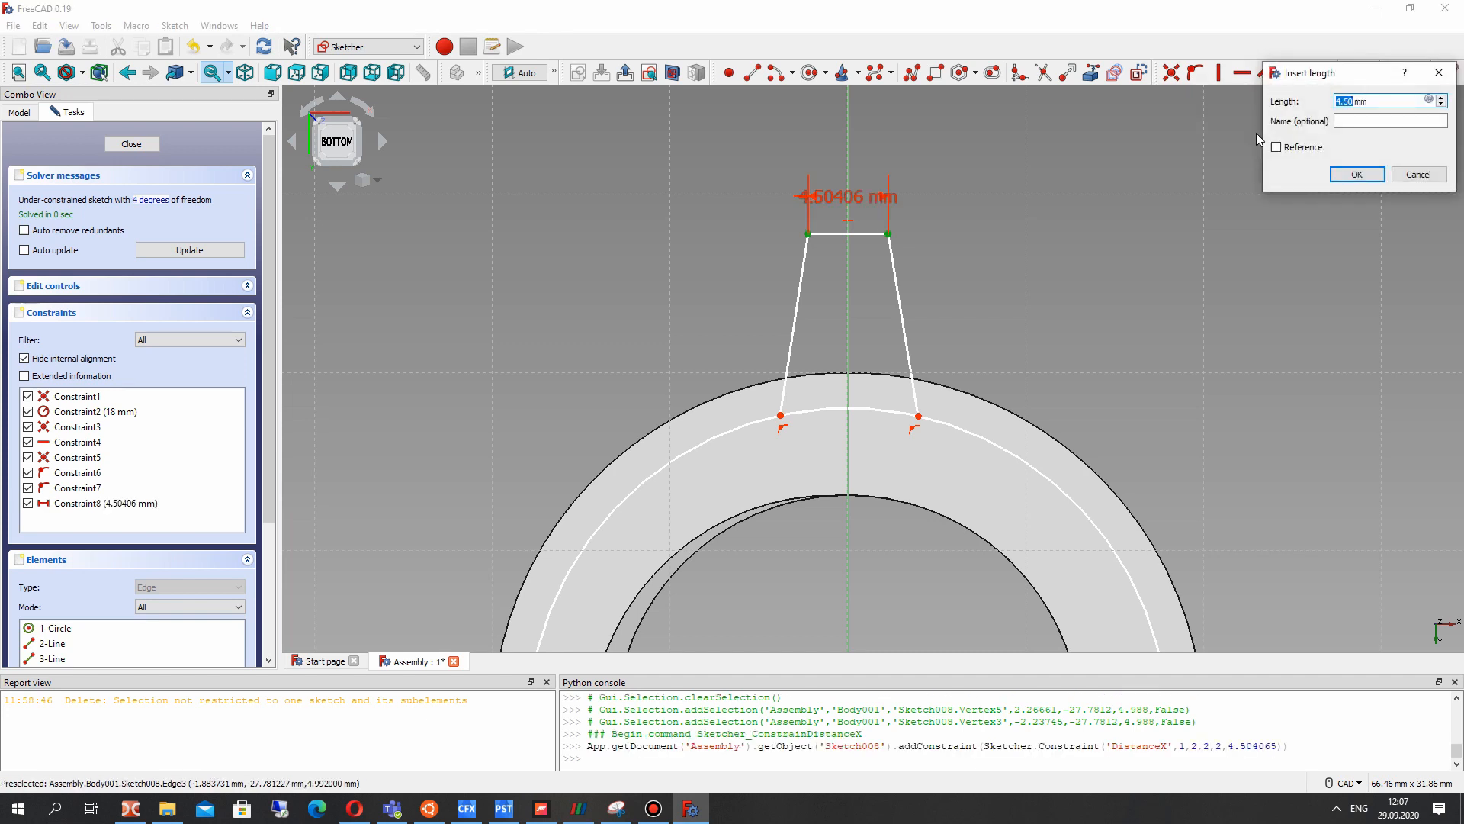
click(1355, 174)
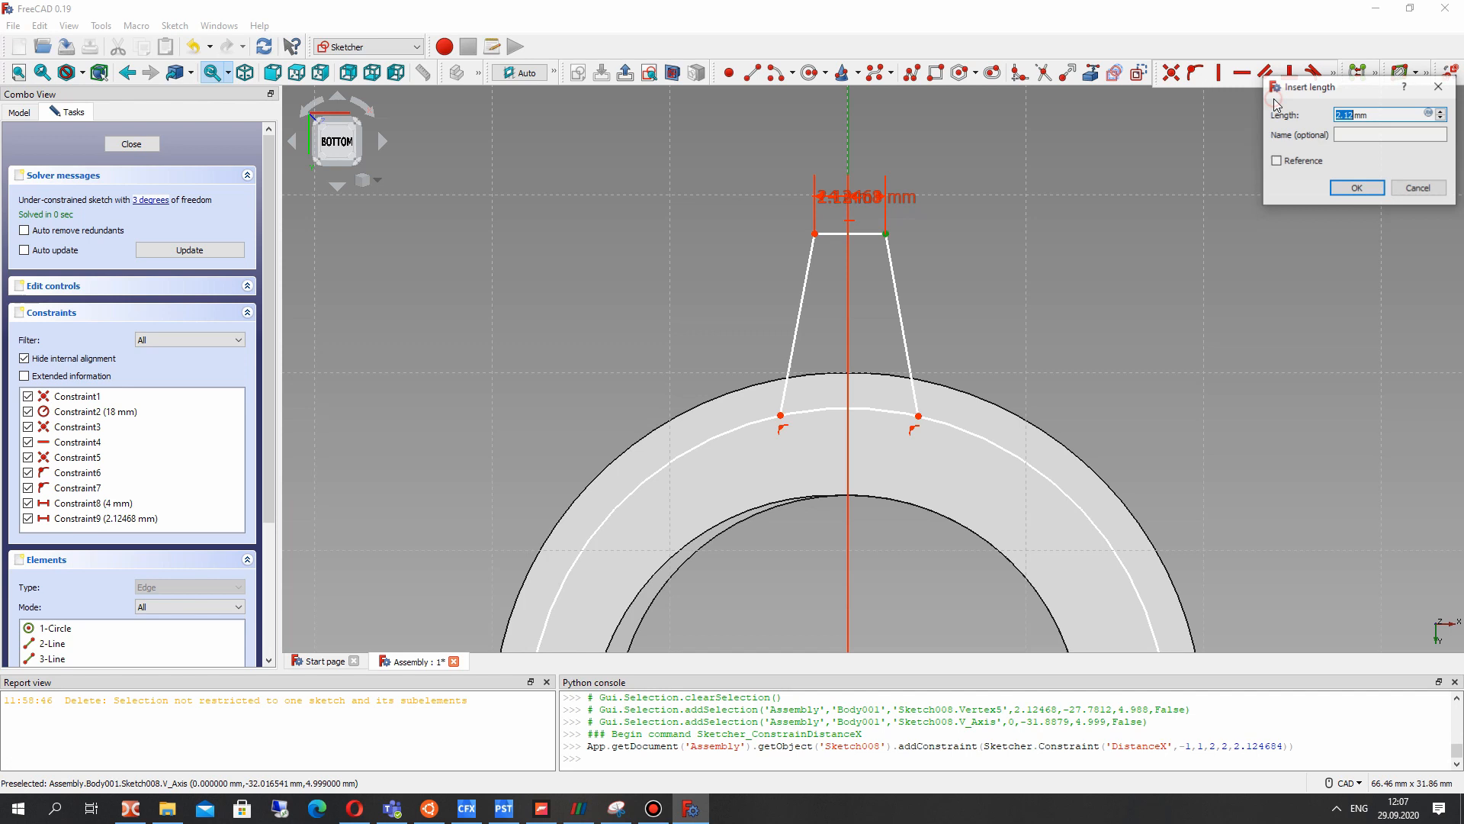
click(1355, 188)
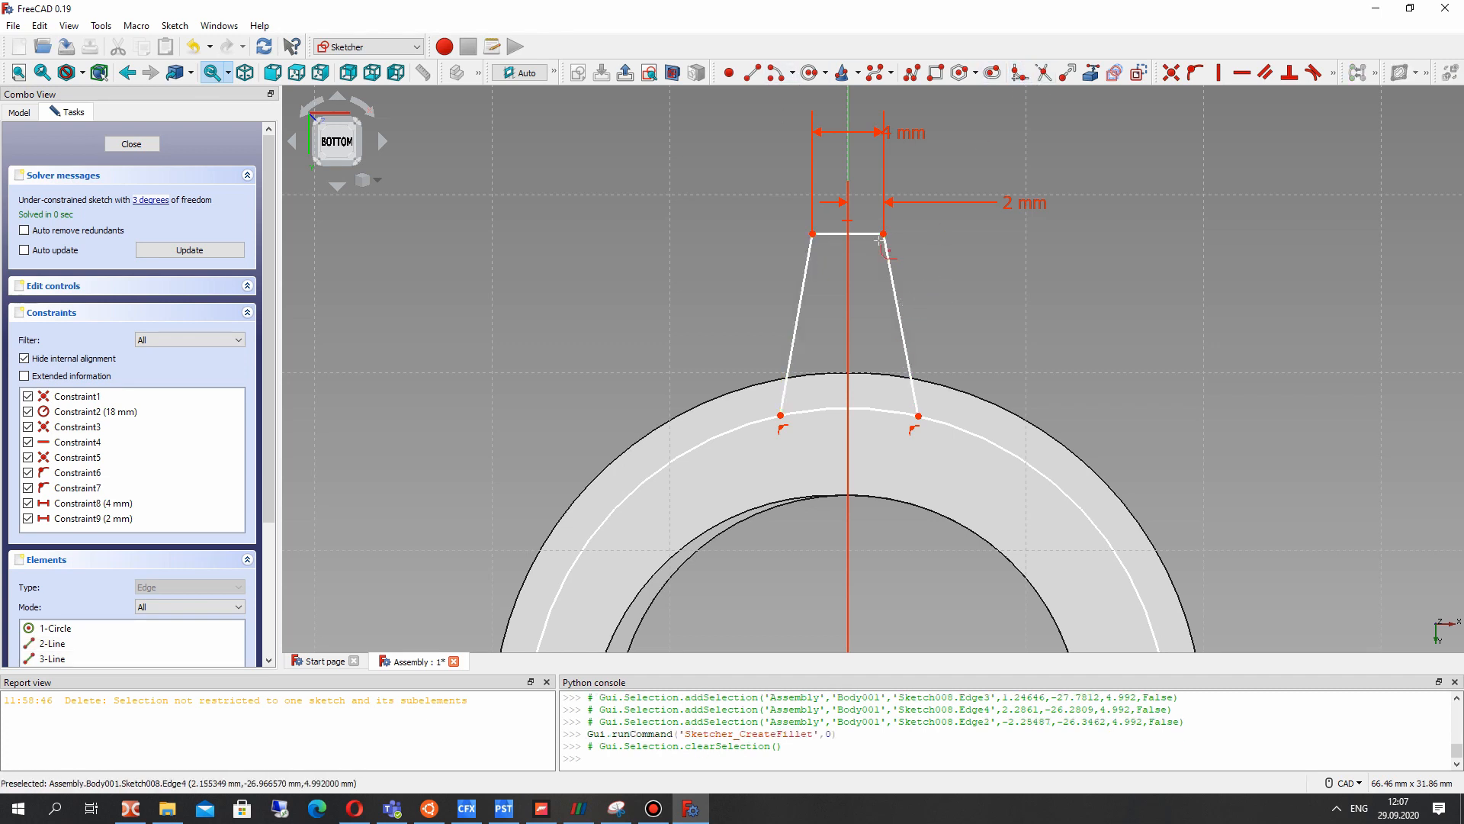
- Fillet both top corners of the tooth and give the arcs one shared radius of 1 mm
click(882, 234)
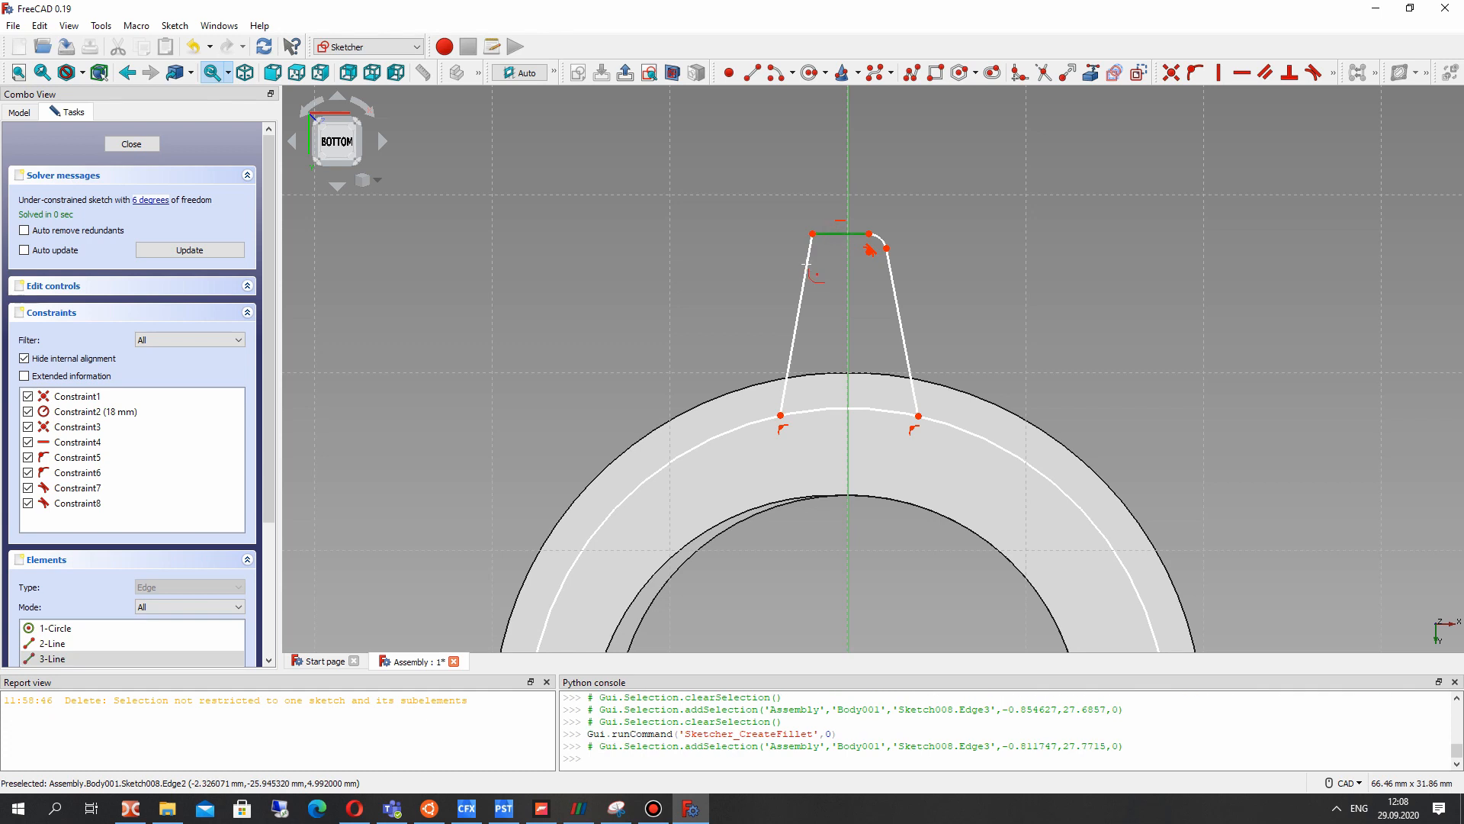
click(885, 249)
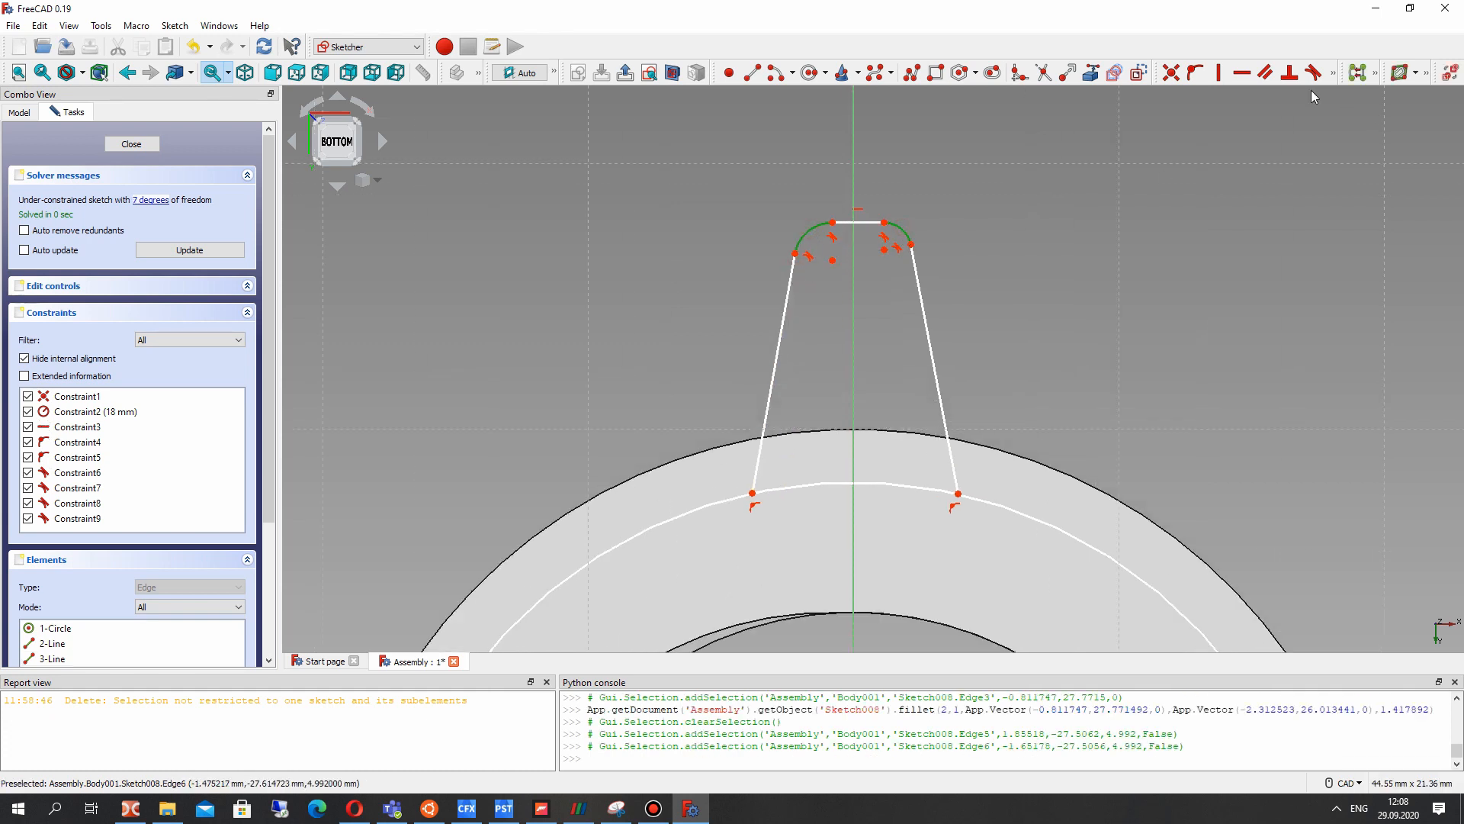
click(1260, 74)
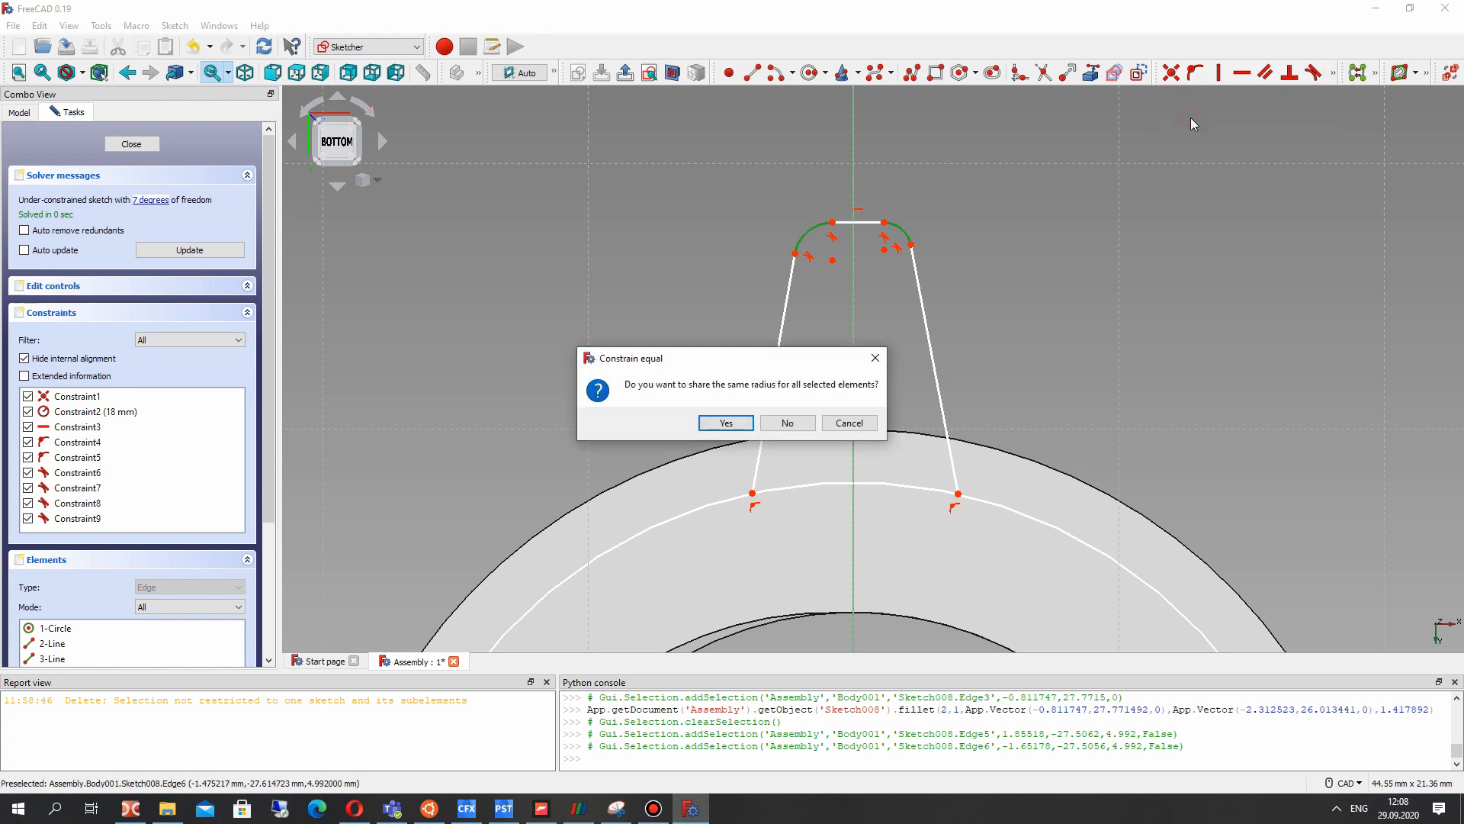
click(724, 422)
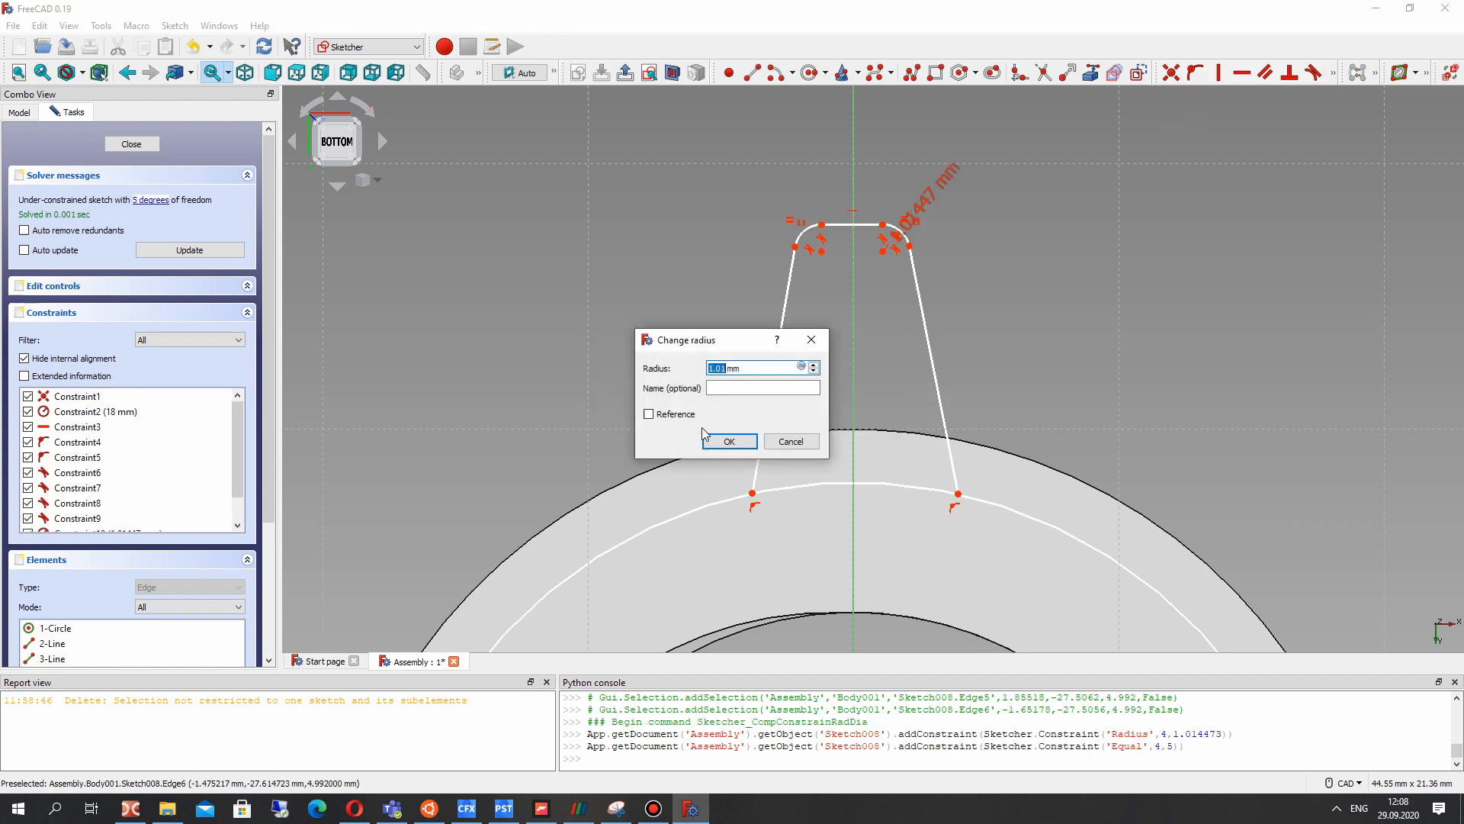
mouse_move(648, 413)
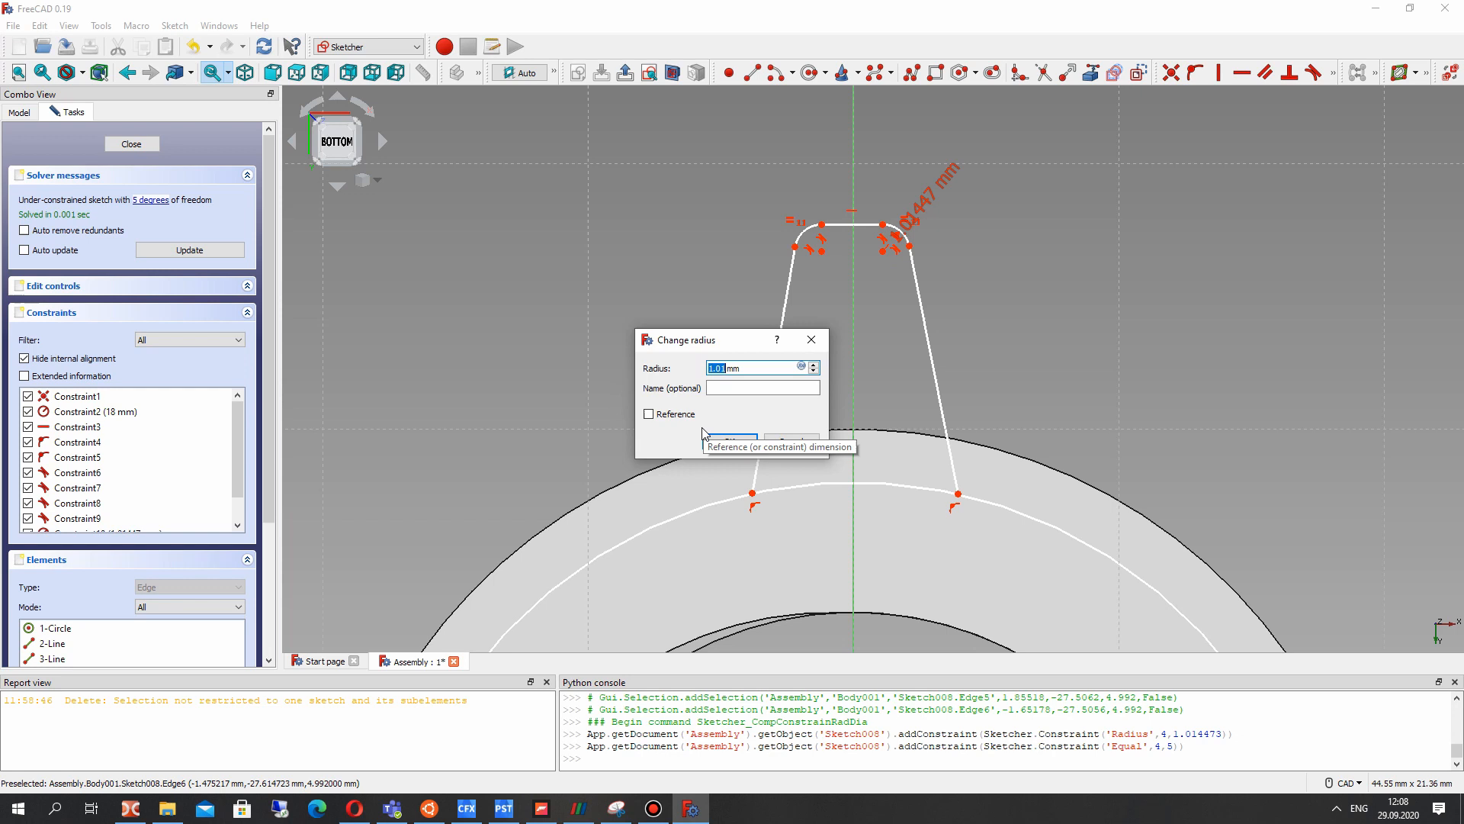
text(1.)
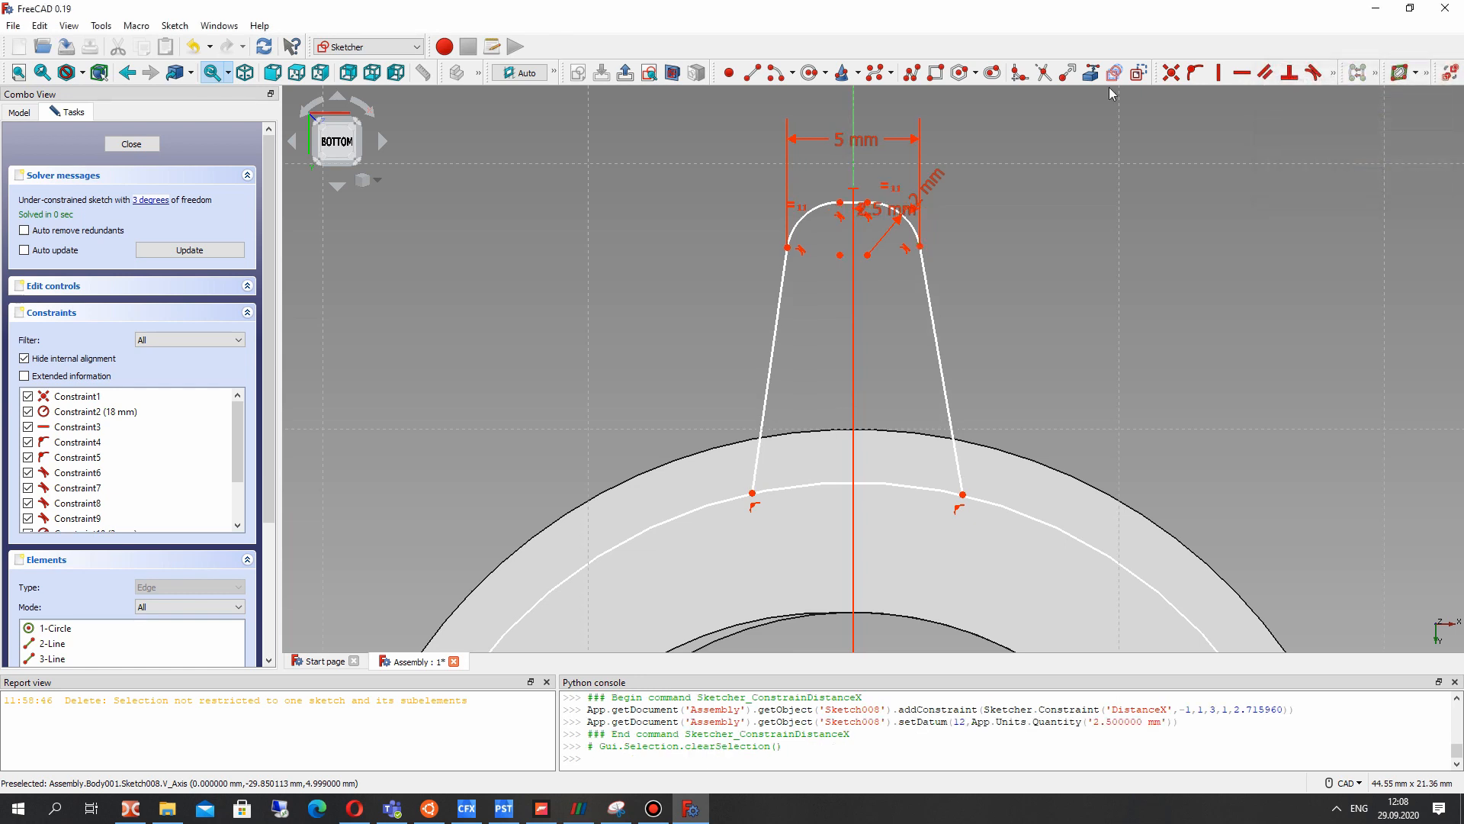
mouse_move(933, 192)
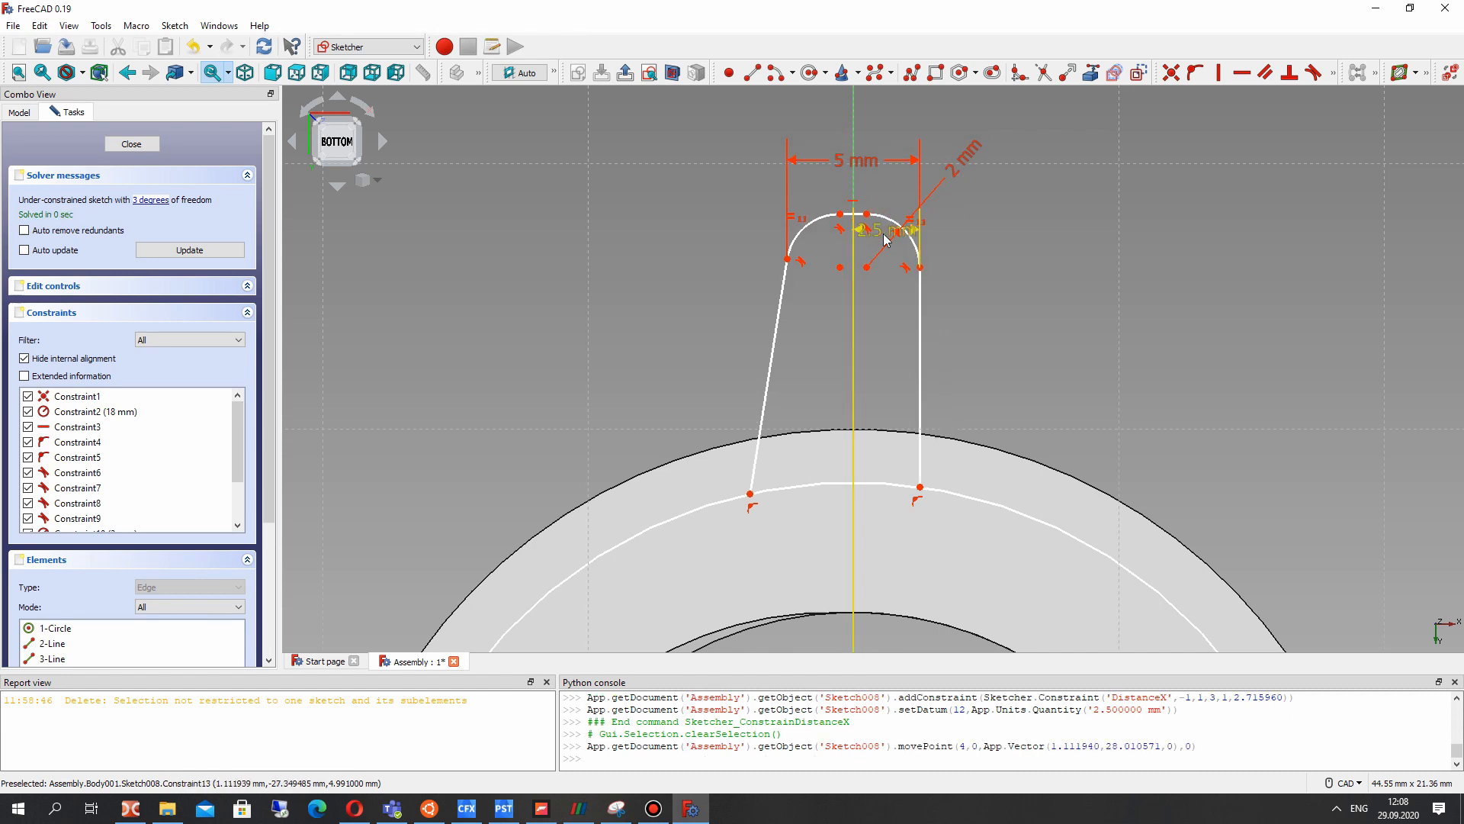
- Undo the last constraint and zoom out to dimension the 8 mm tooth base
key(ctrl+z)
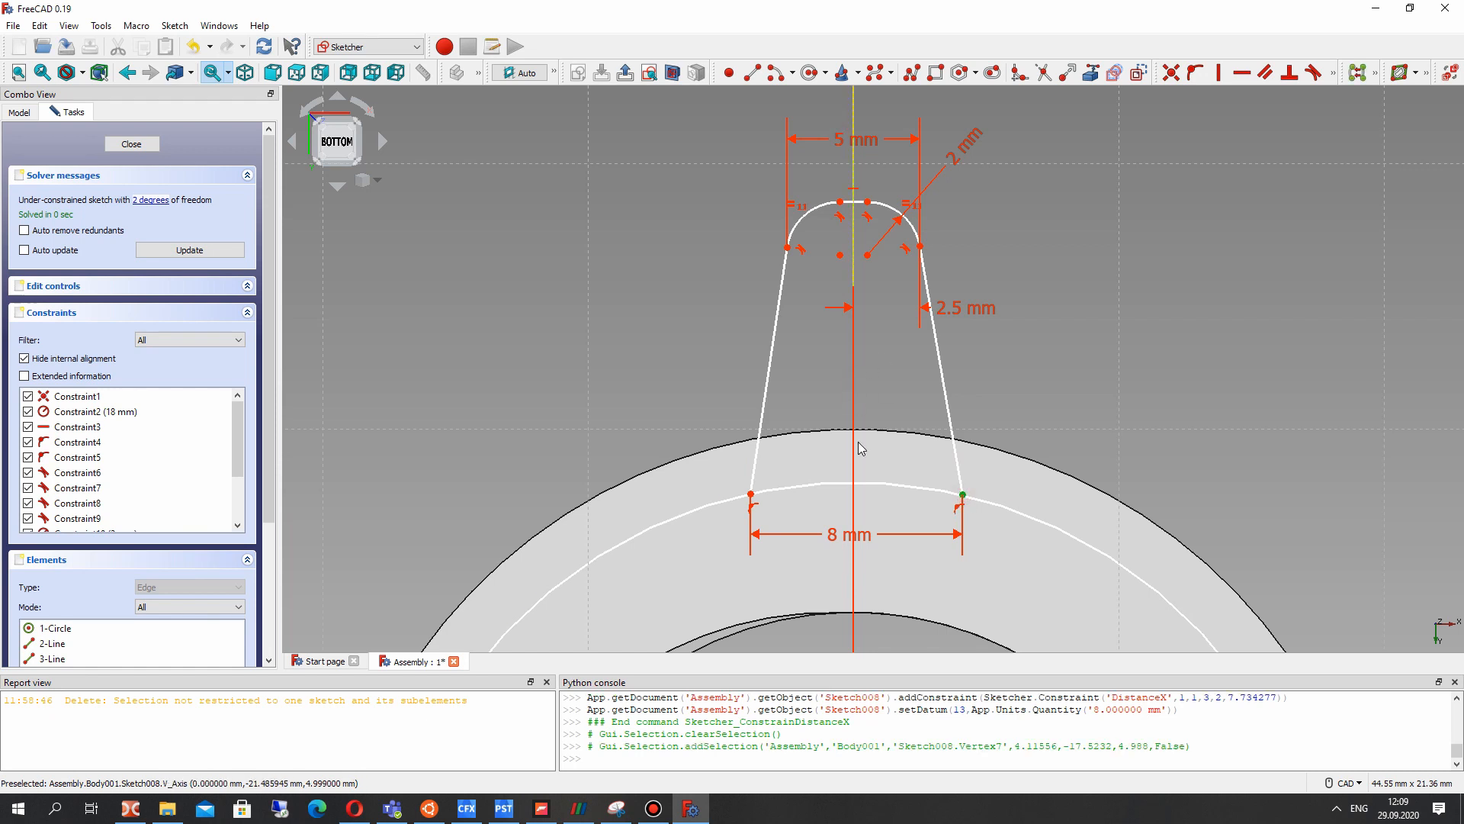
scroll(down, 3)
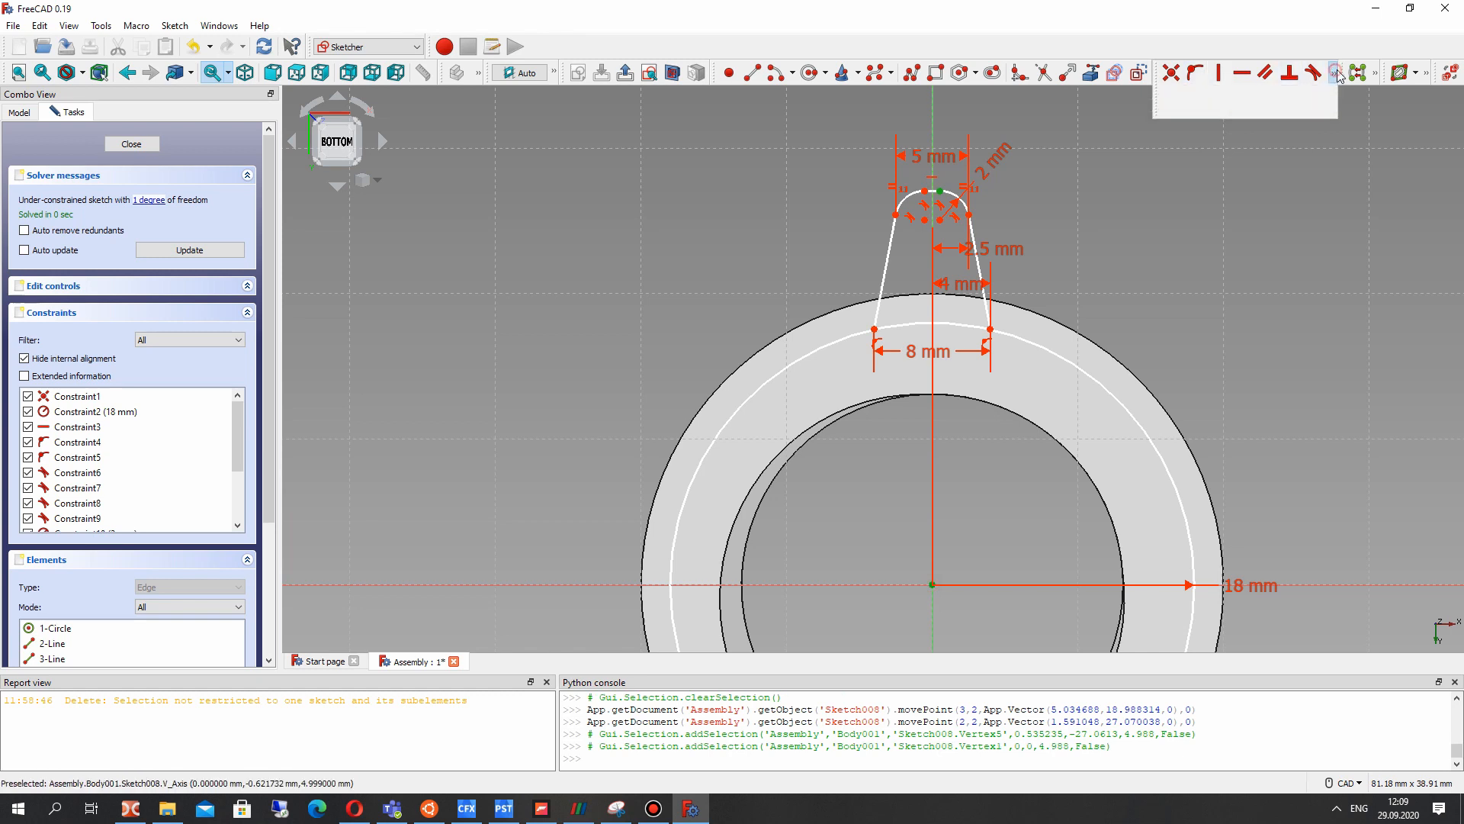
- Constrain the tooth base 25 mm vertically from the origin and close Sketch008
click(1264, 73)
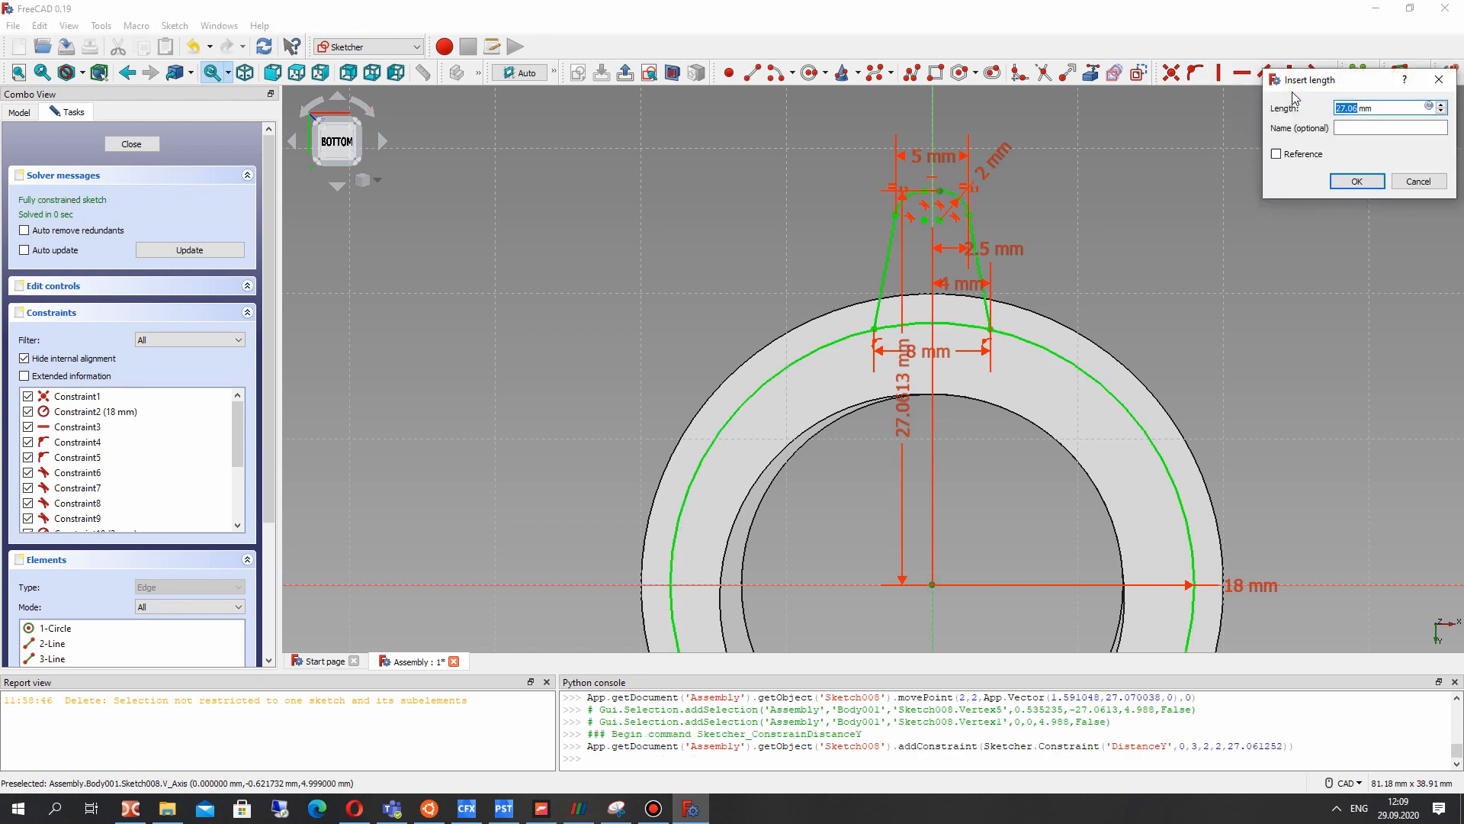
click(1355, 180)
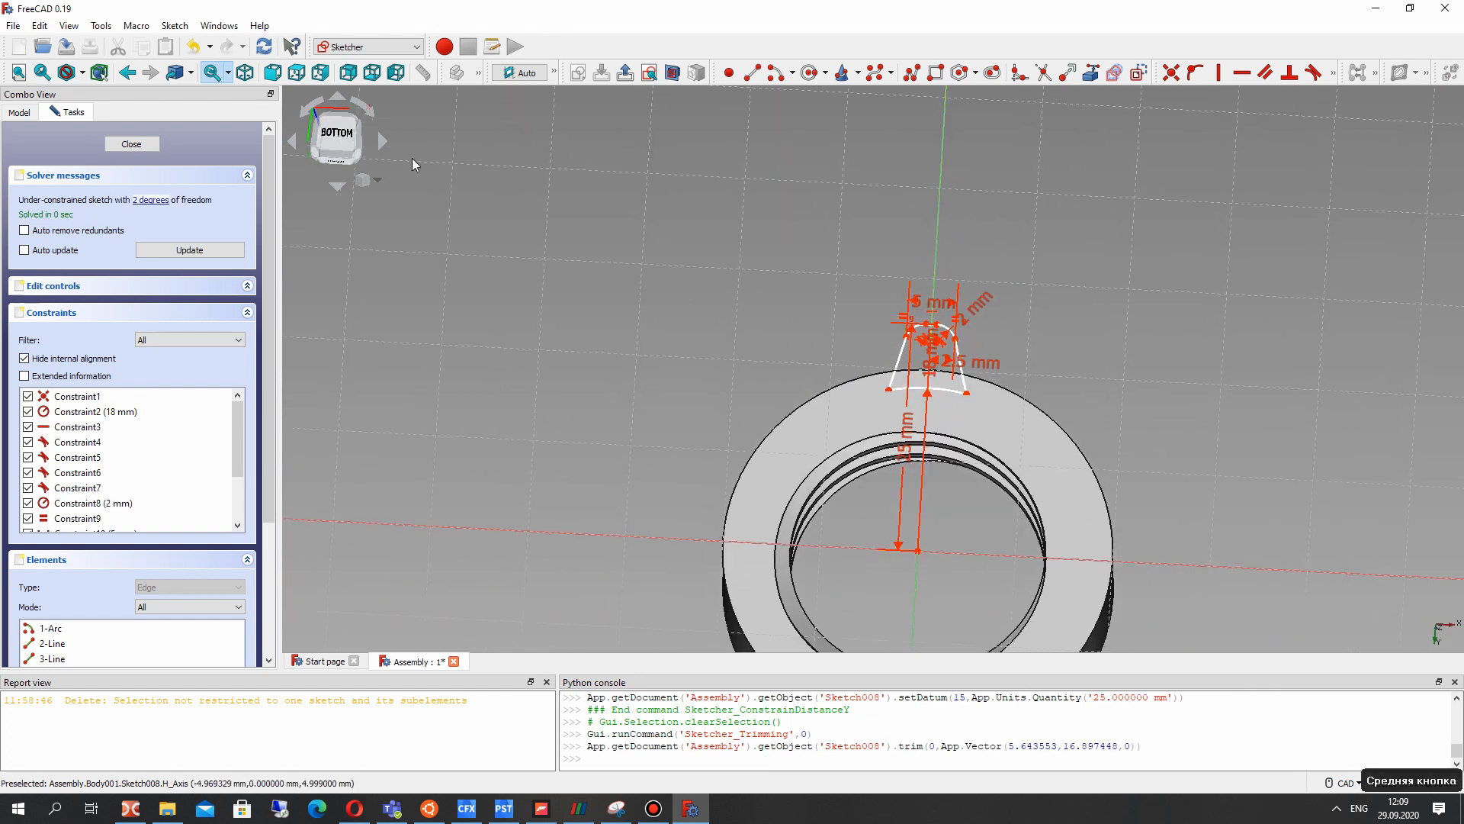
click(131, 144)
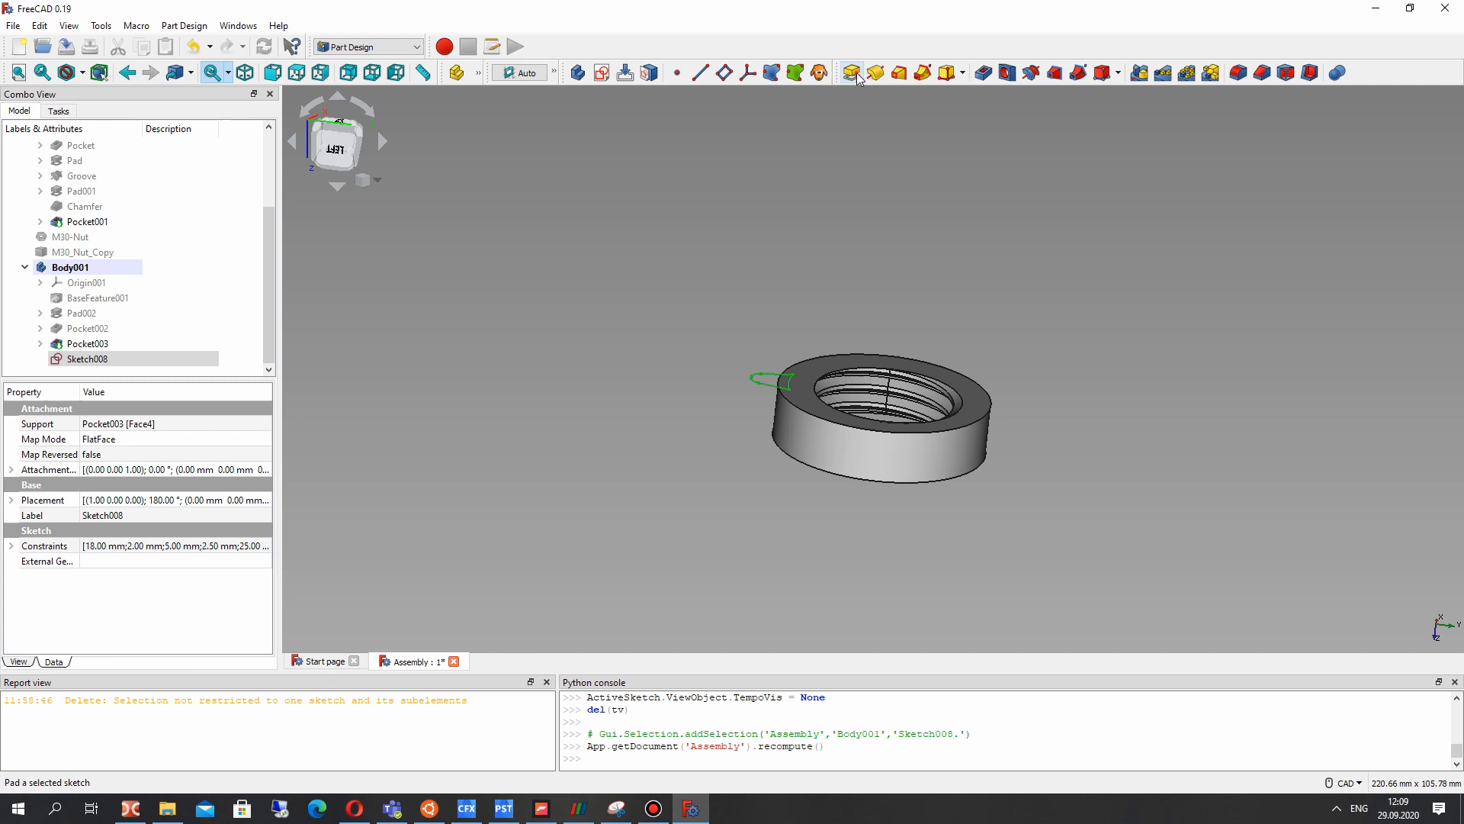
- Pad Sketch008 reversed 5 mm into the nut body as Pad003
click(848, 72)
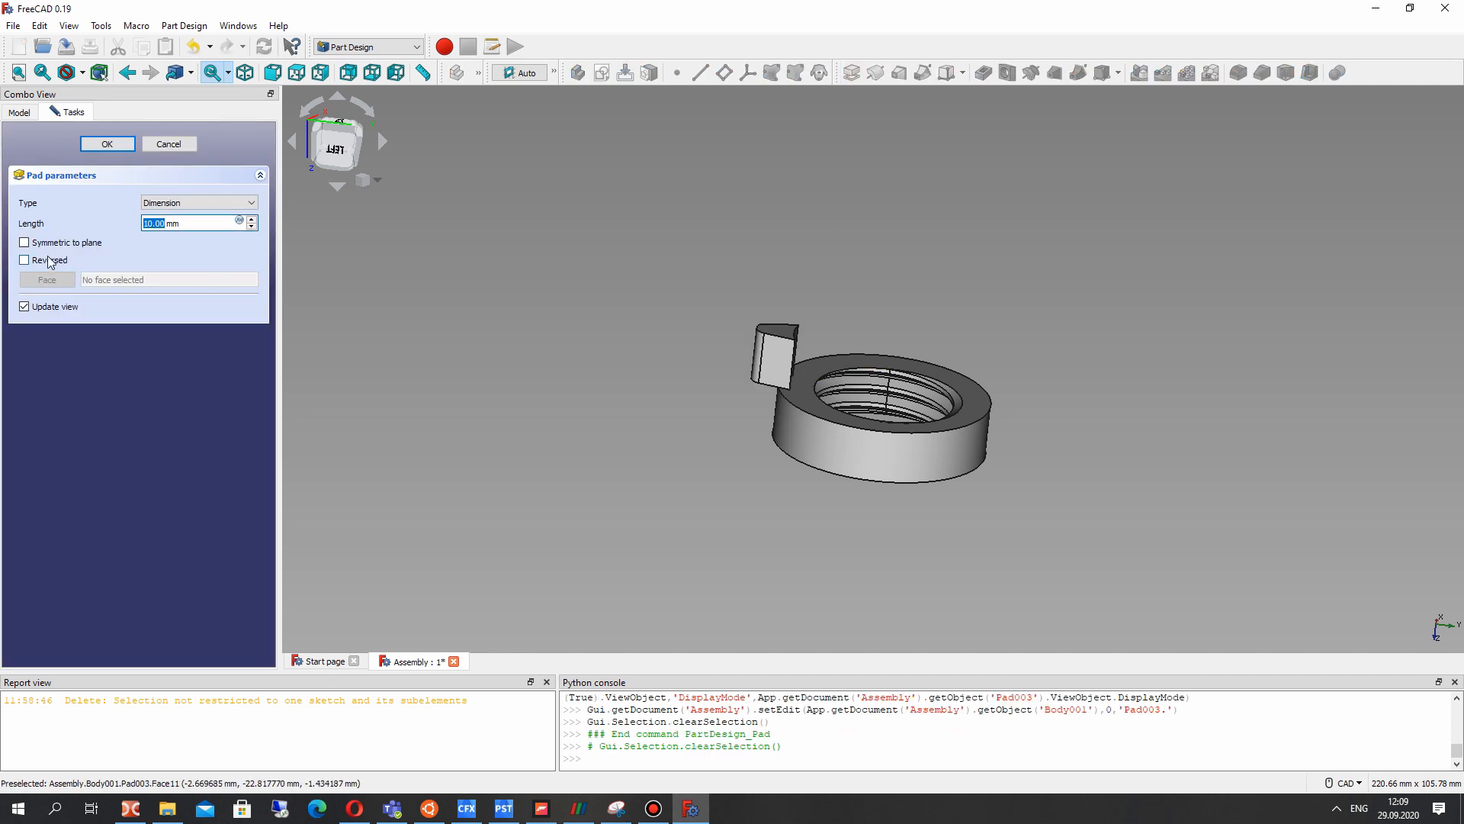
click(24, 260)
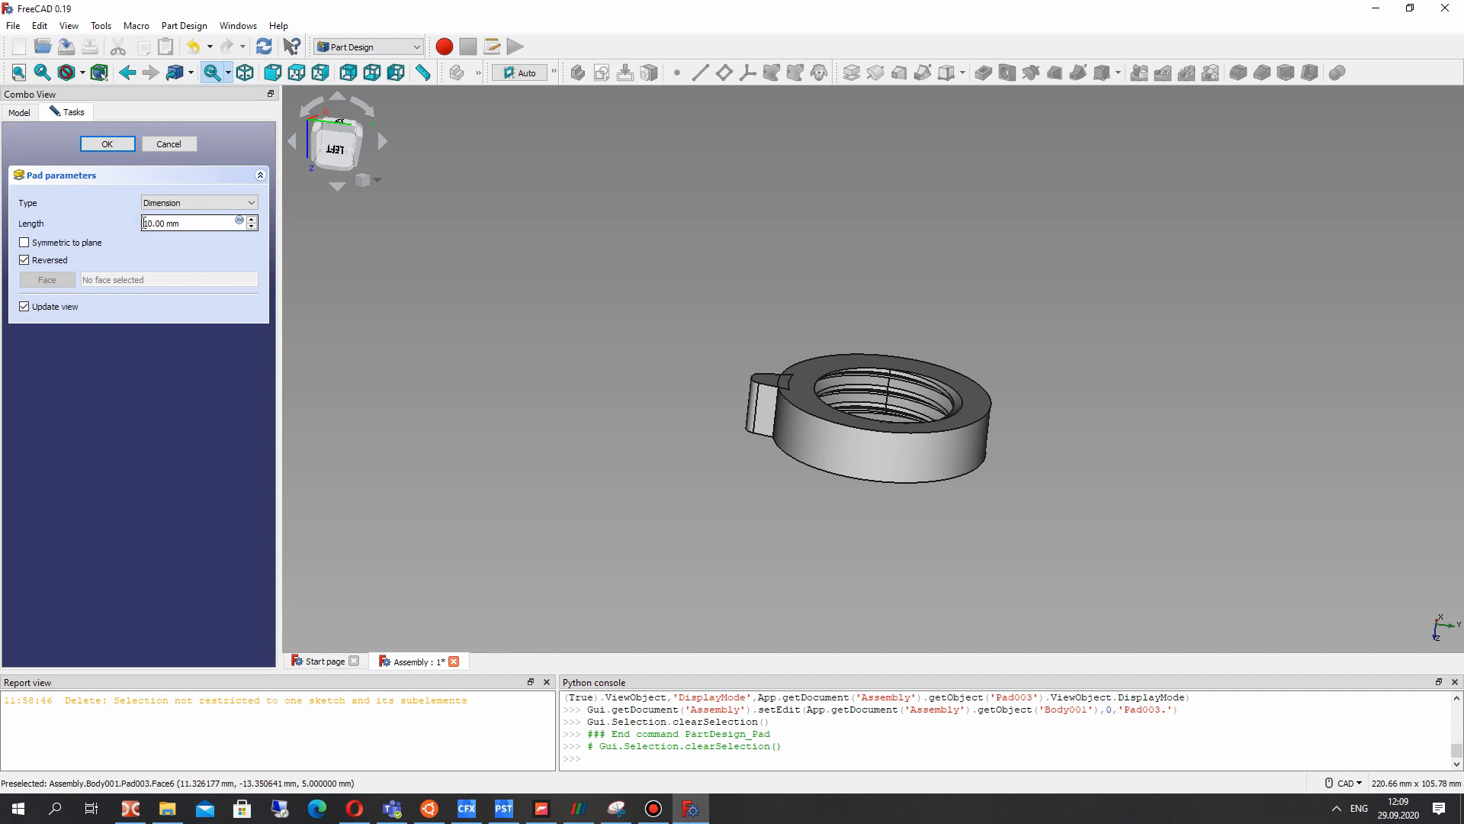
click(187, 222)
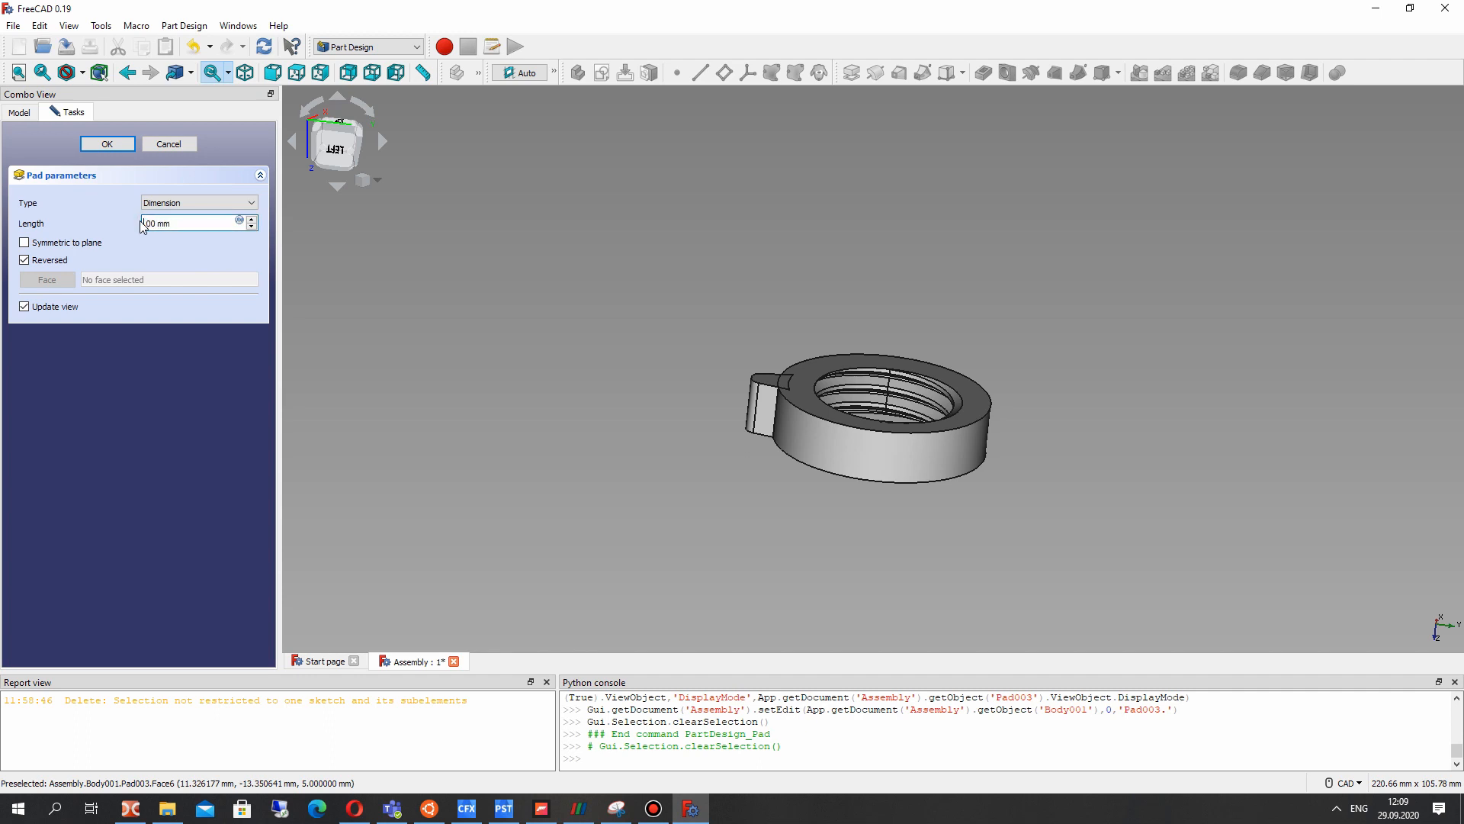
text(5.00 mm)
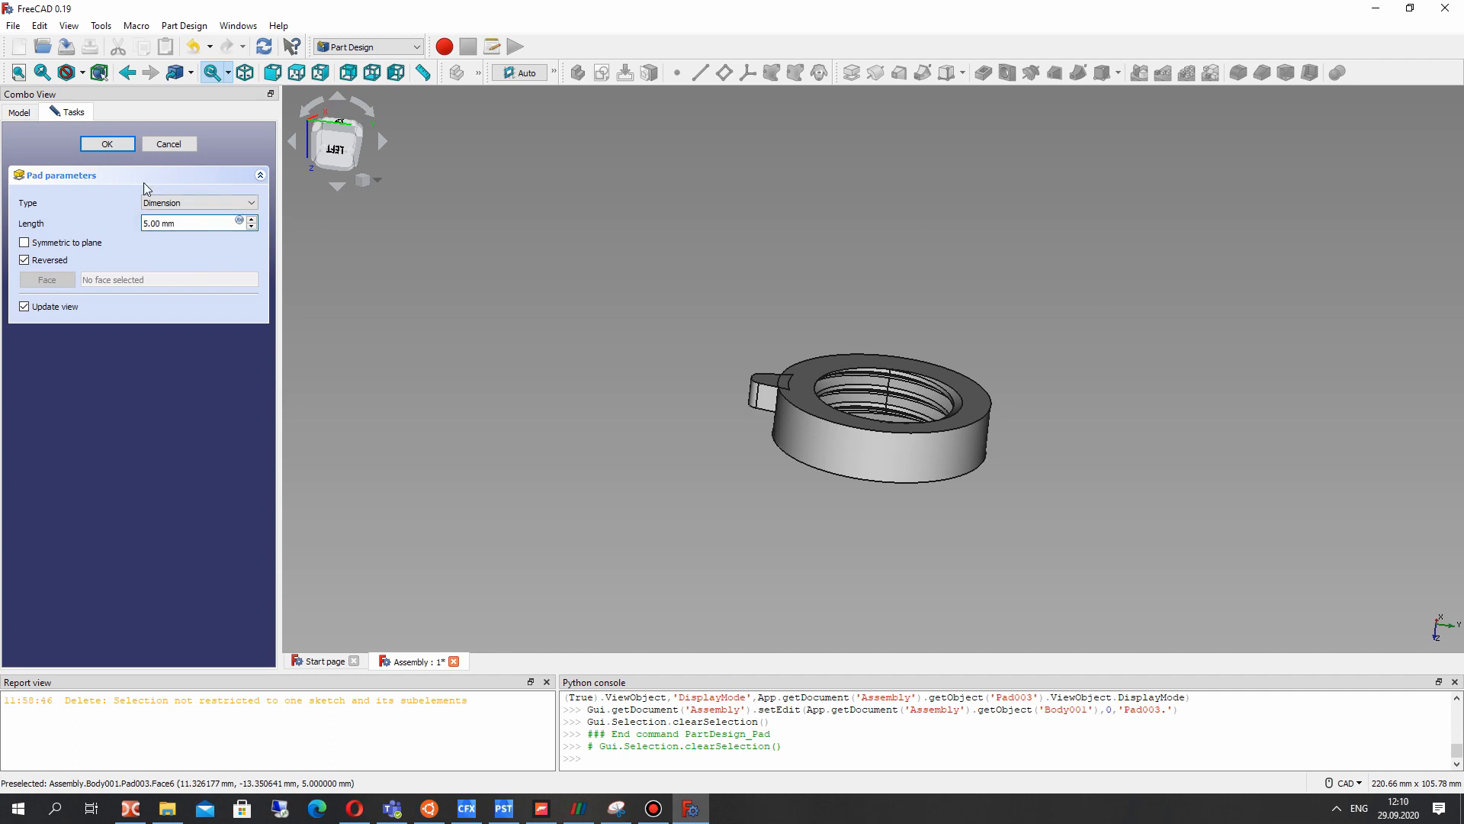
click(107, 143)
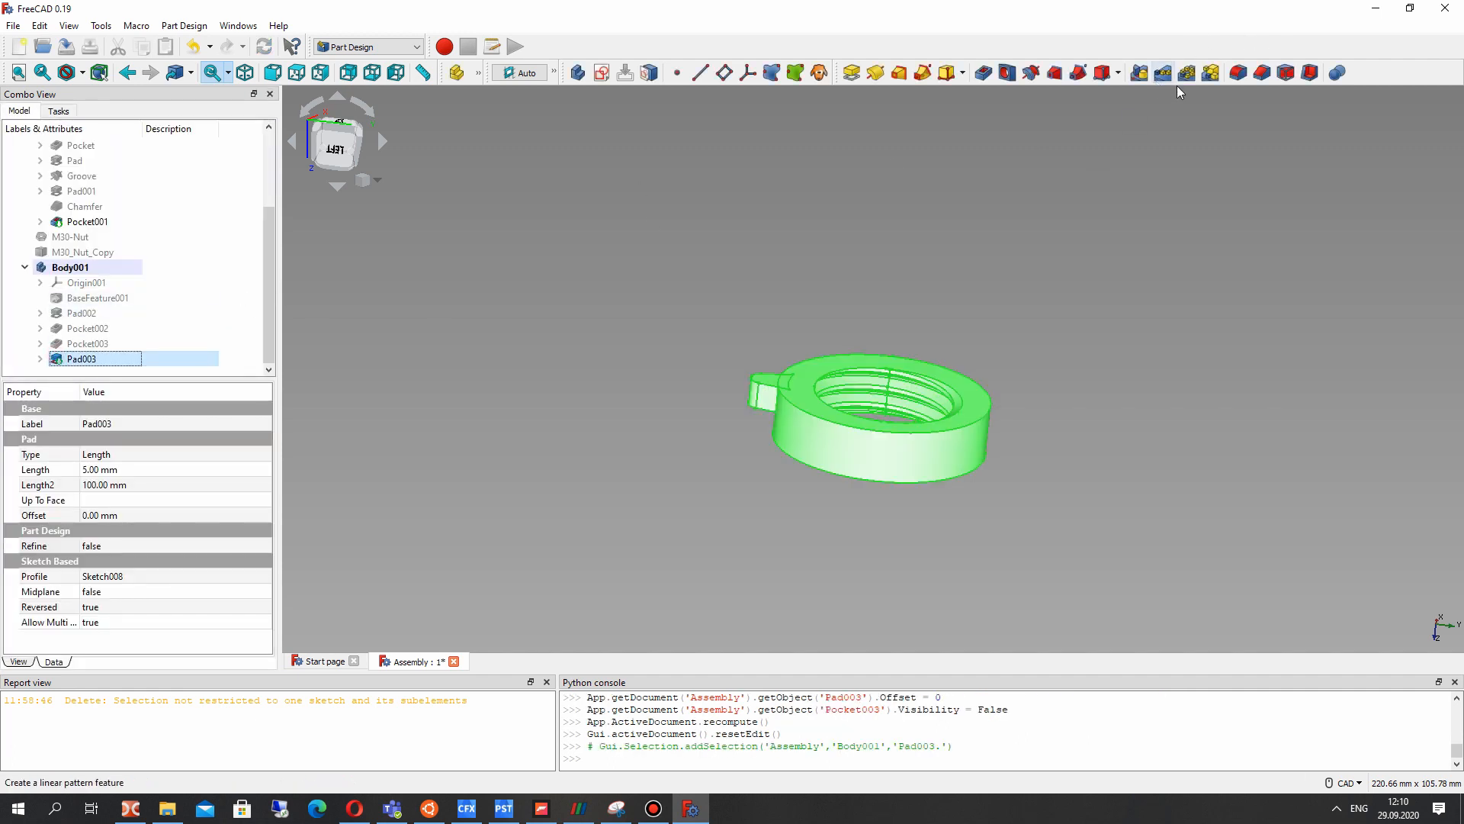
- Polar-pattern Pad003 with 14 occurrences over 360° and set Refine to true
click(1162, 72)
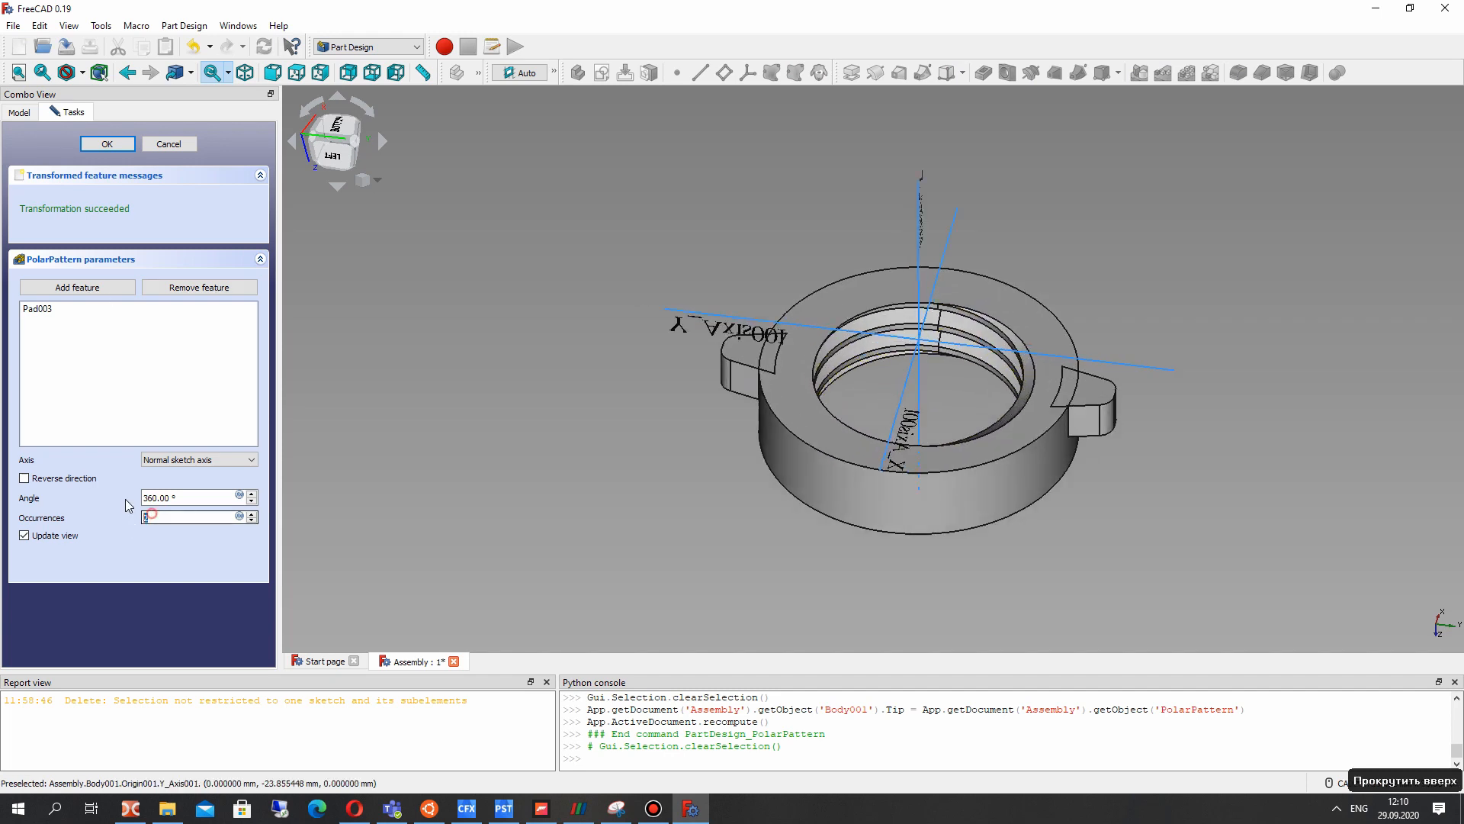
text(14)
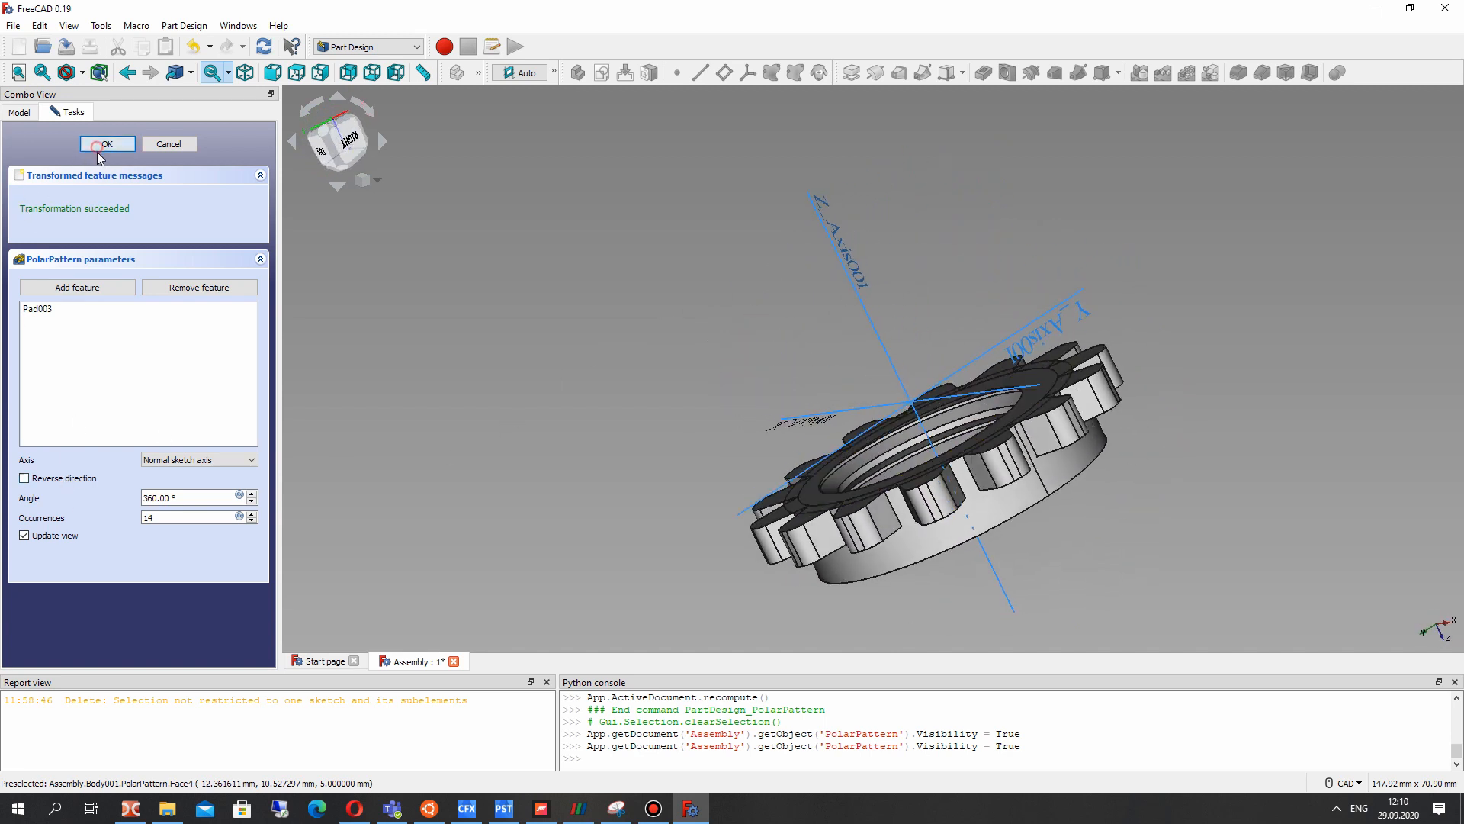
click(107, 143)
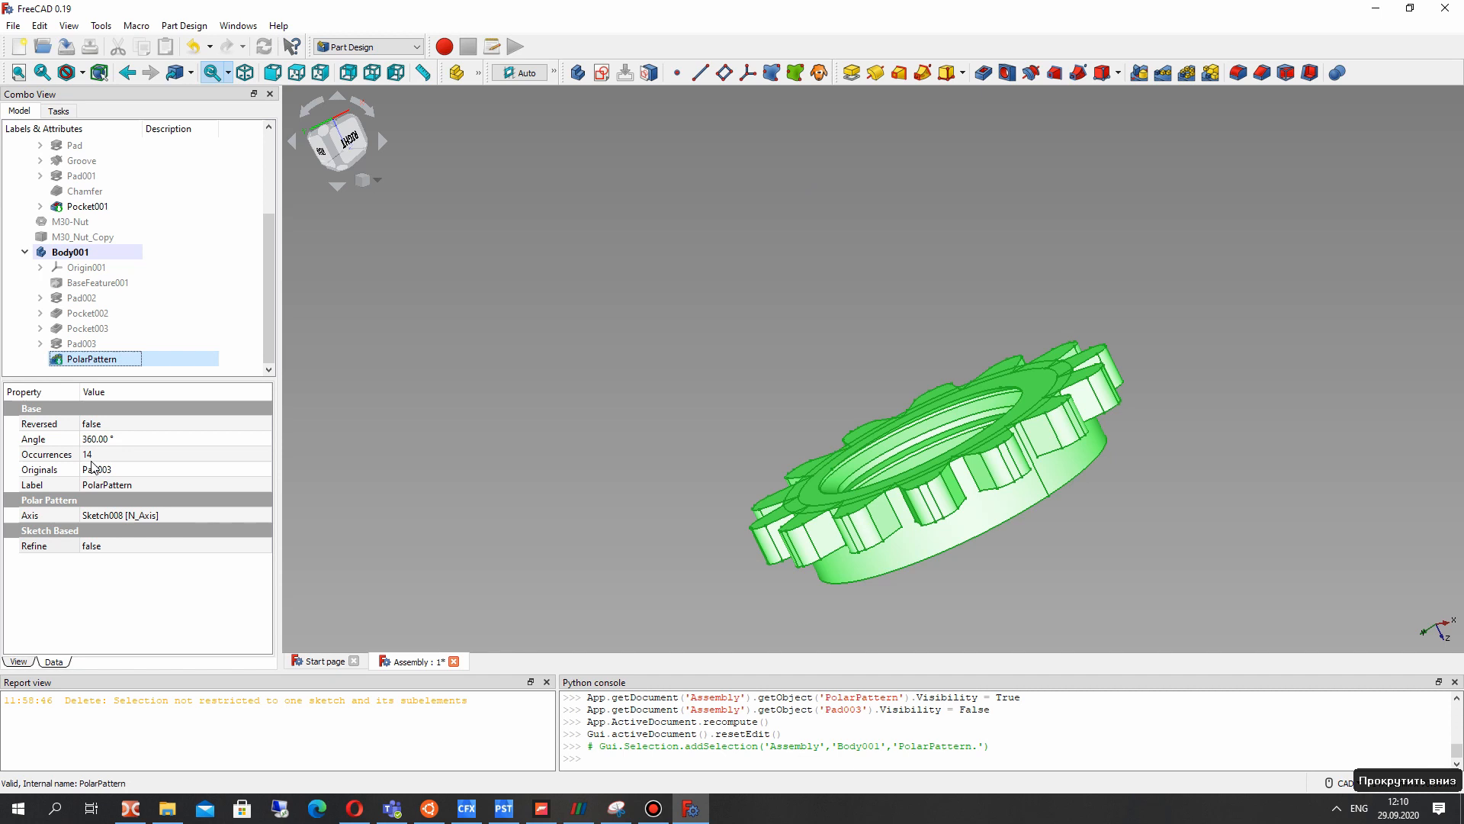
click(174, 545)
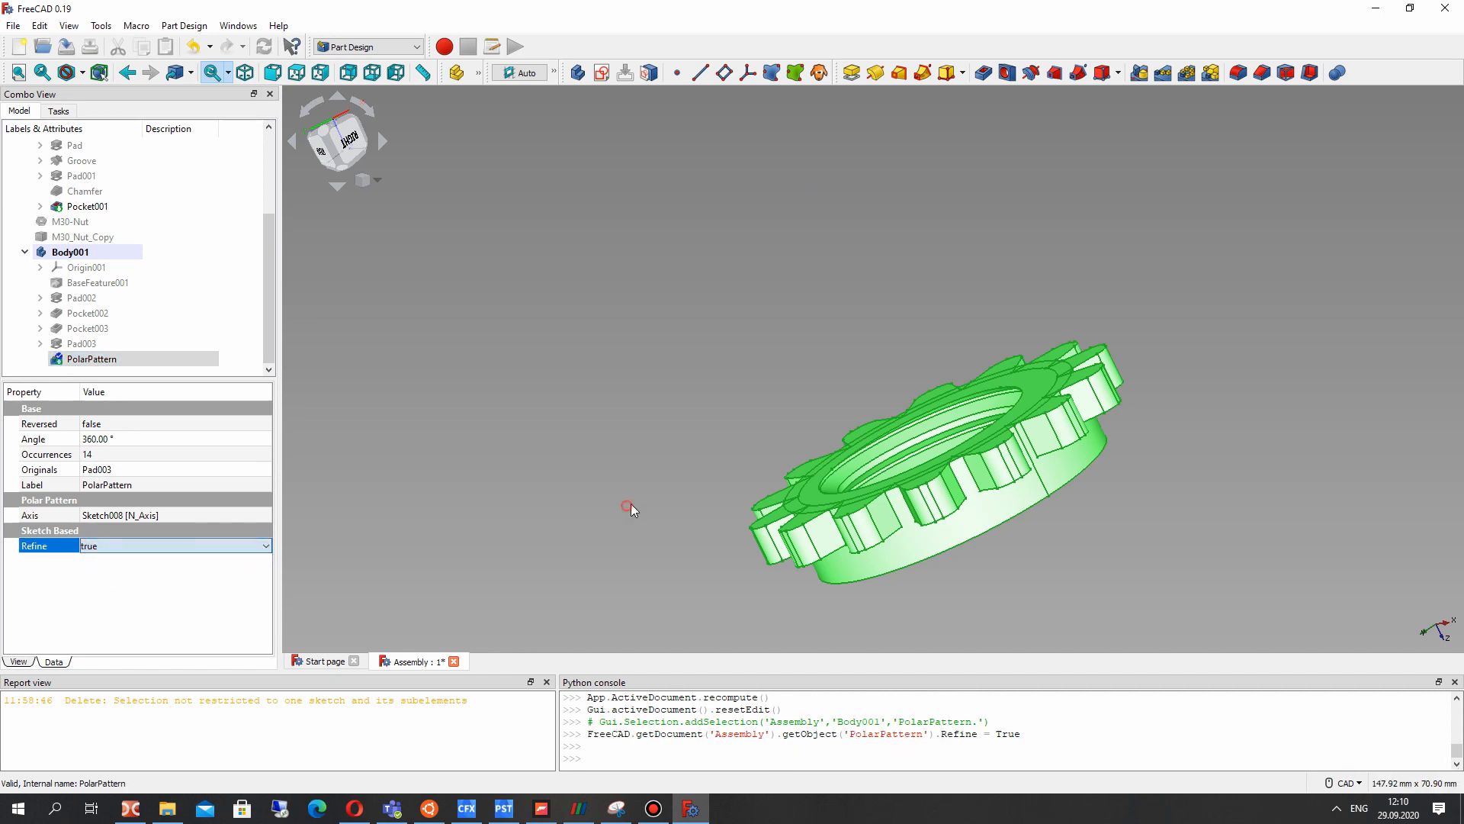
click(840, 254)
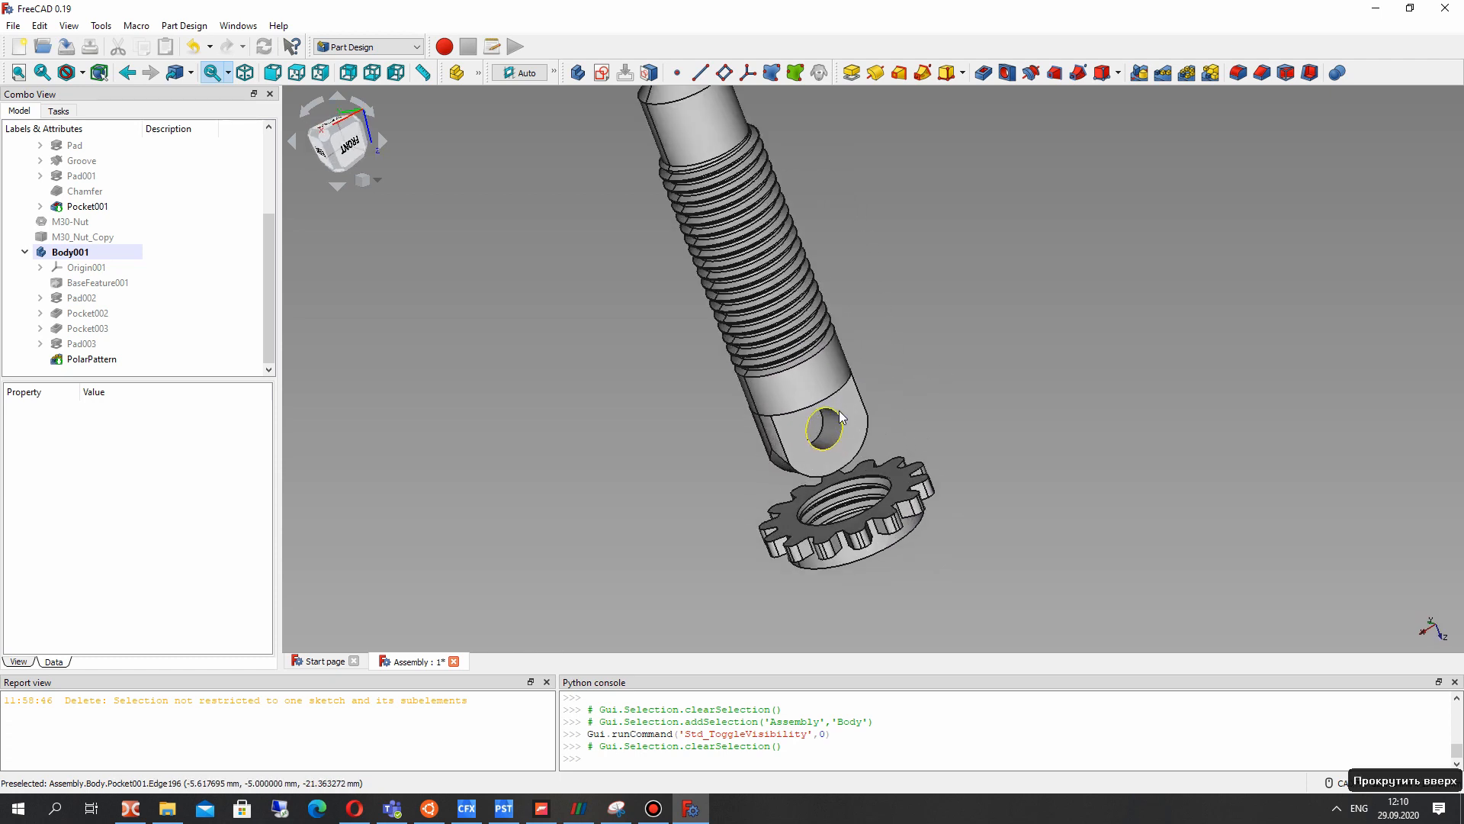
- Transform Body001 along its axis so the toothed nut sits around the bolt threads
click(91, 358)
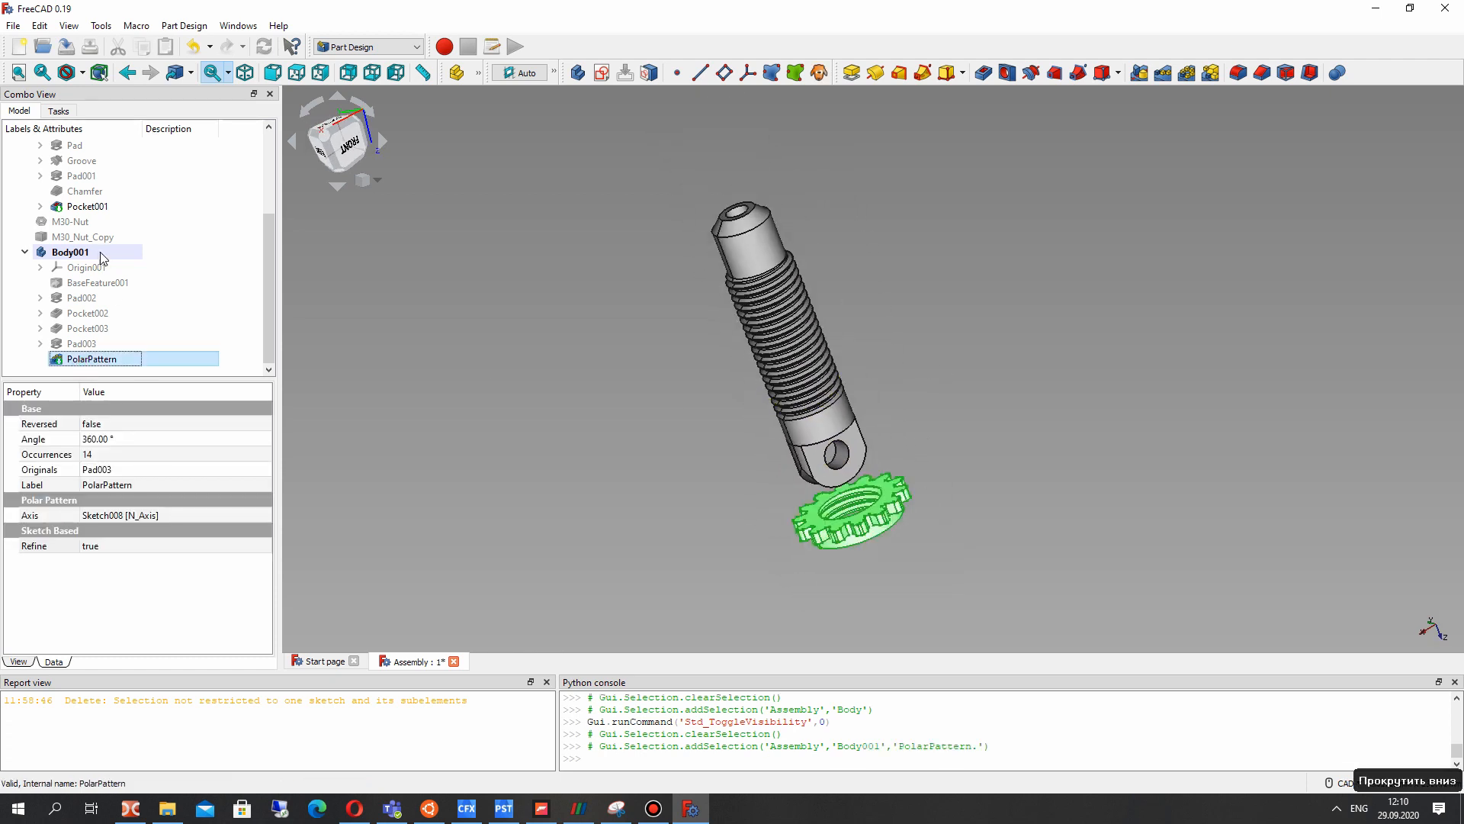
click(71, 250)
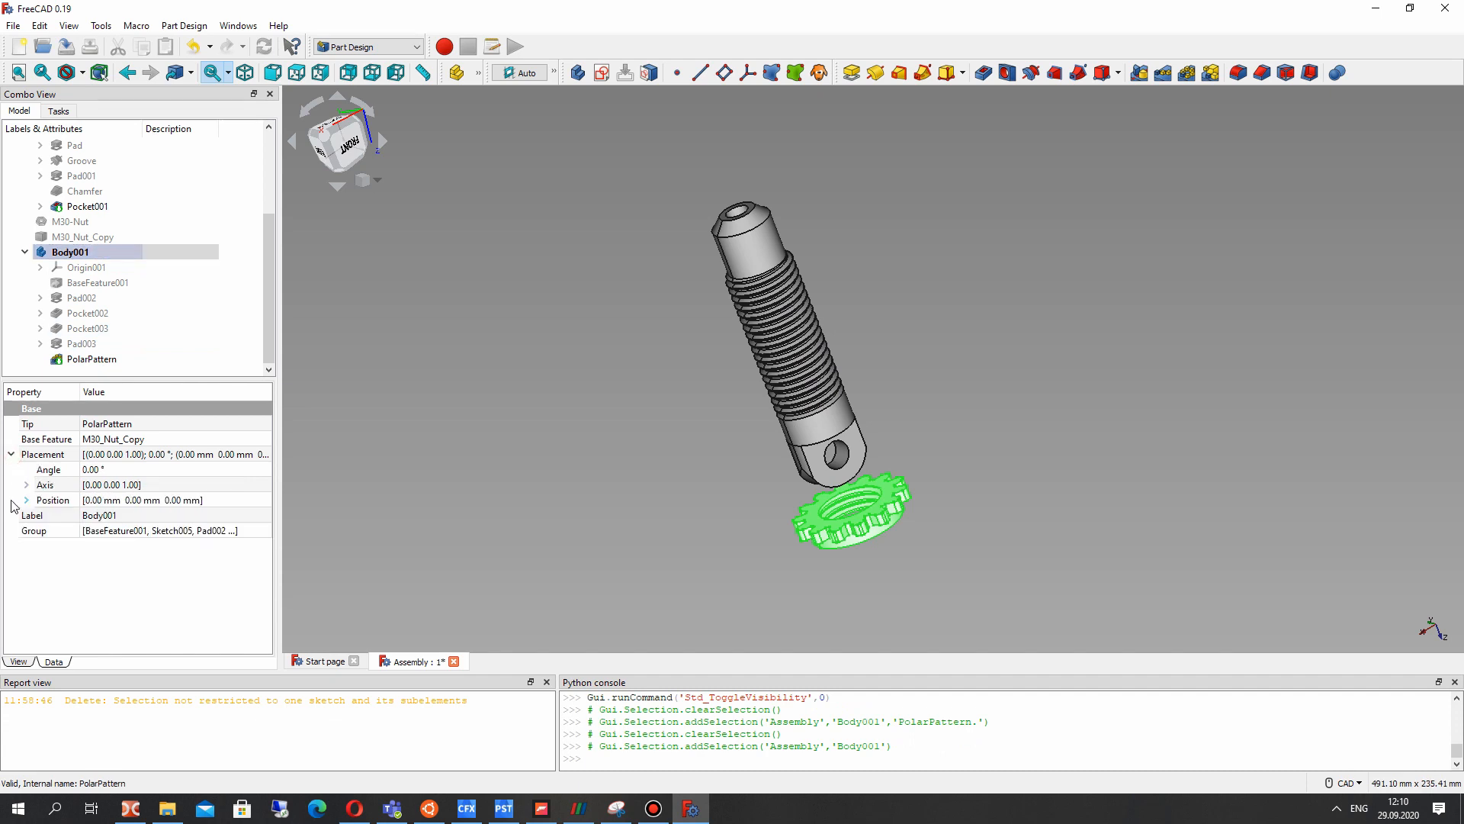
click(10, 499)
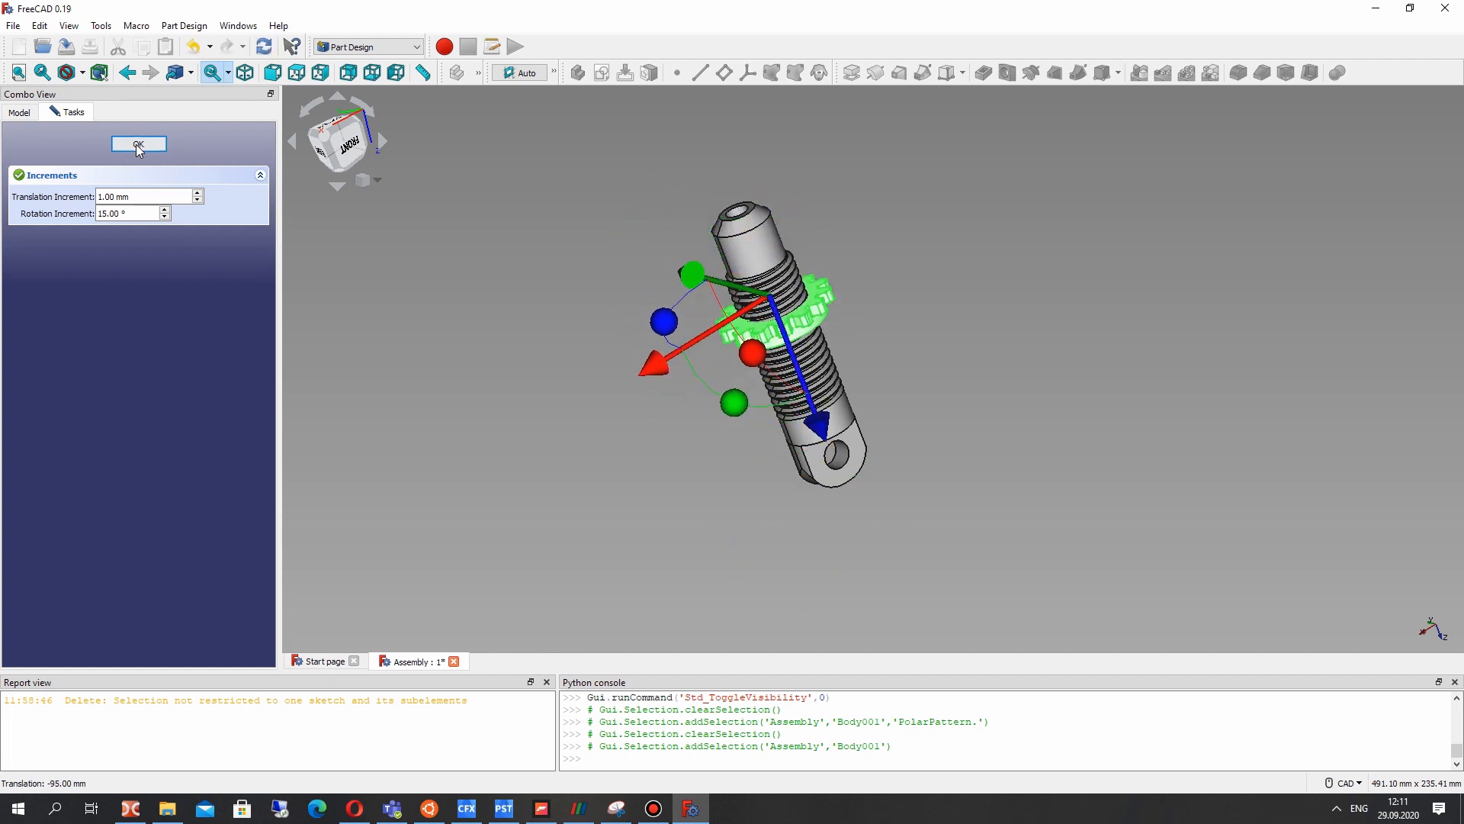
click(138, 145)
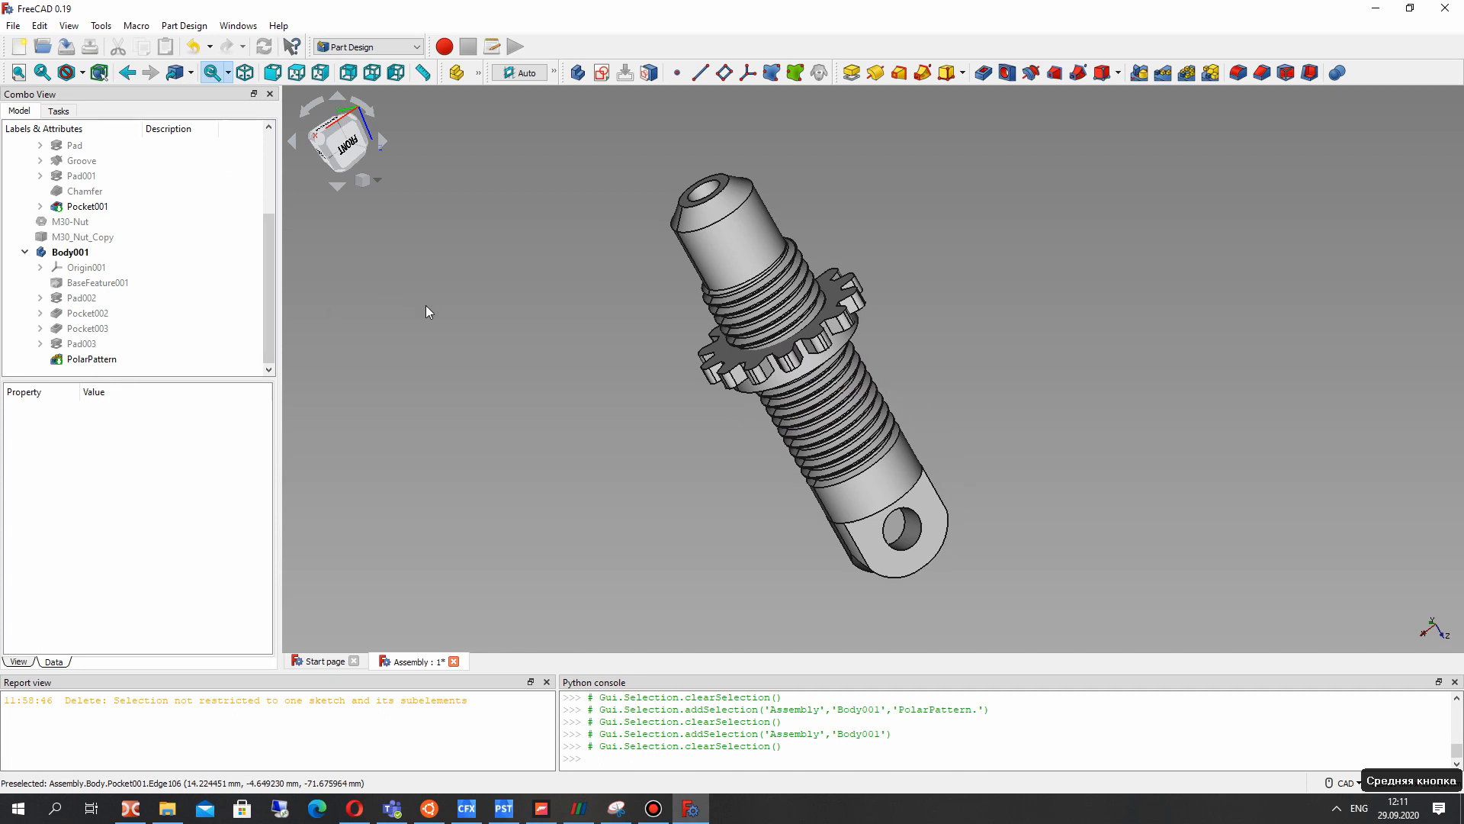
click(13, 25)
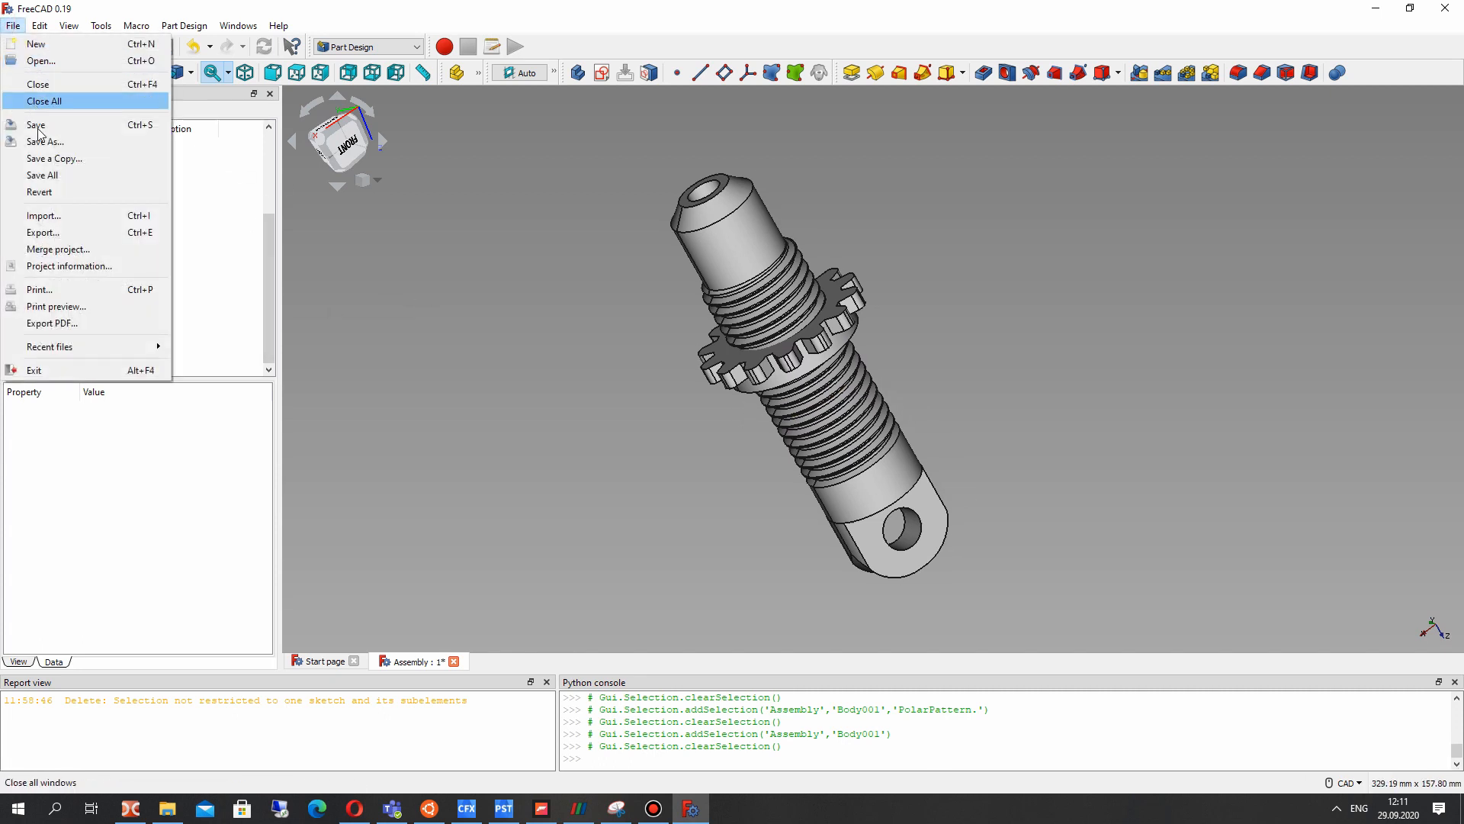